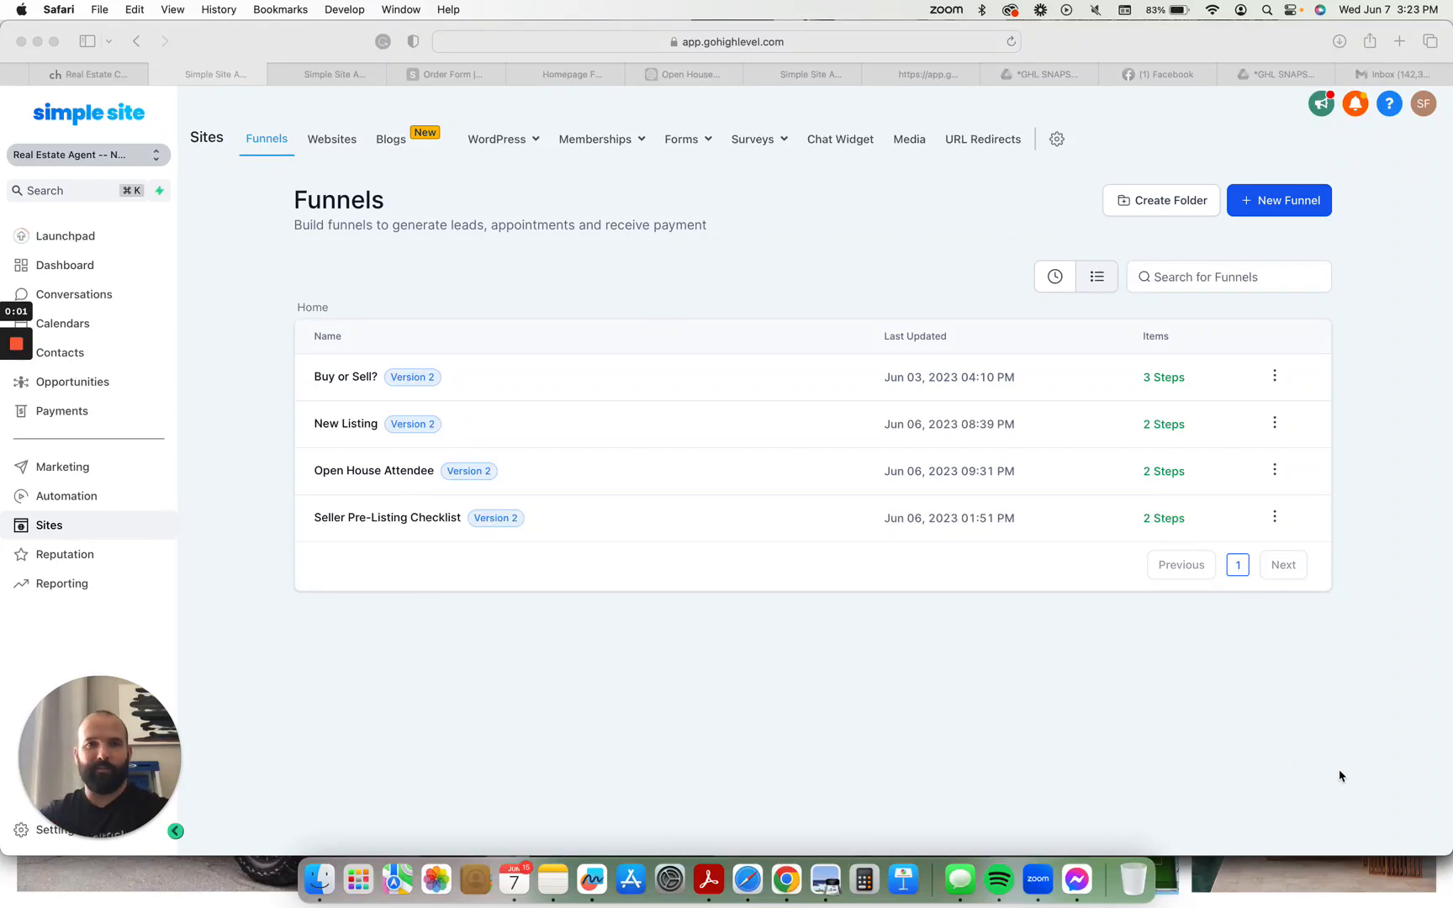
mouse_move(661, 328)
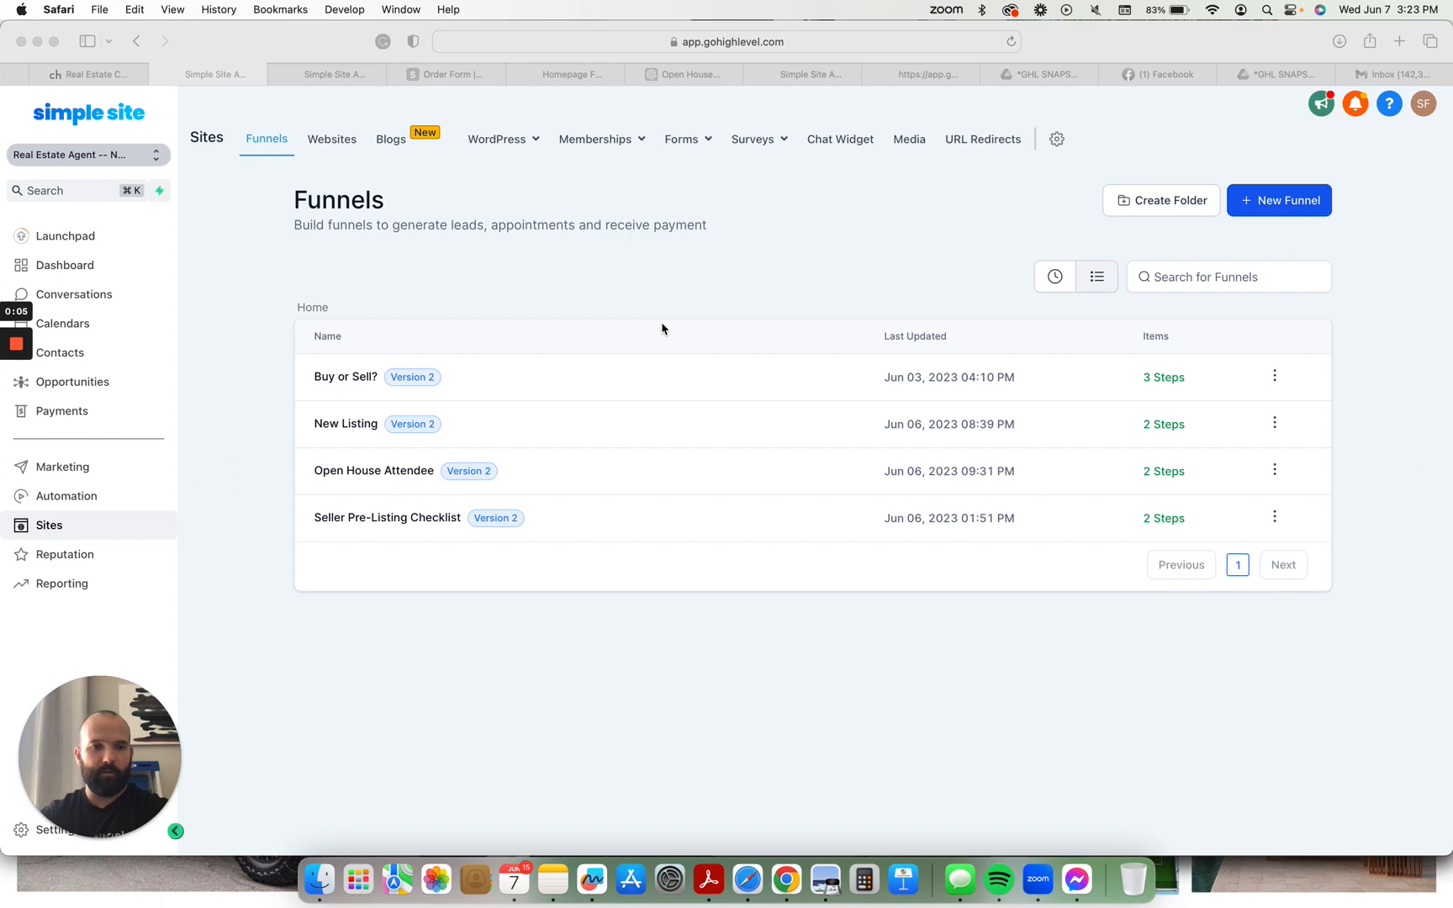
mouse_move(688, 356)
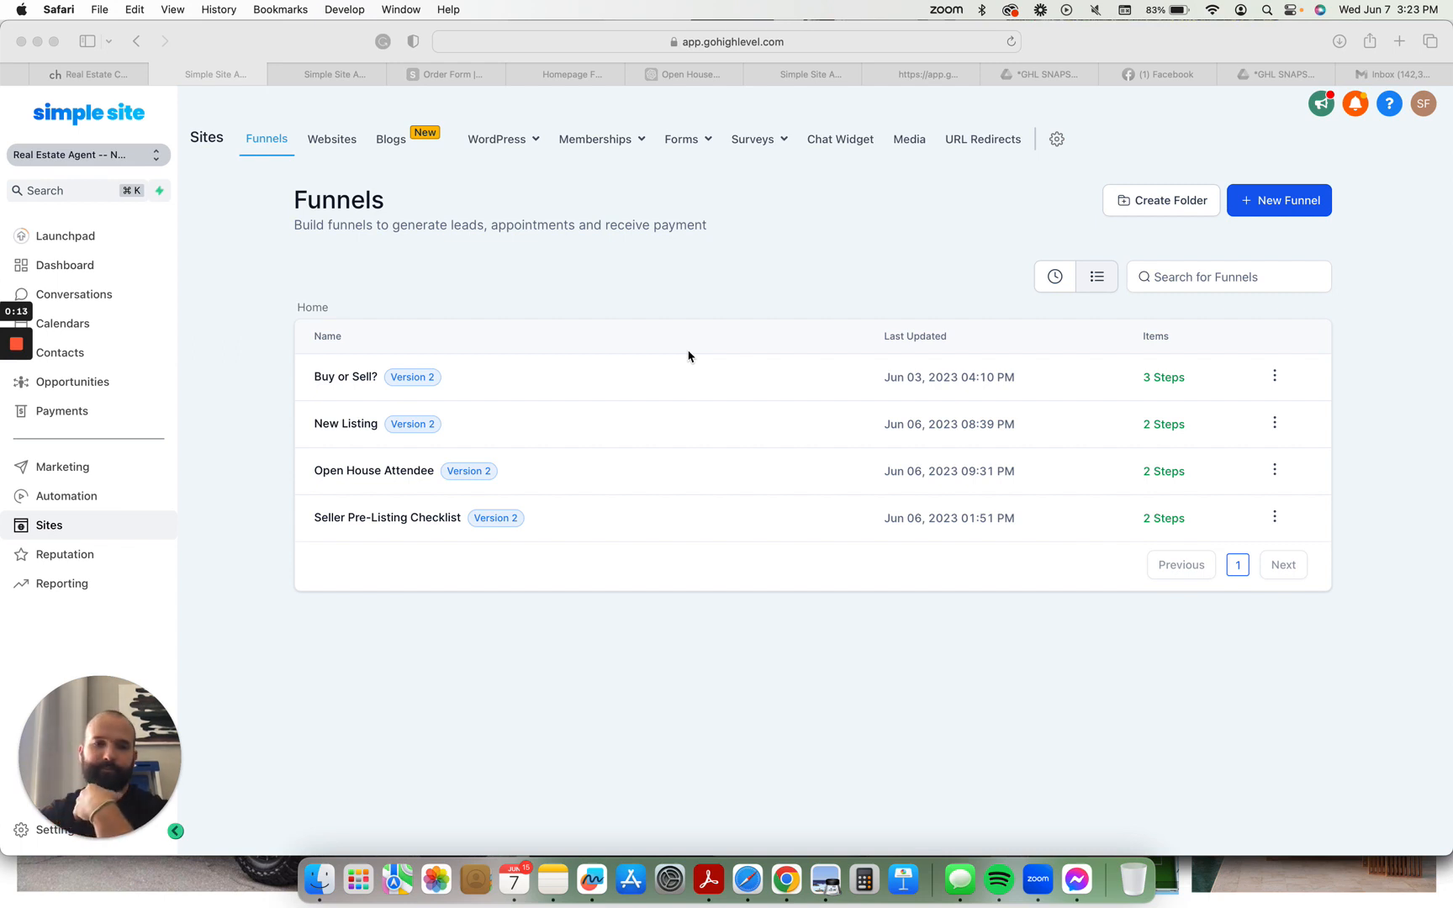
mouse_move(353, 371)
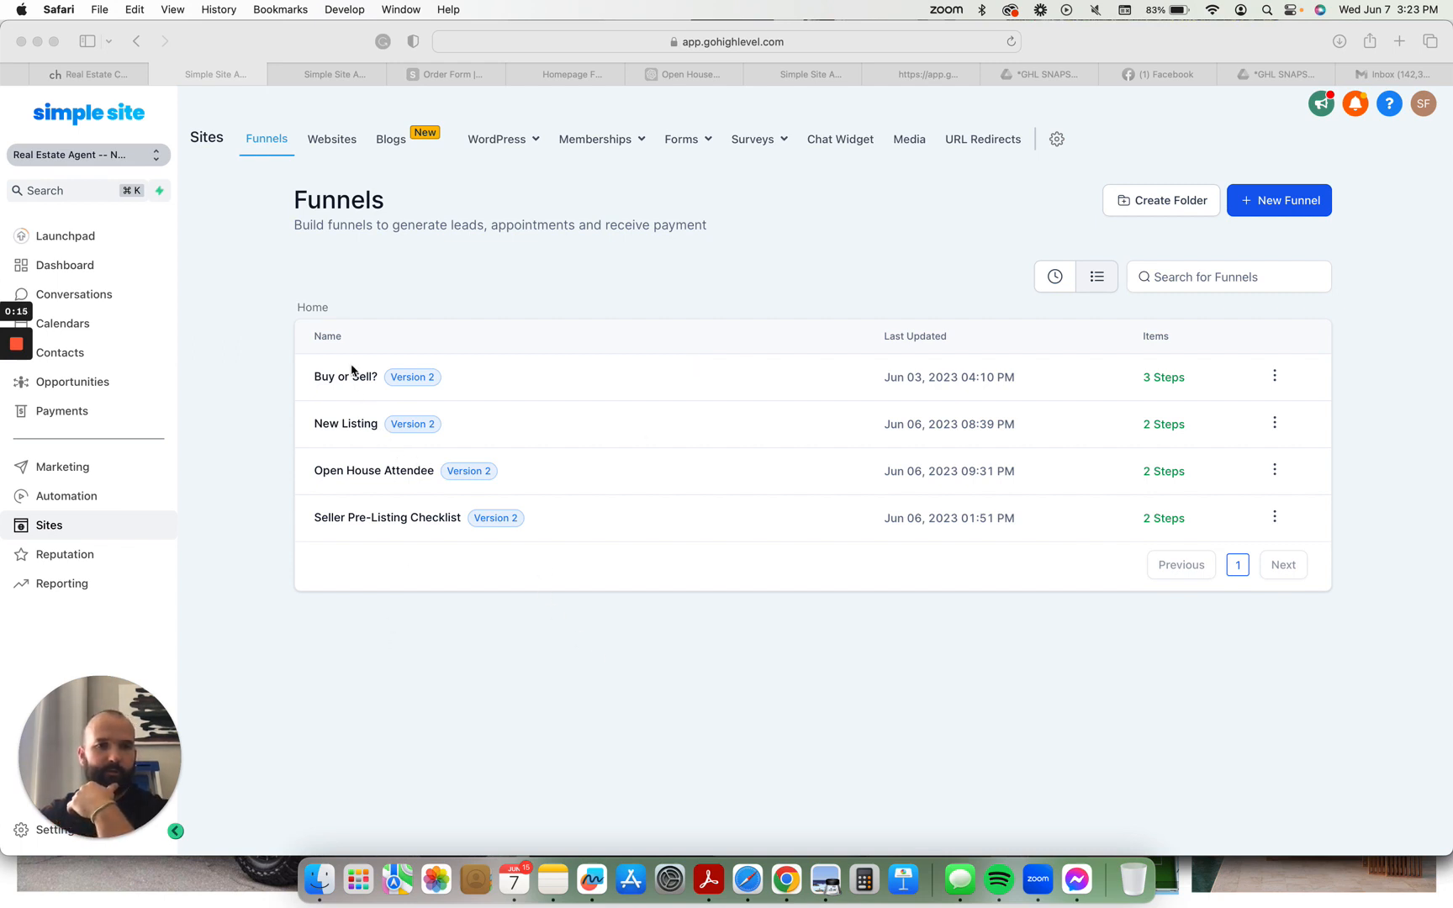
mouse_move(360, 428)
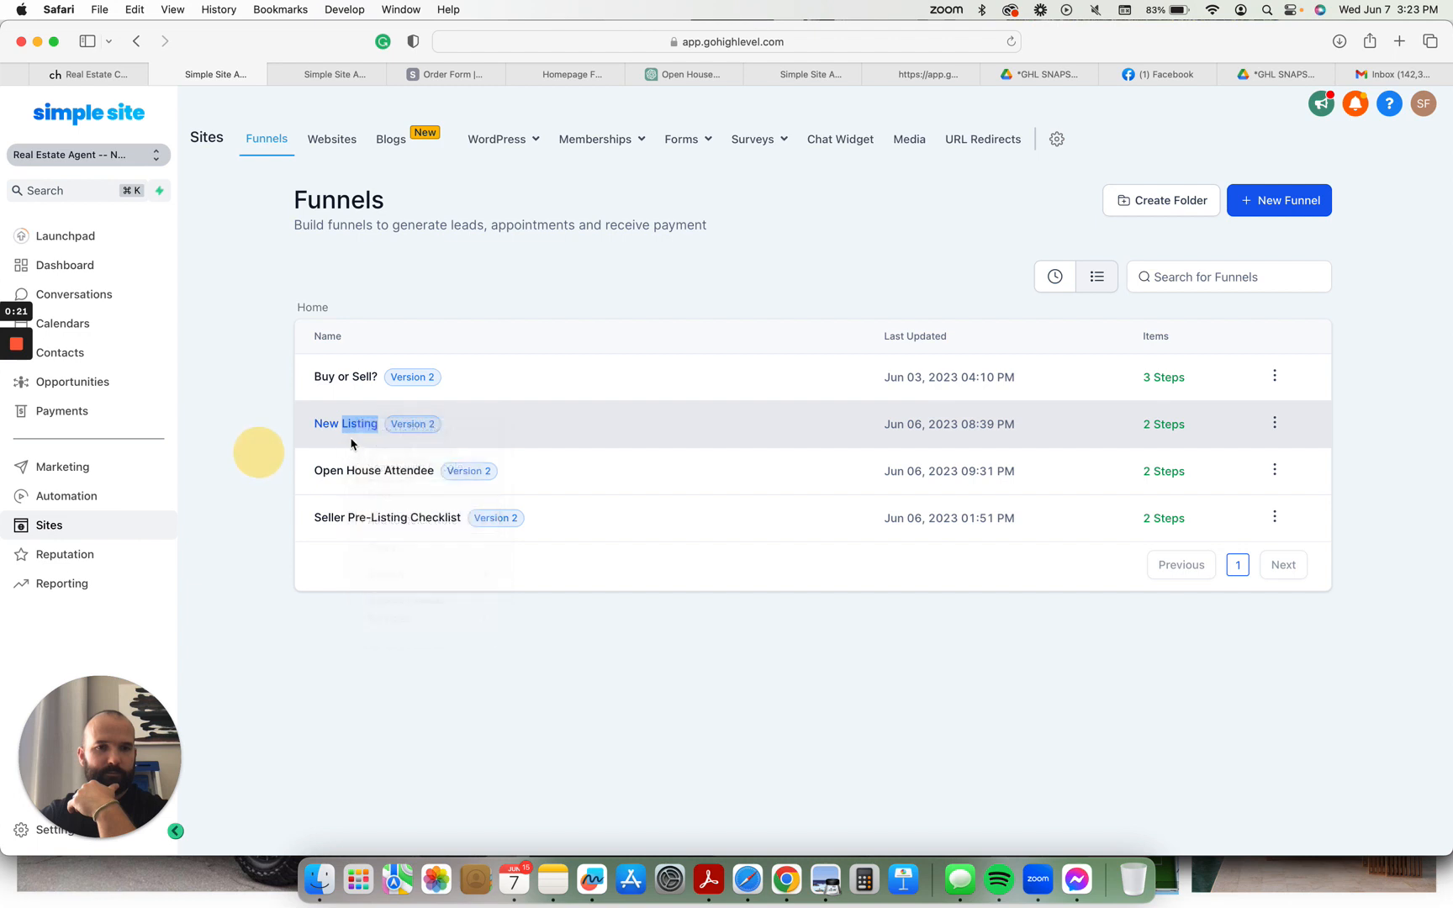
- View the New Listing funnel's Thank You and Request a Tour steps
click(345, 424)
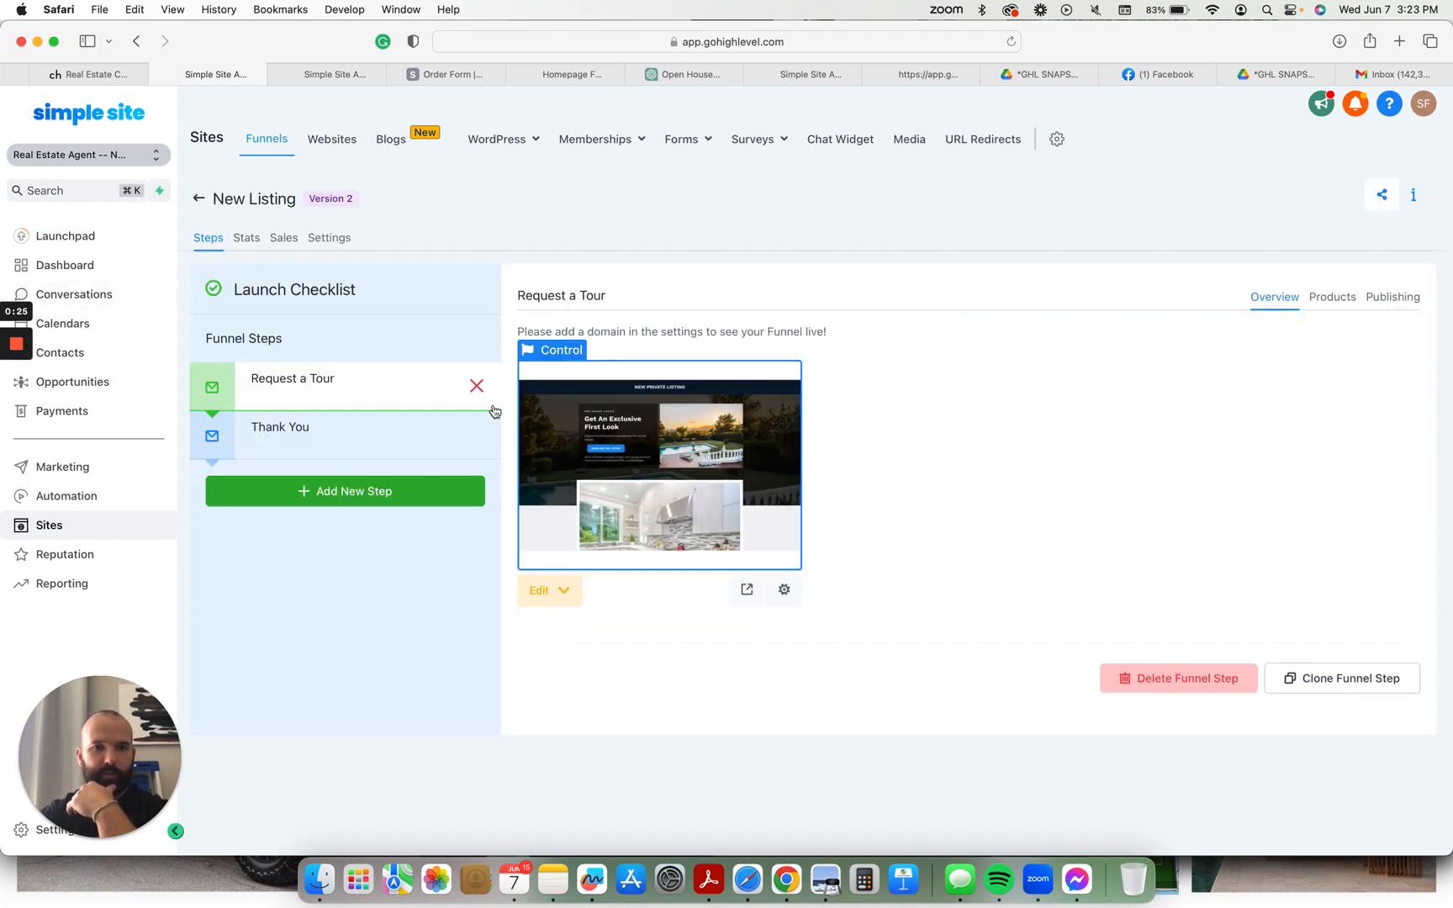
click(280, 427)
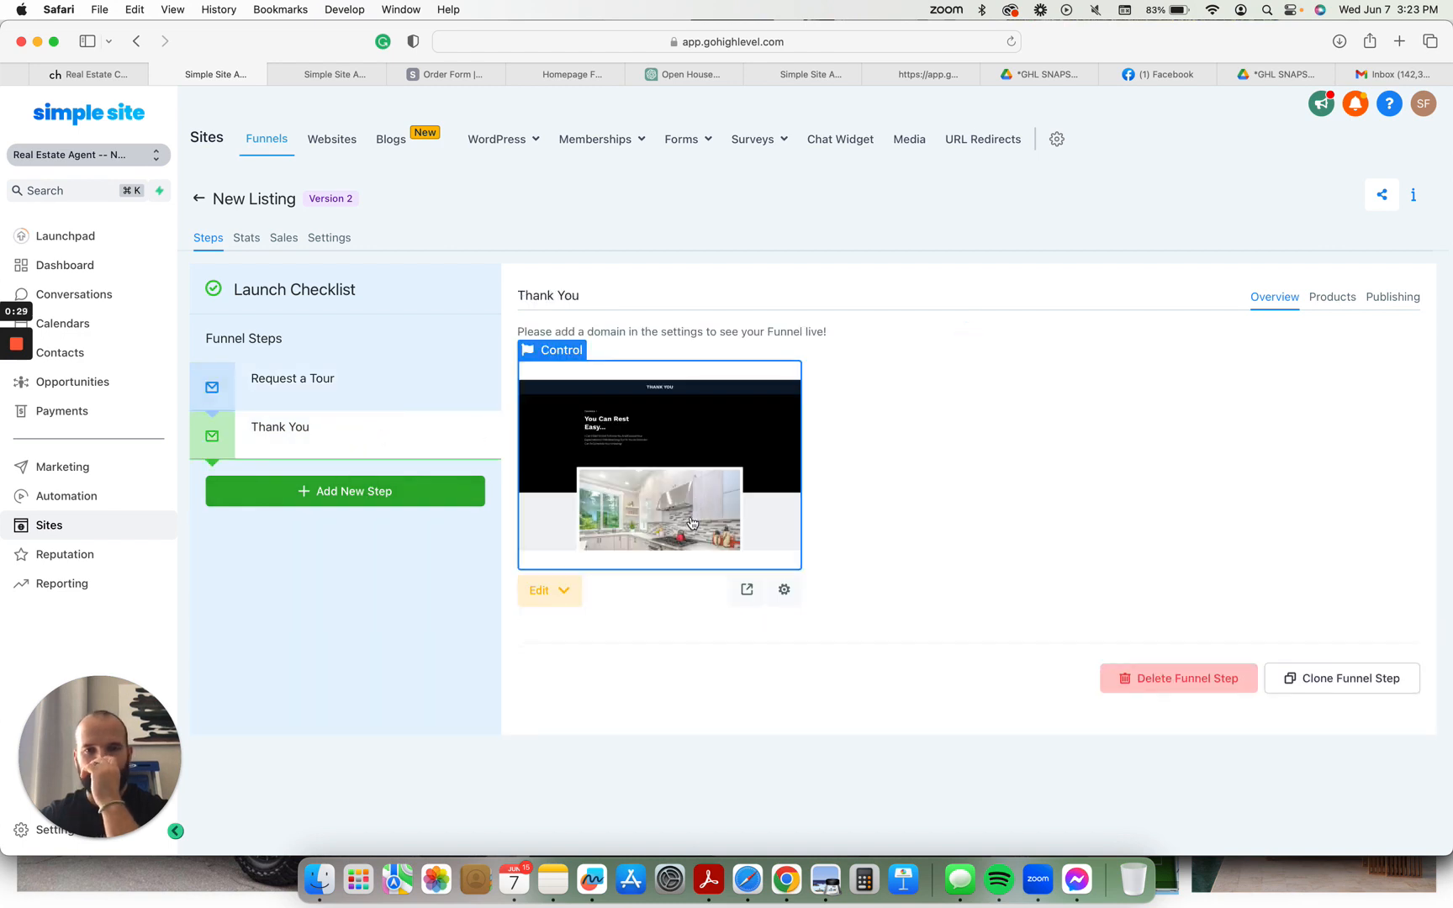
mouse_move(693, 428)
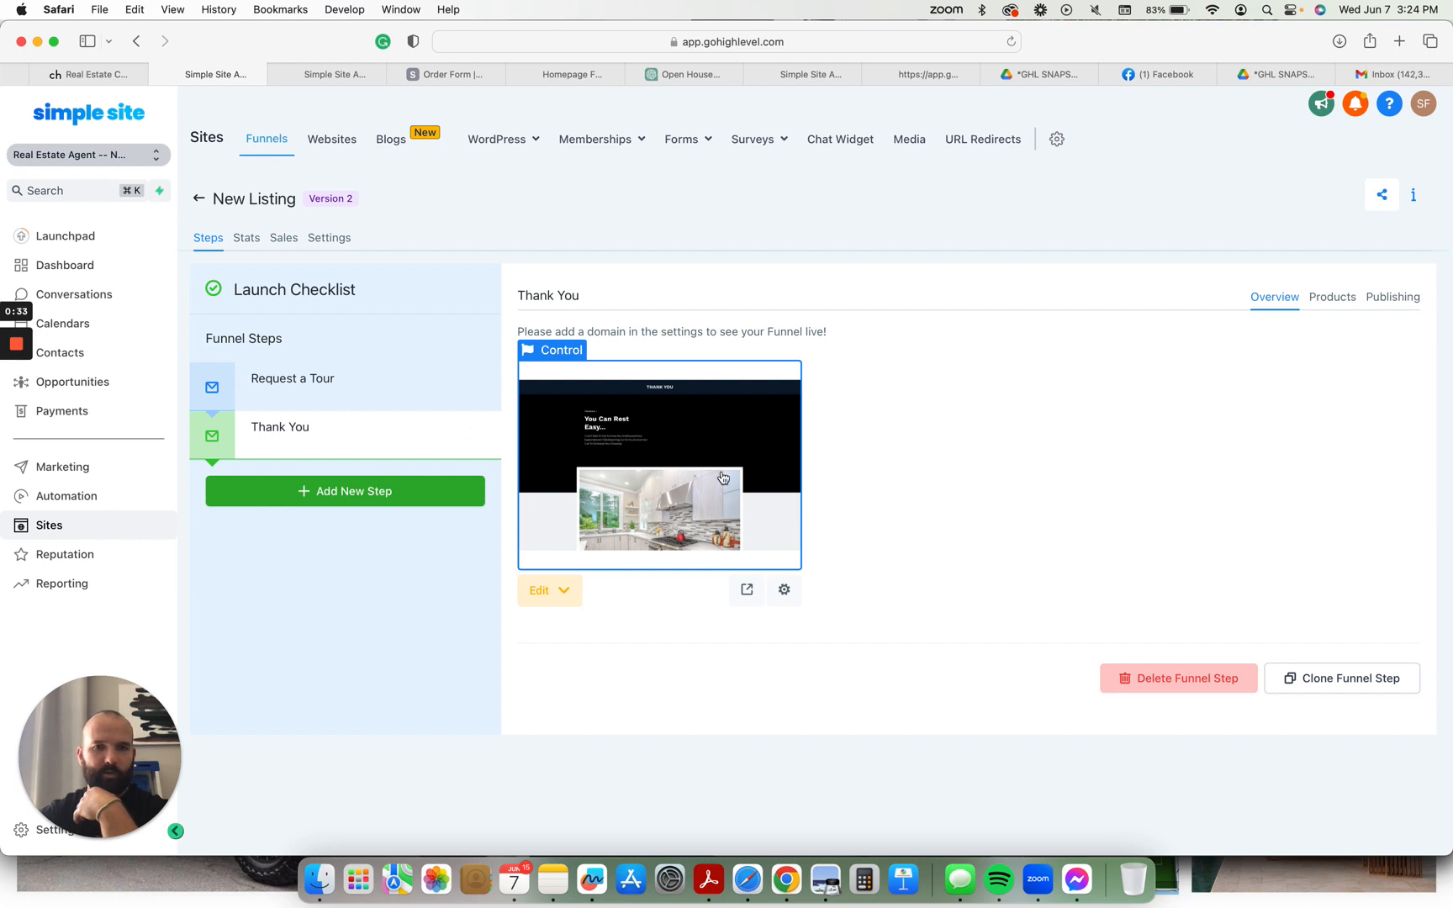
click(292, 378)
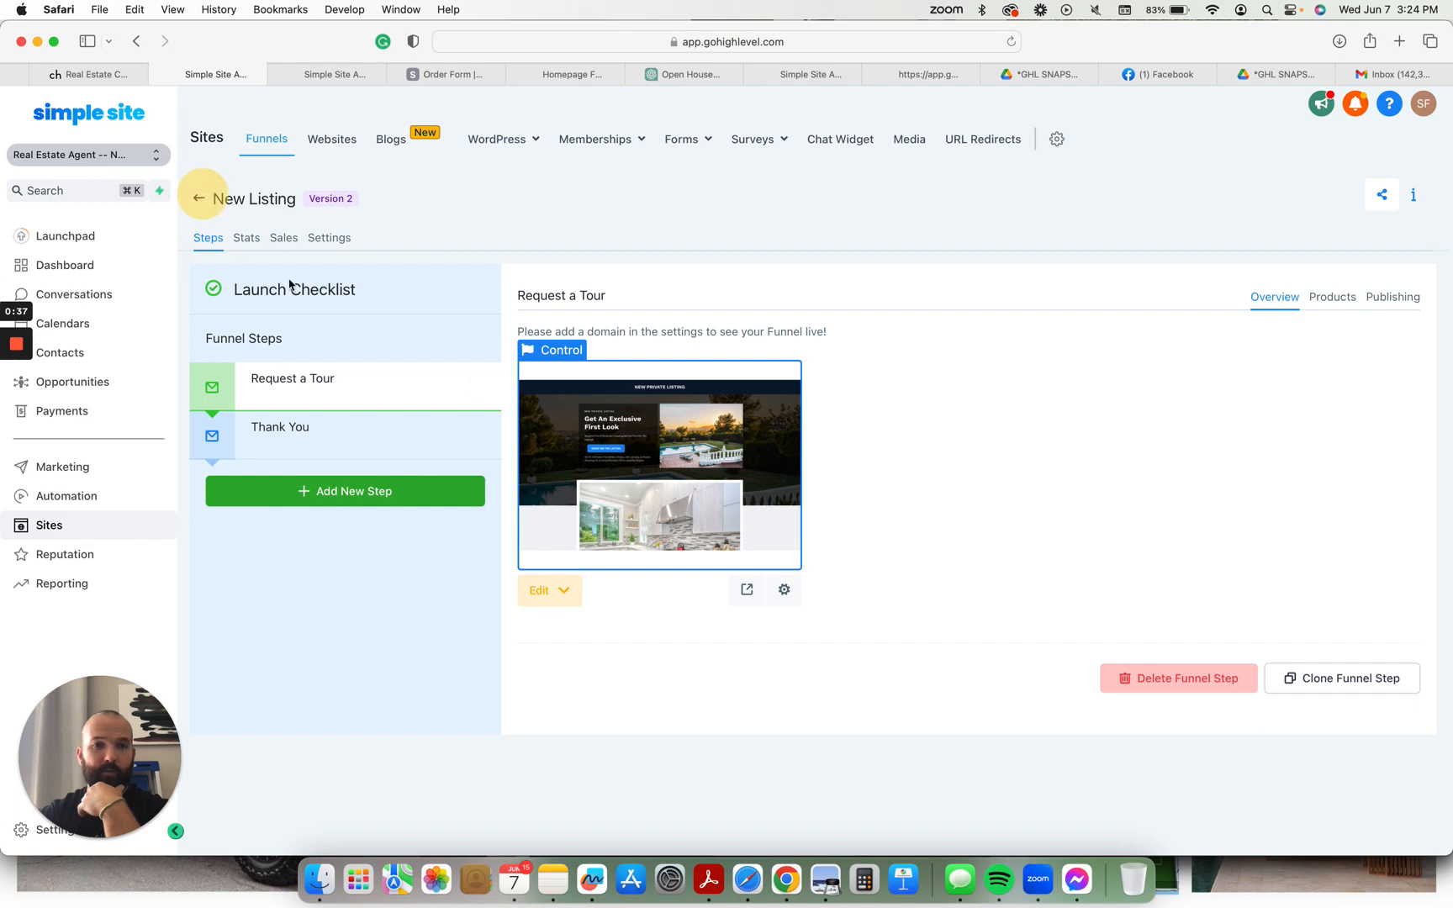
- Return to the funnels list and show the New Listing funnel's options
click(199, 199)
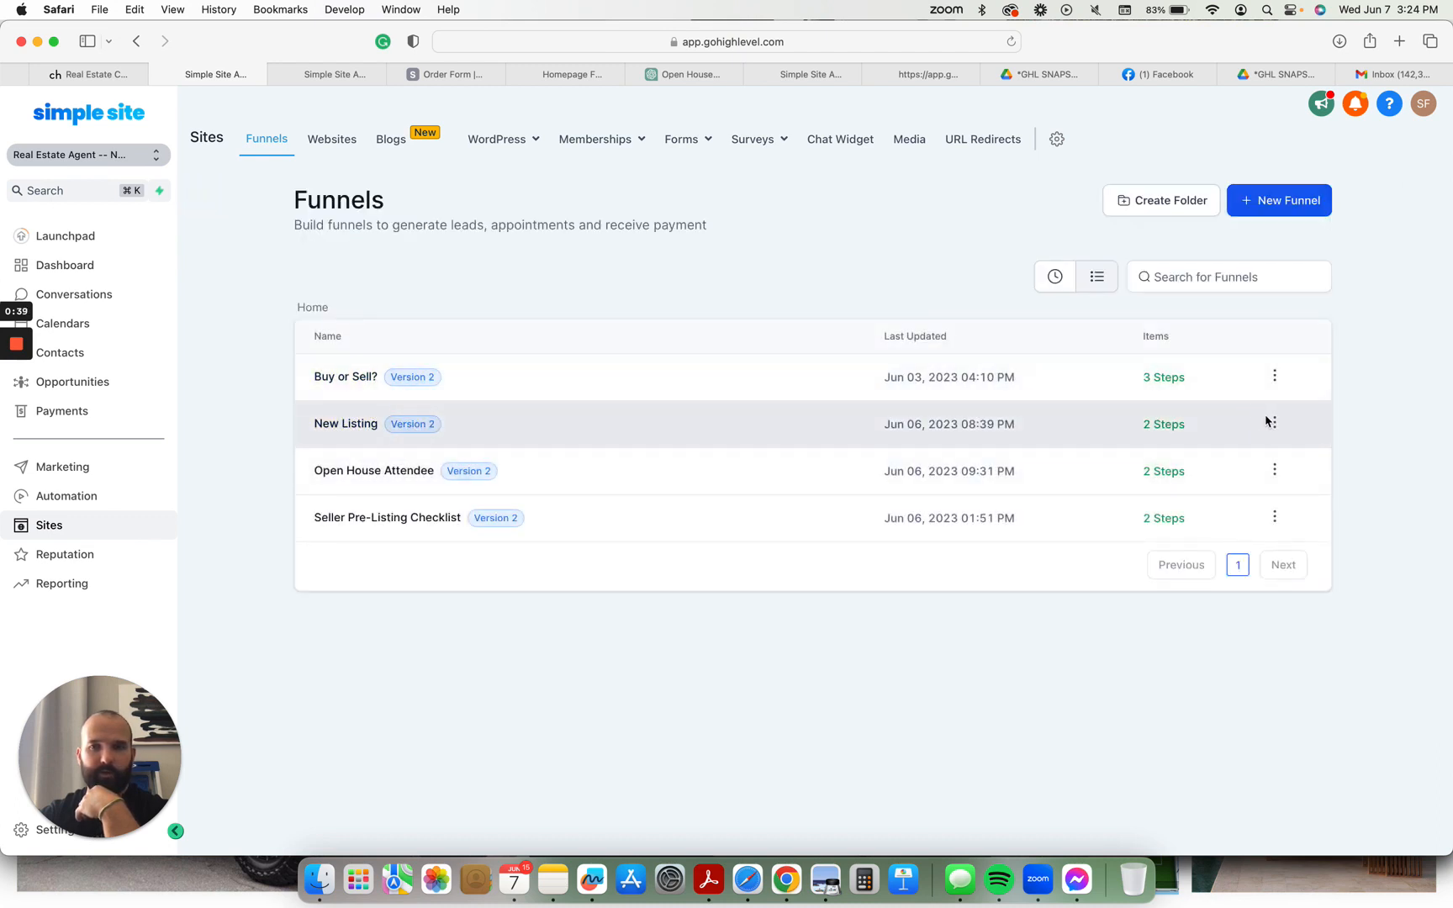
click(1274, 424)
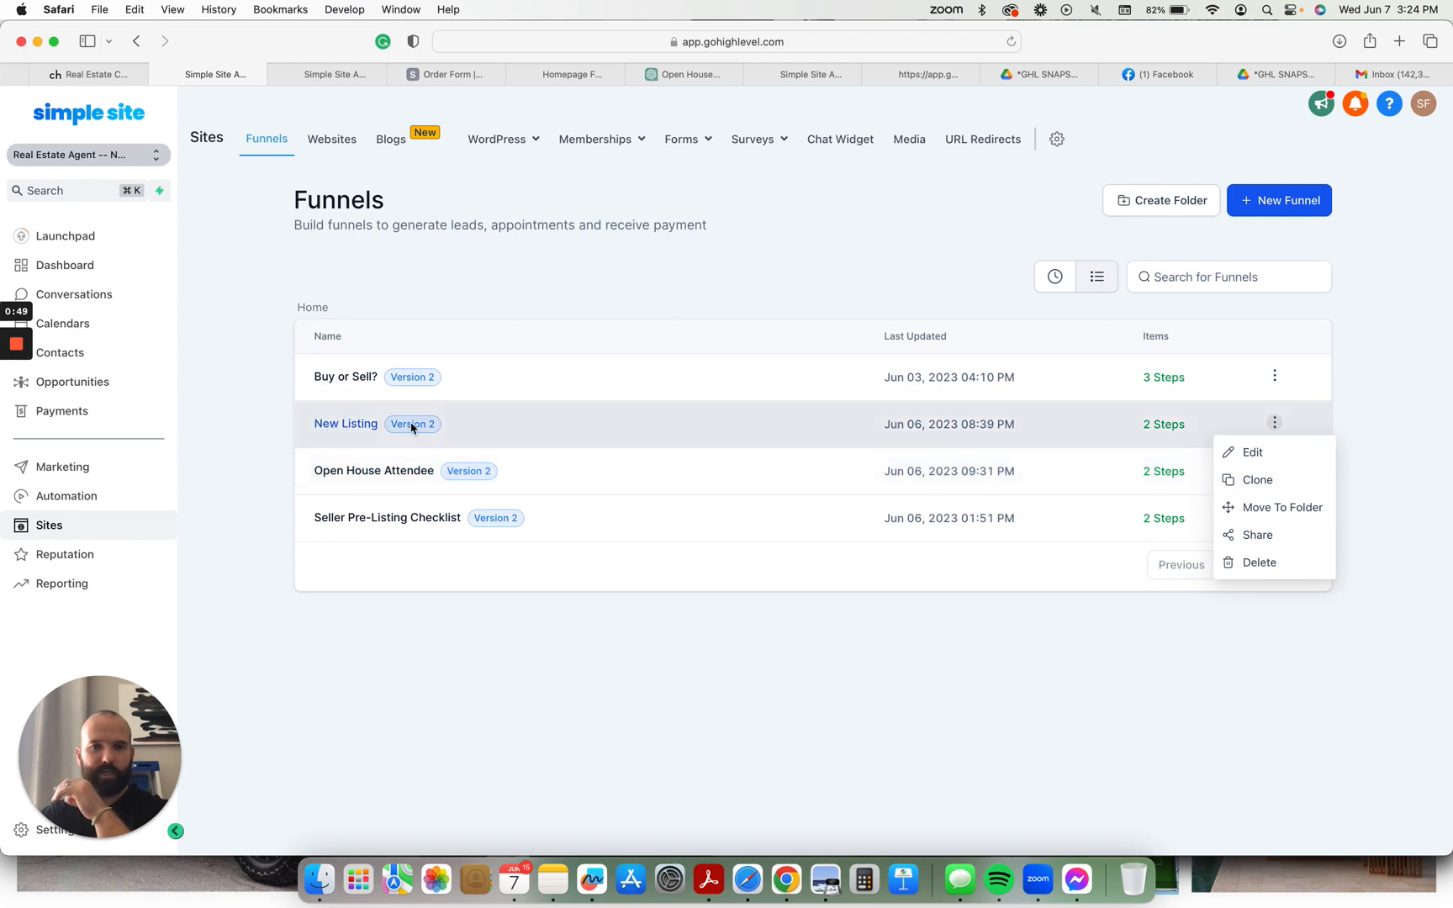
mouse_move(357, 391)
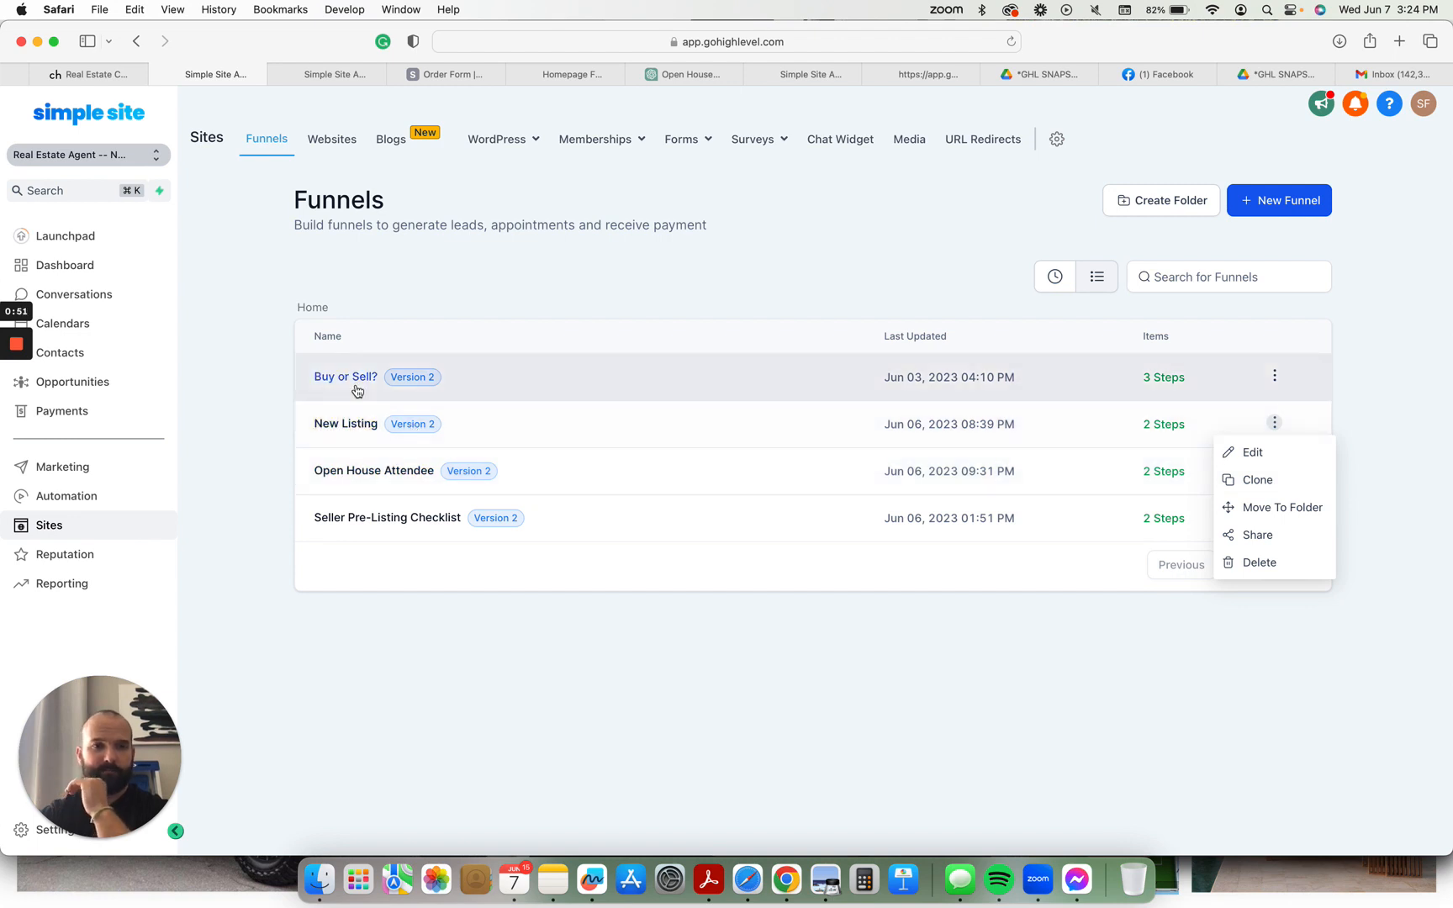
- Open the Buy or Sell? funnel and scroll through its real estate landing page preview
click(345, 376)
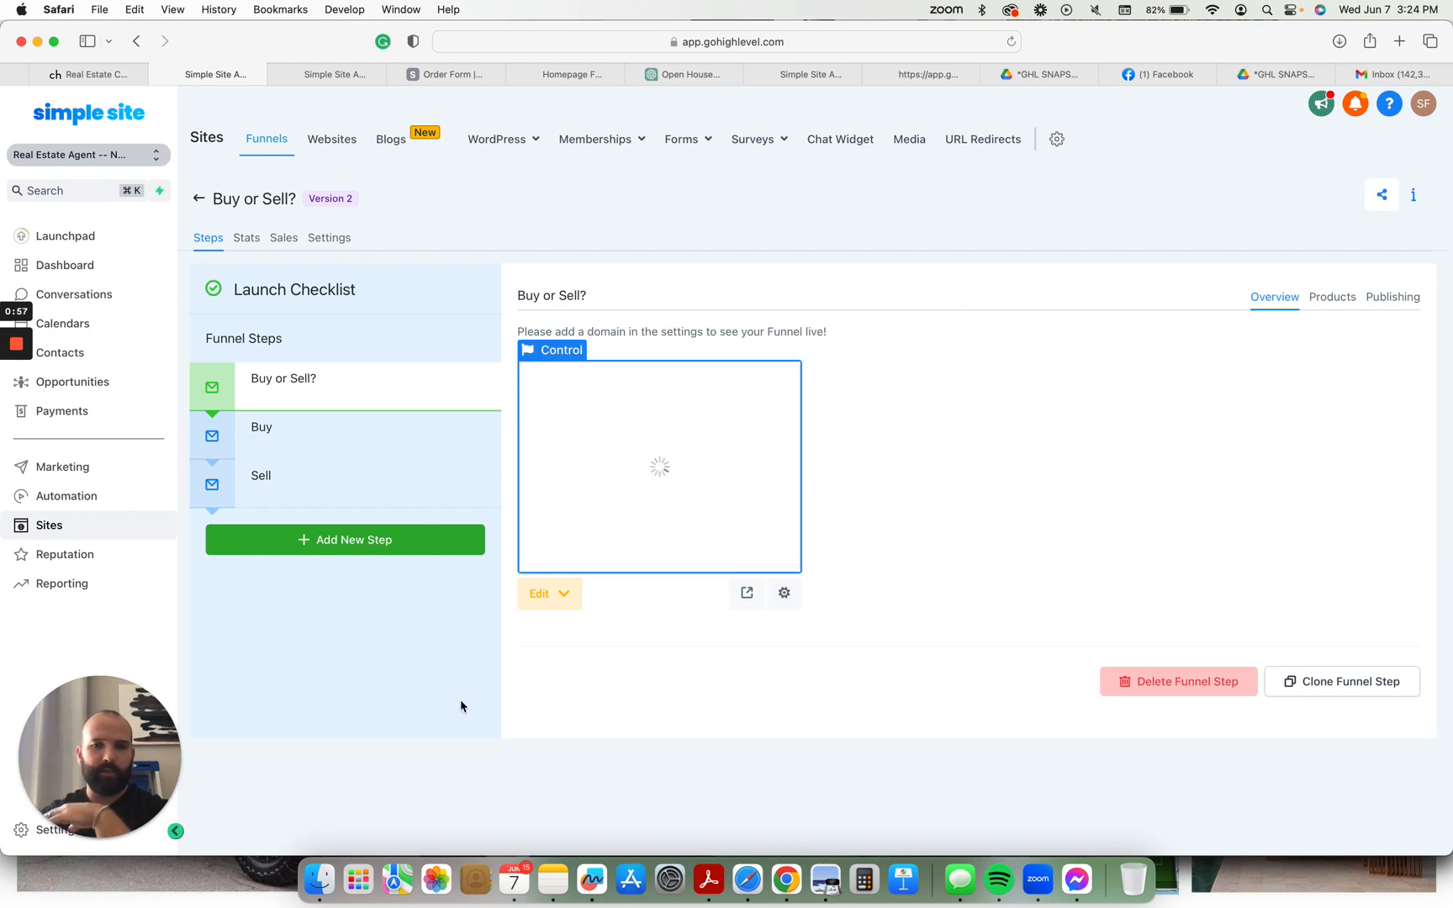
mouse_move(740, 617)
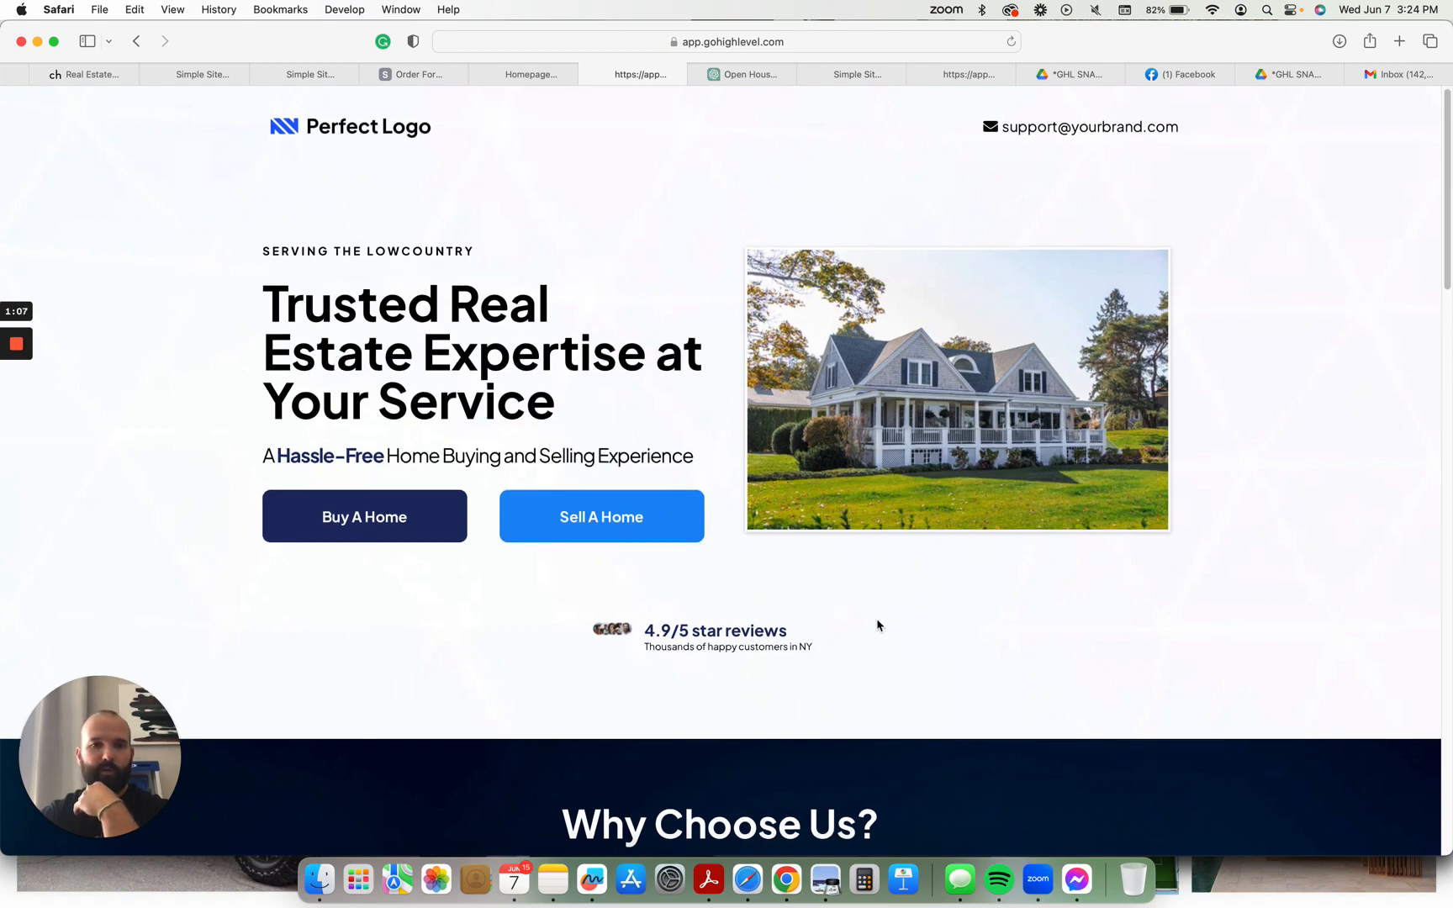
scroll(down, 3)
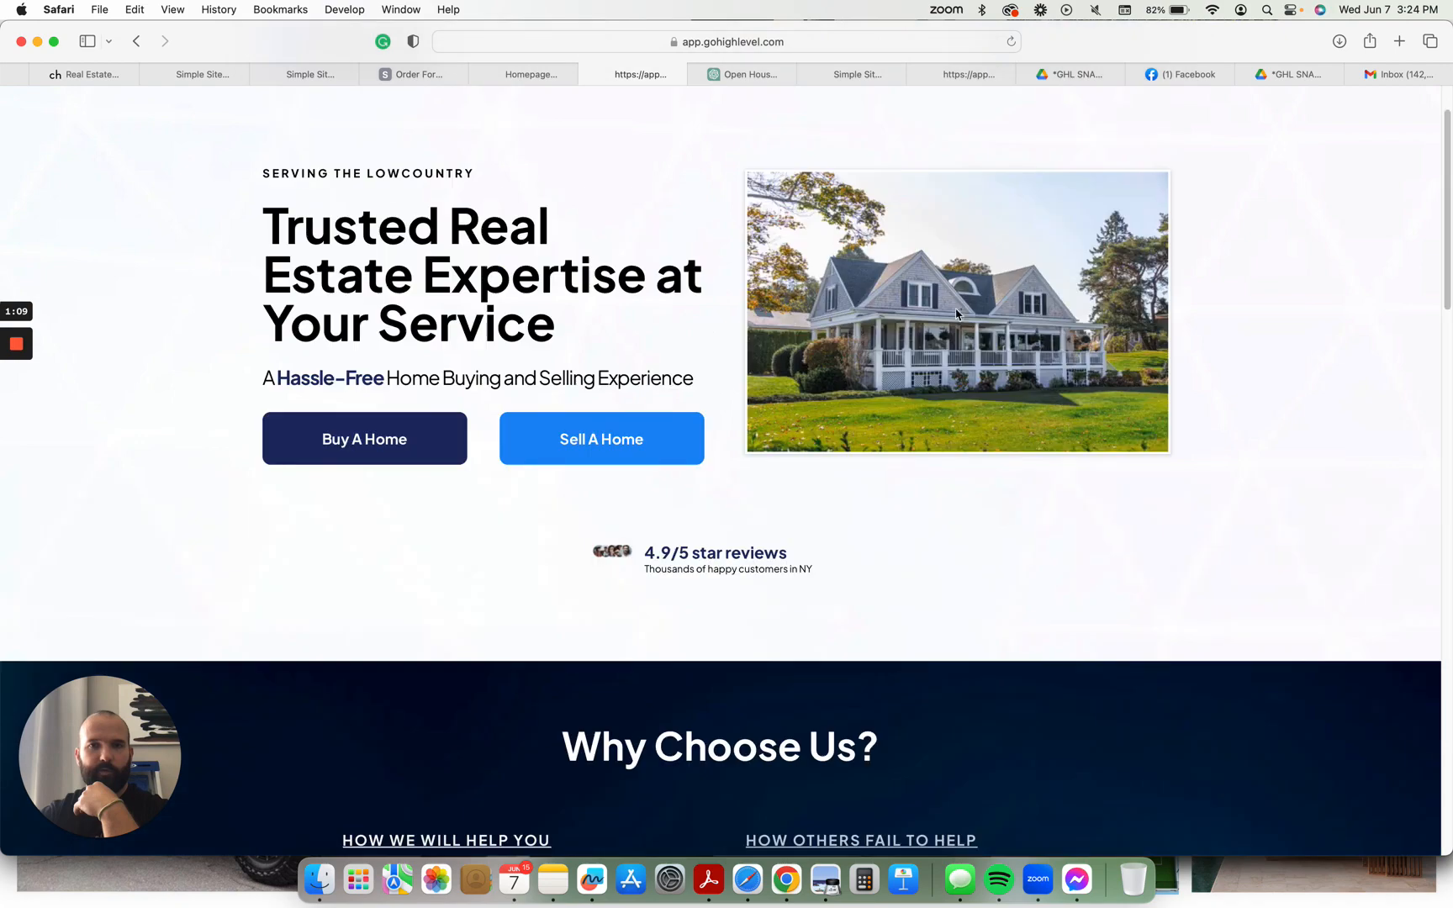
scroll(down, 3)
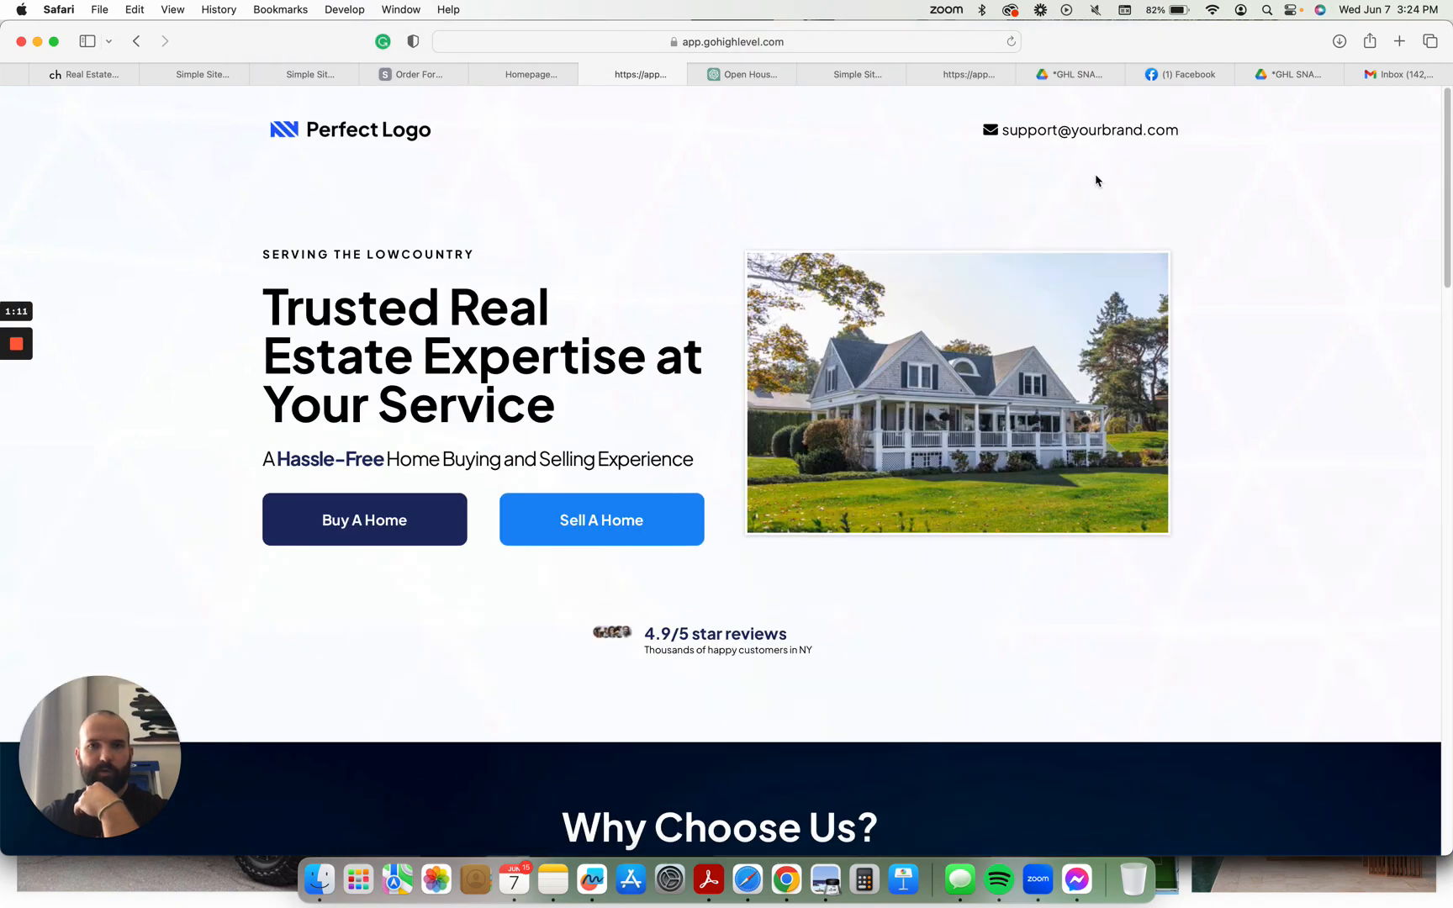
scroll(down, 3)
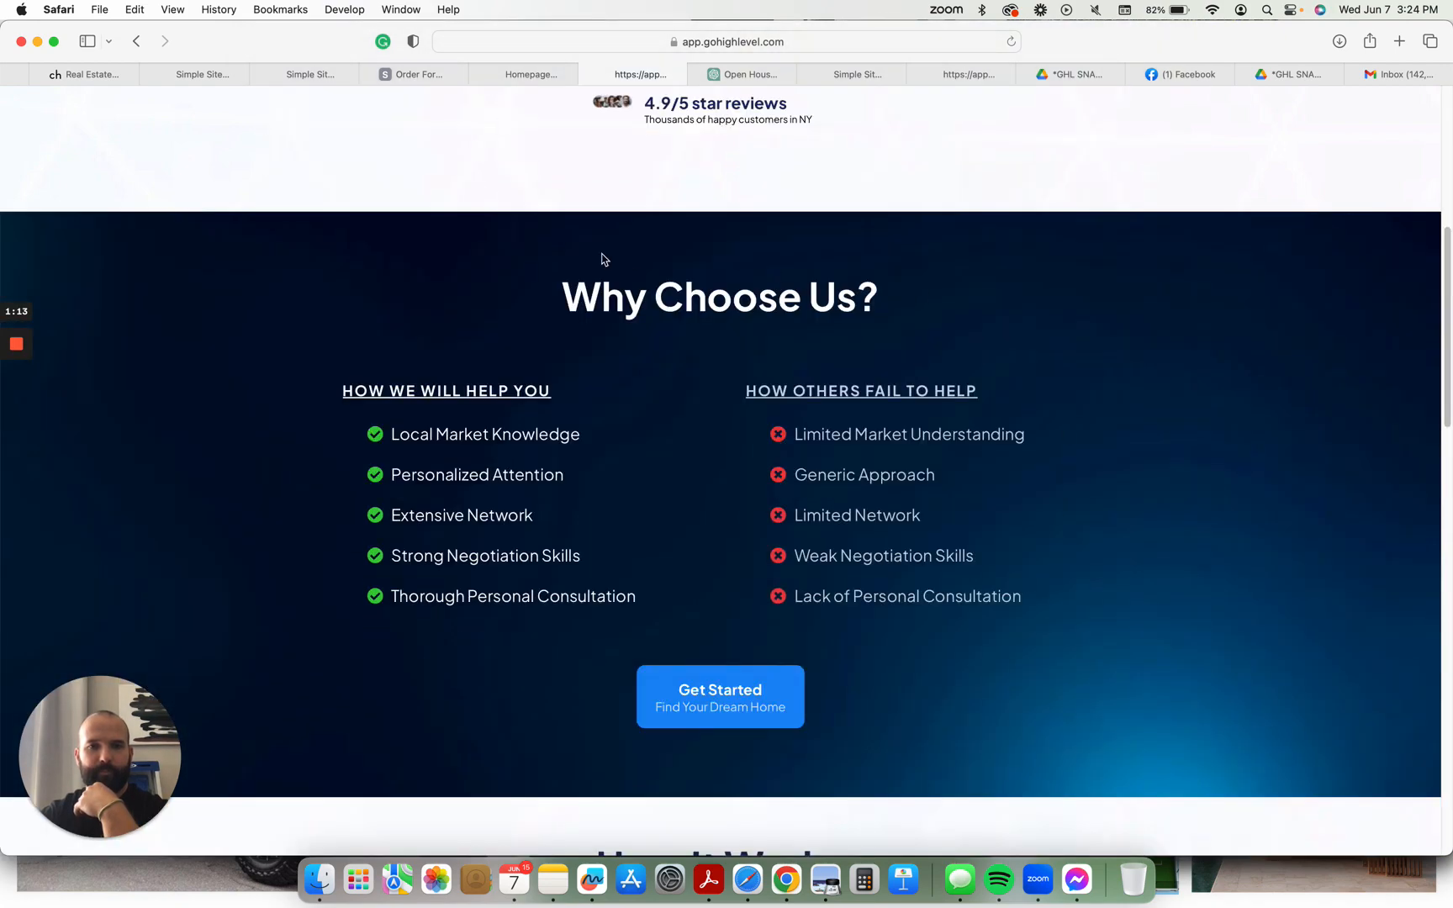
scroll(down, 3)
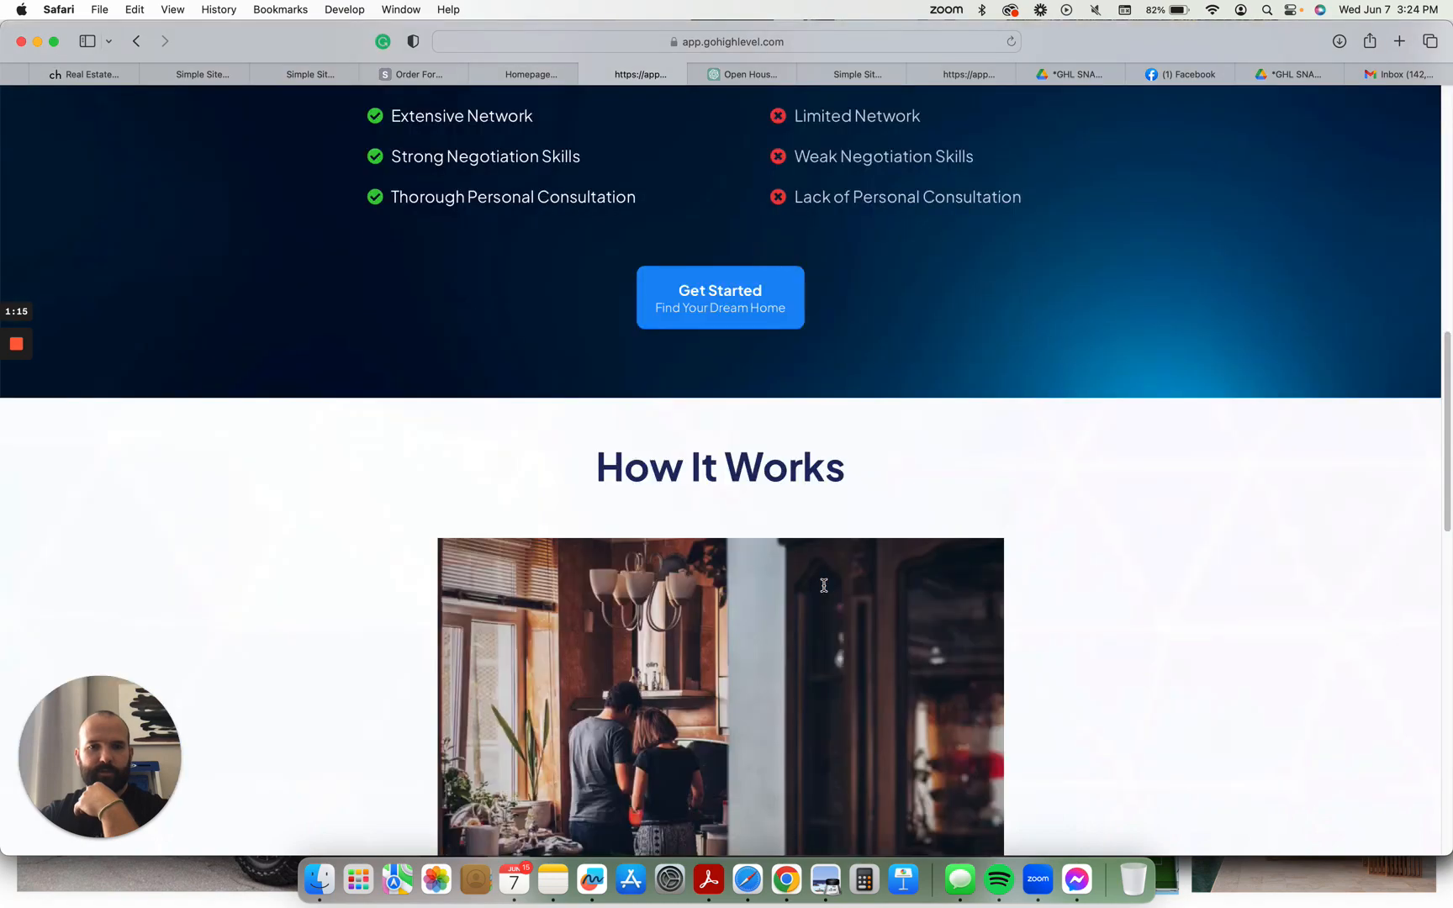
scroll(down, 3)
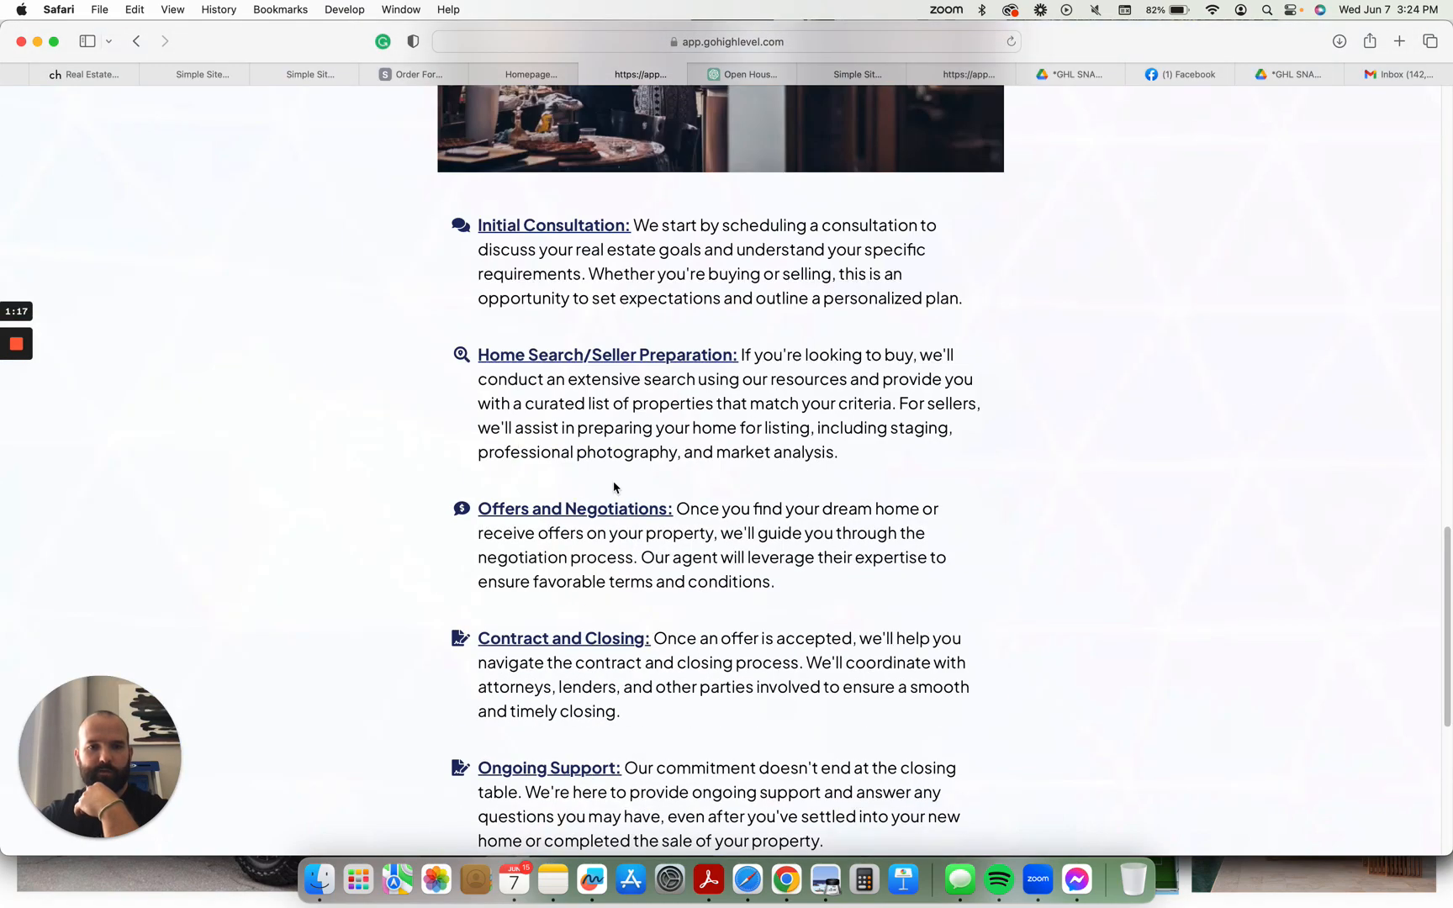
scroll(down, 3)
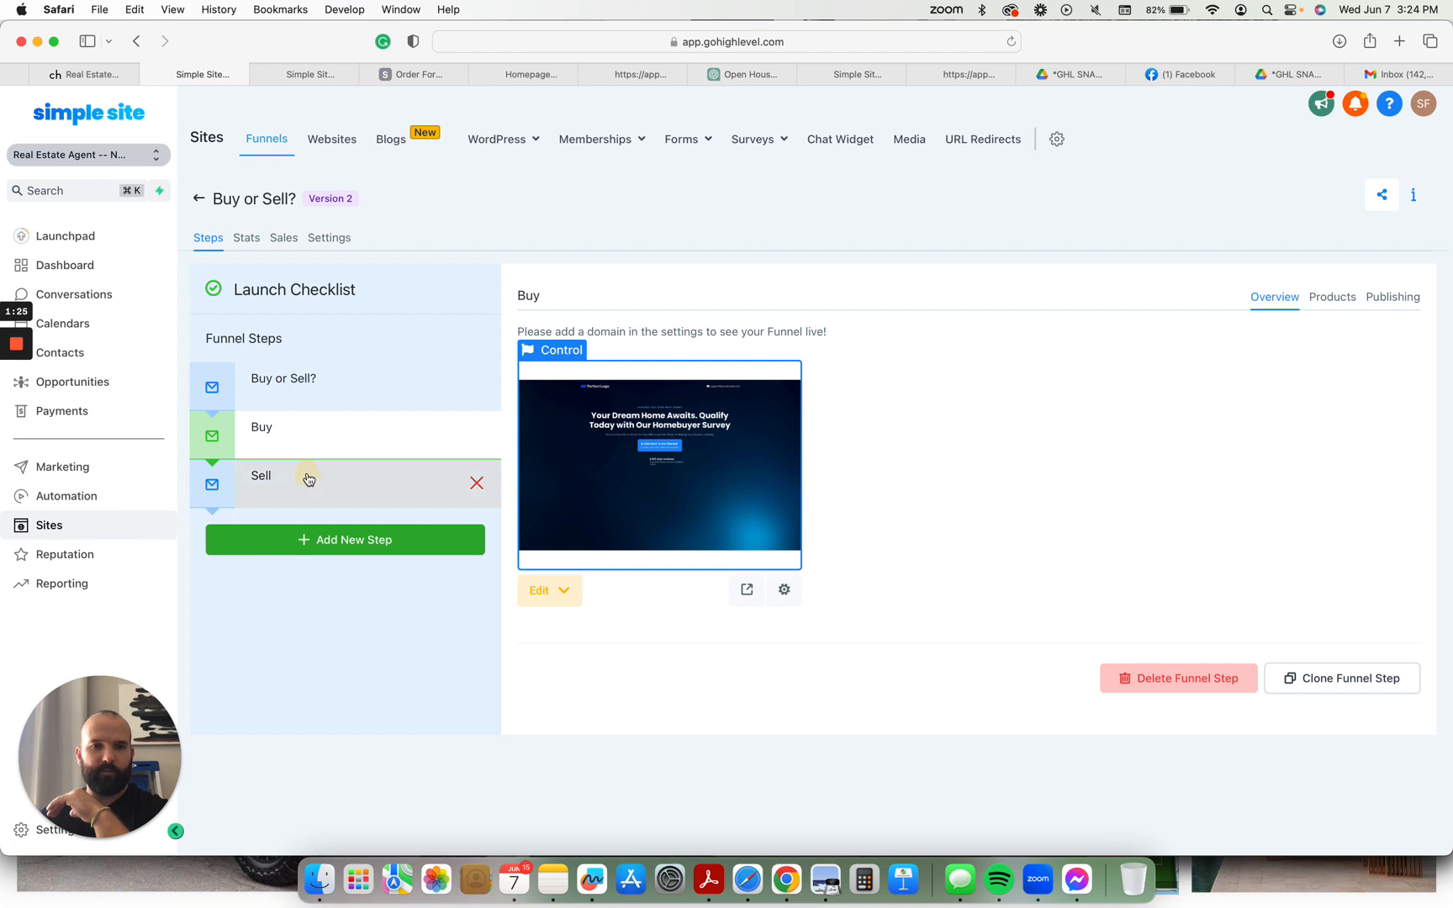
- View the Sell step, then open the Open House Attendee funnel and preview its OPEN HOUSE page live
click(261, 475)
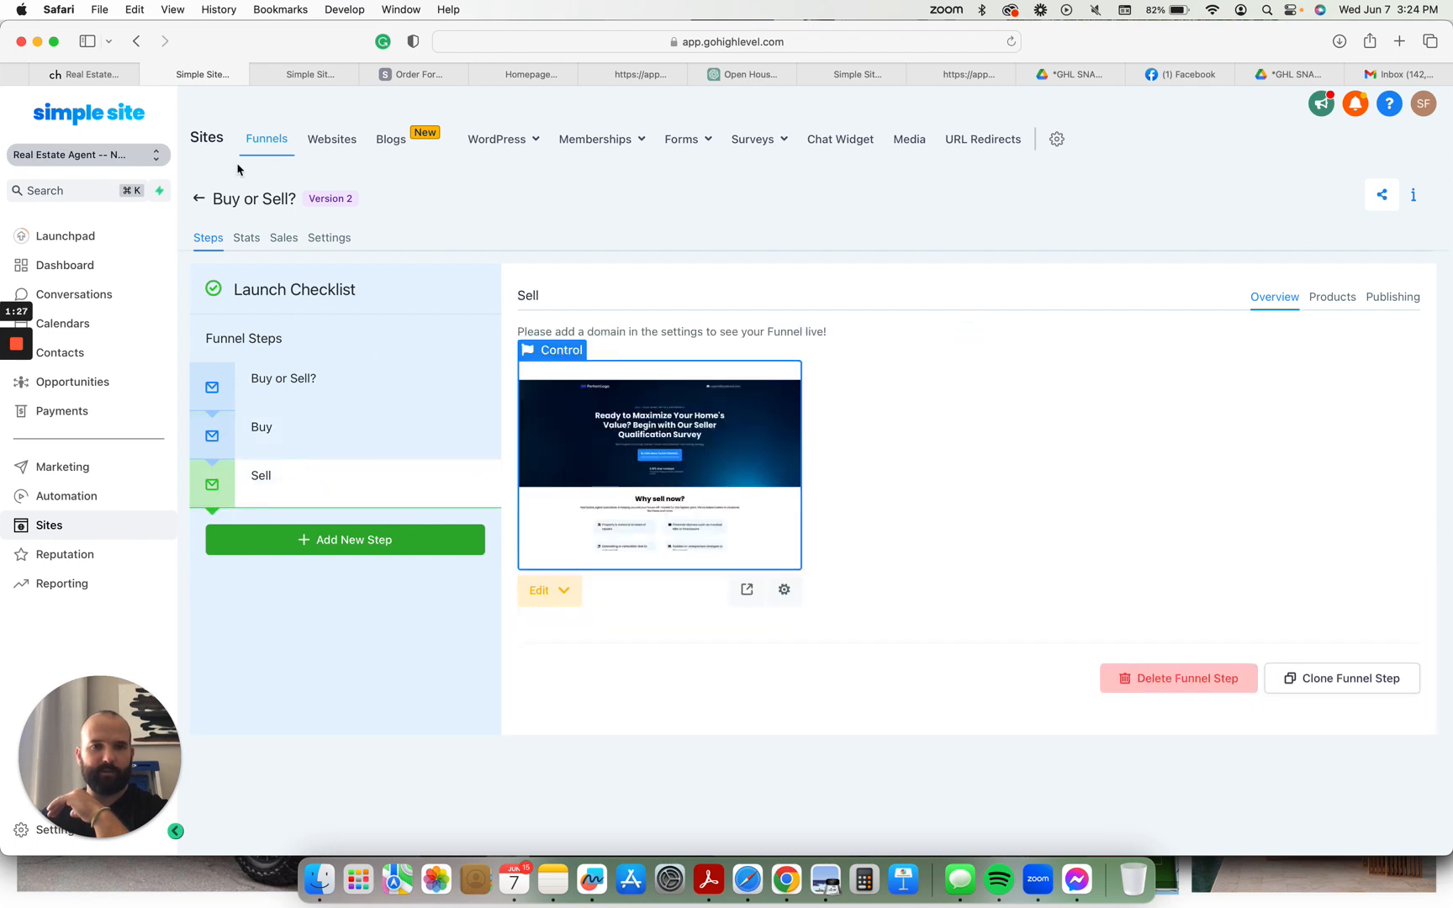
click(198, 199)
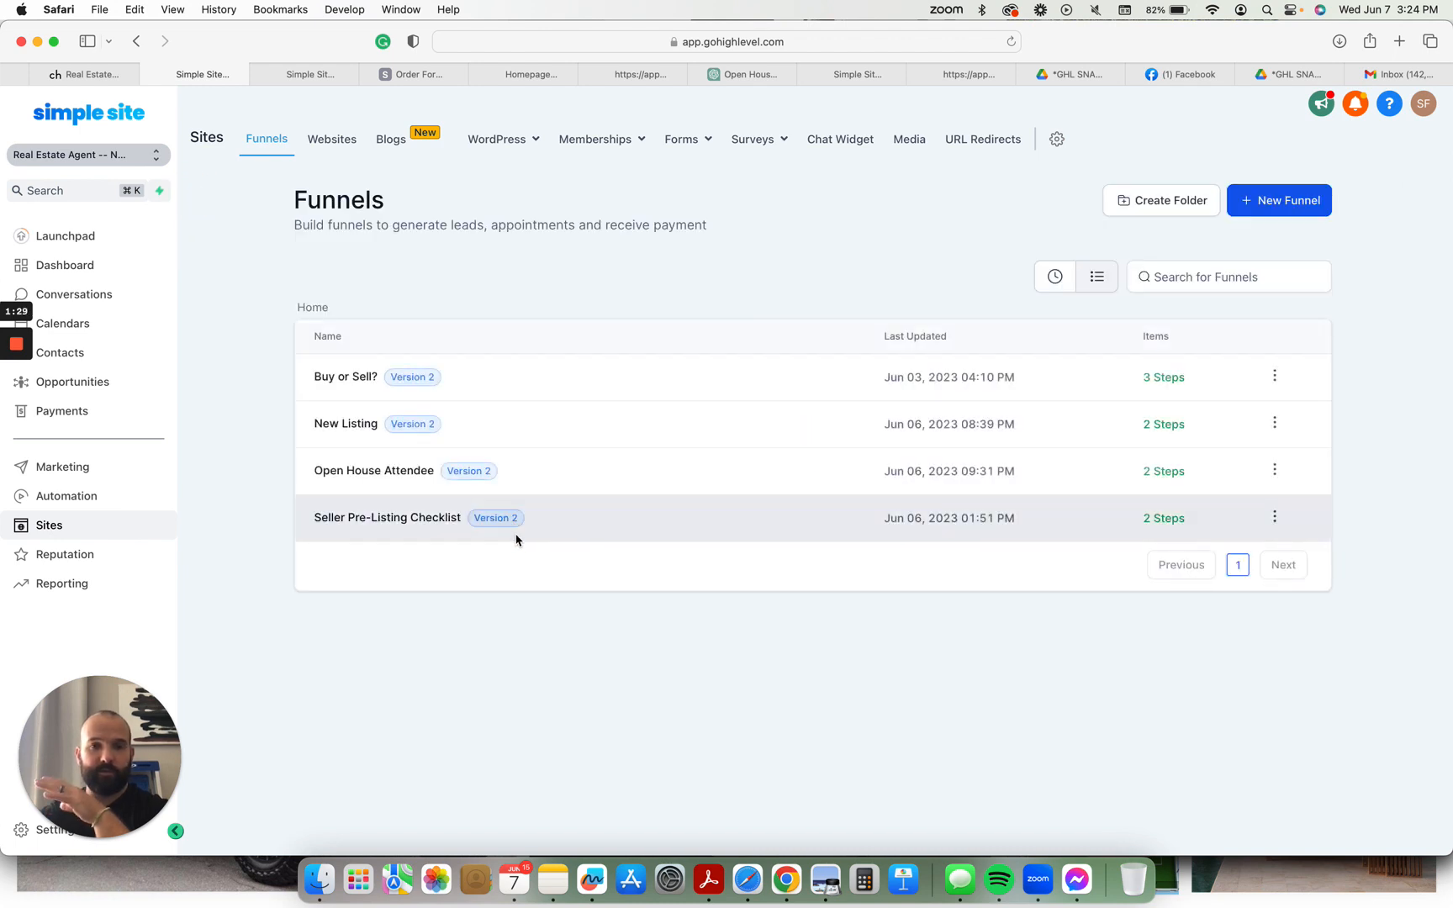
click(373, 471)
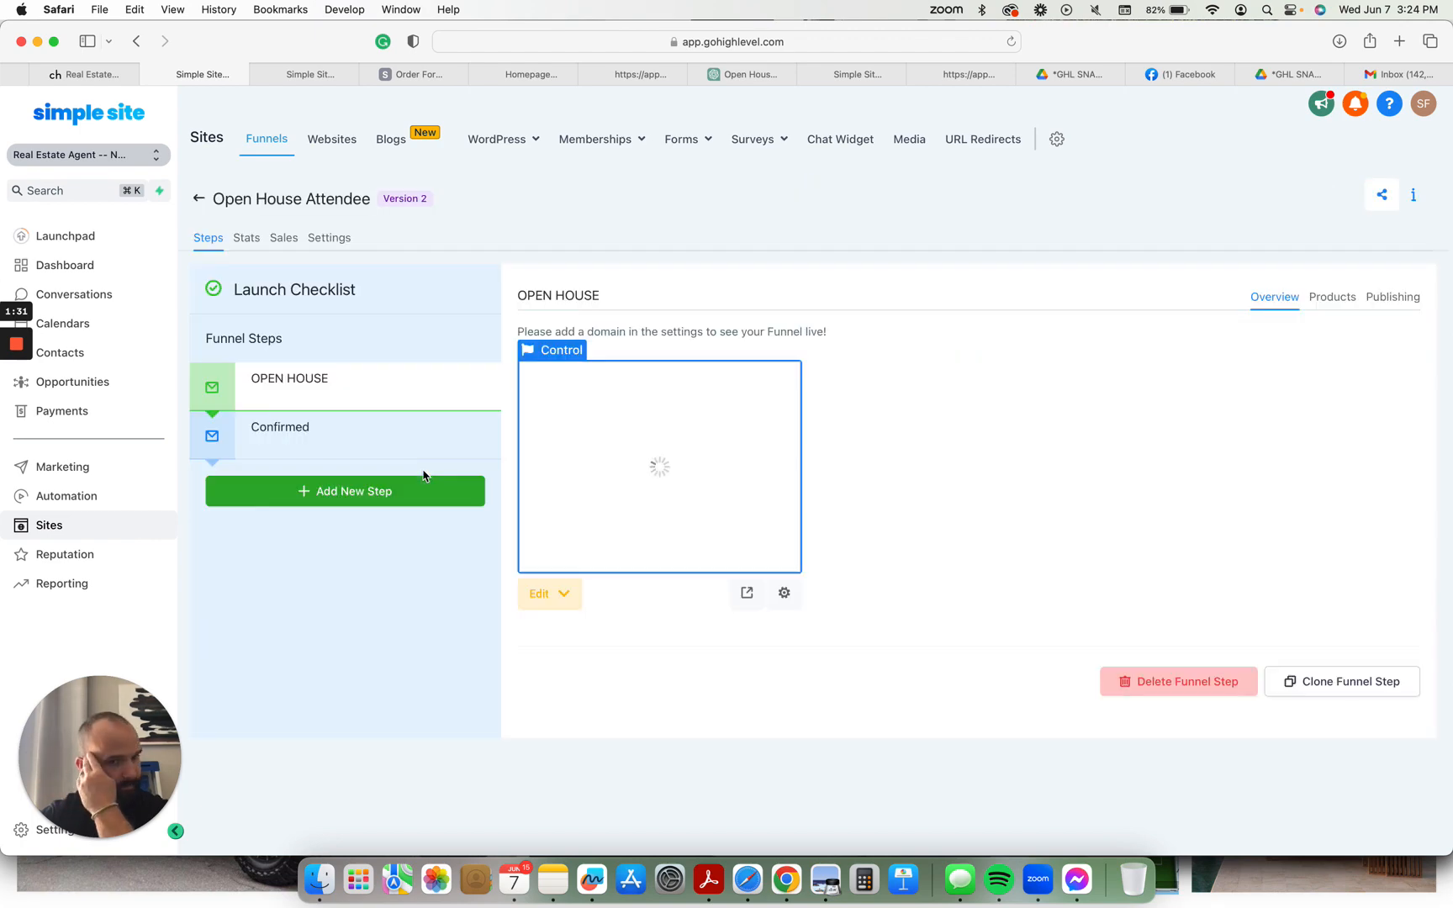
click(1399, 40)
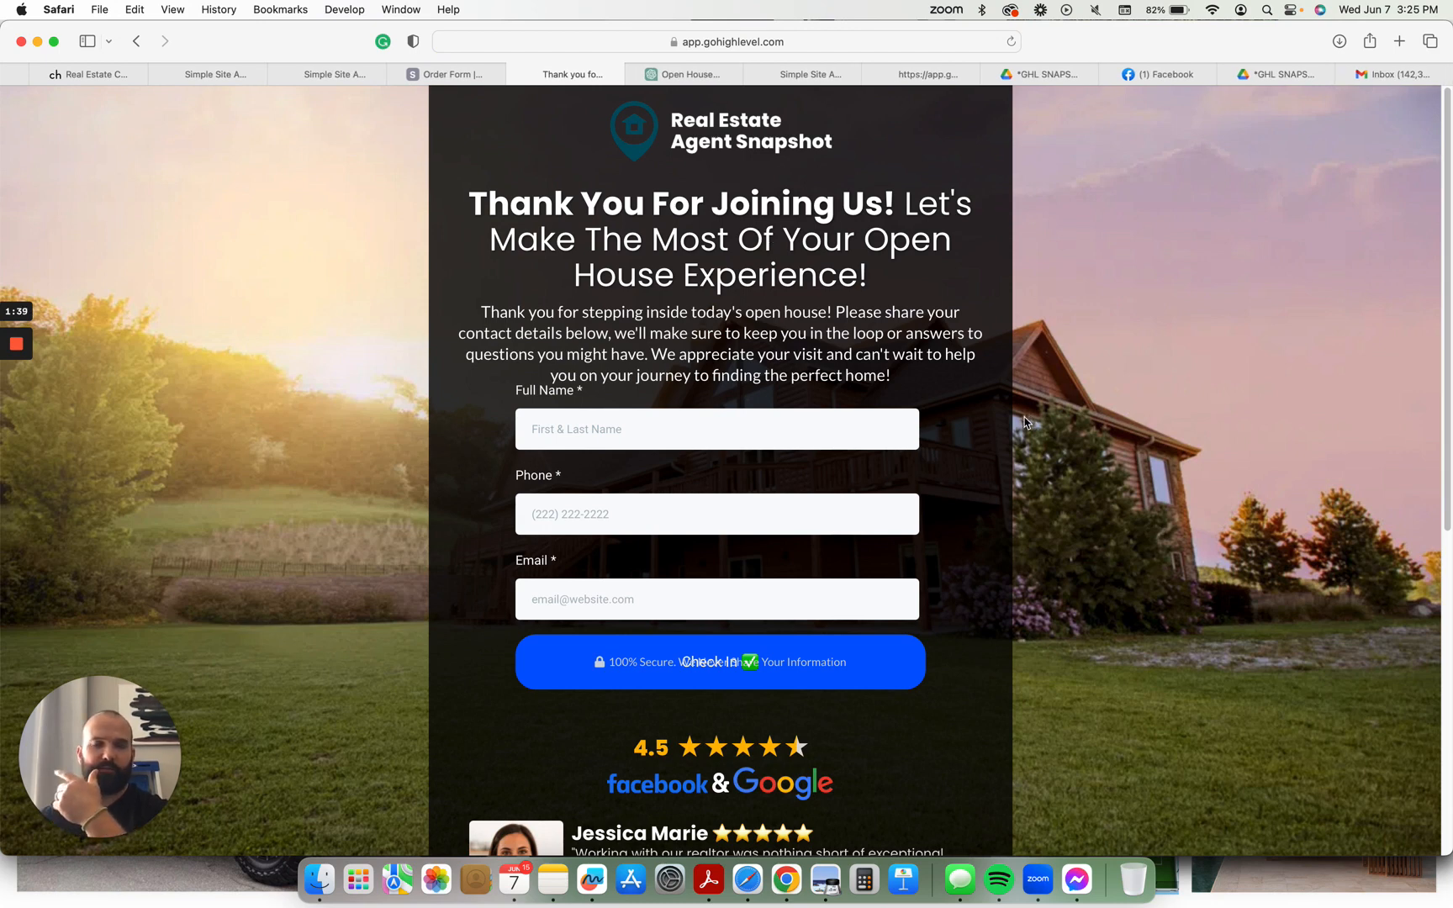
mouse_move(1025, 355)
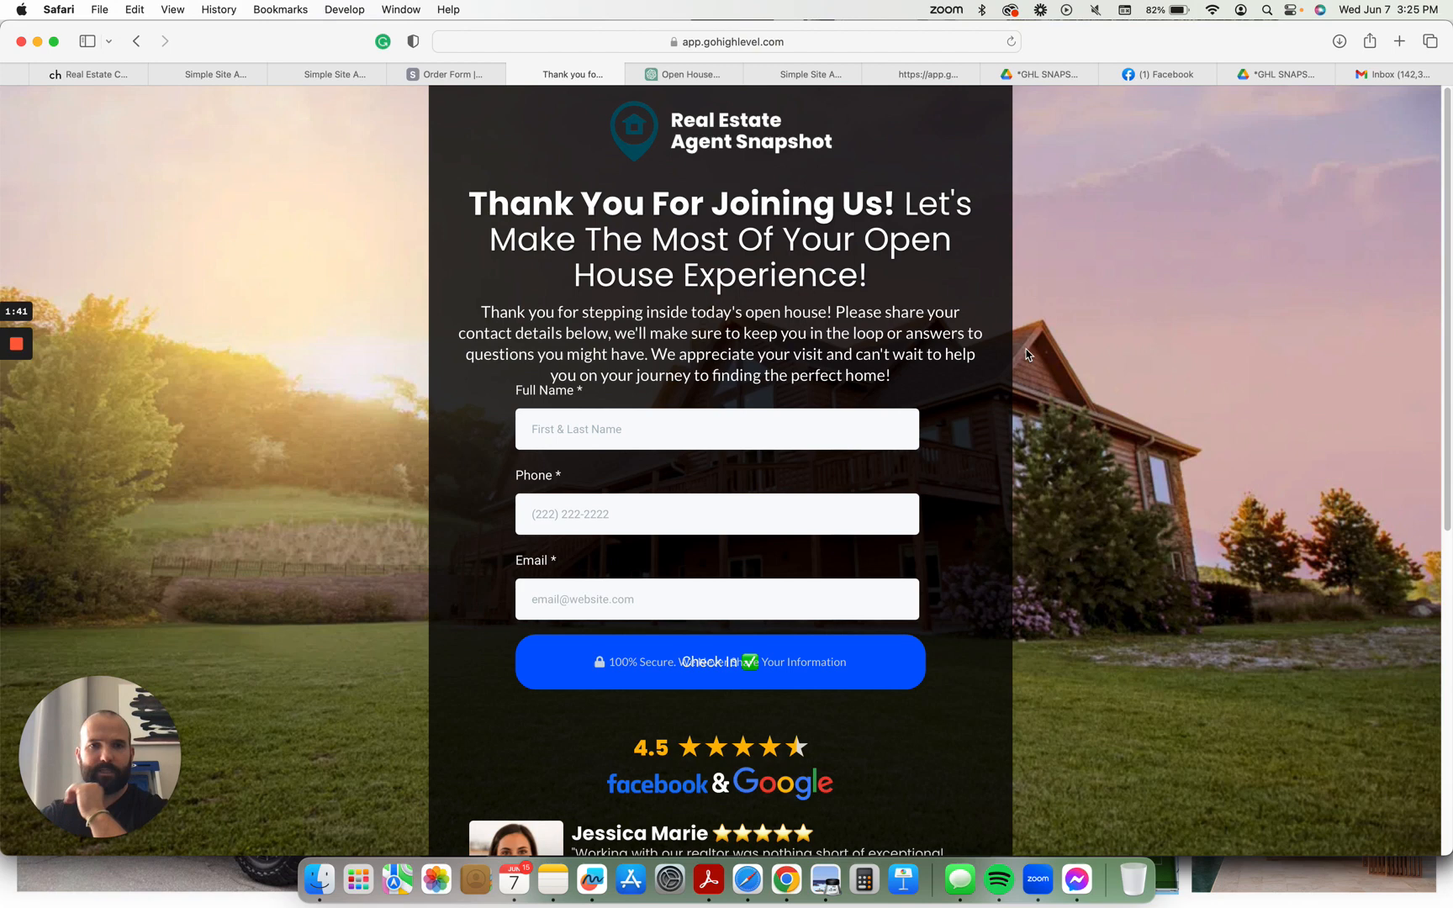
mouse_move(612, 470)
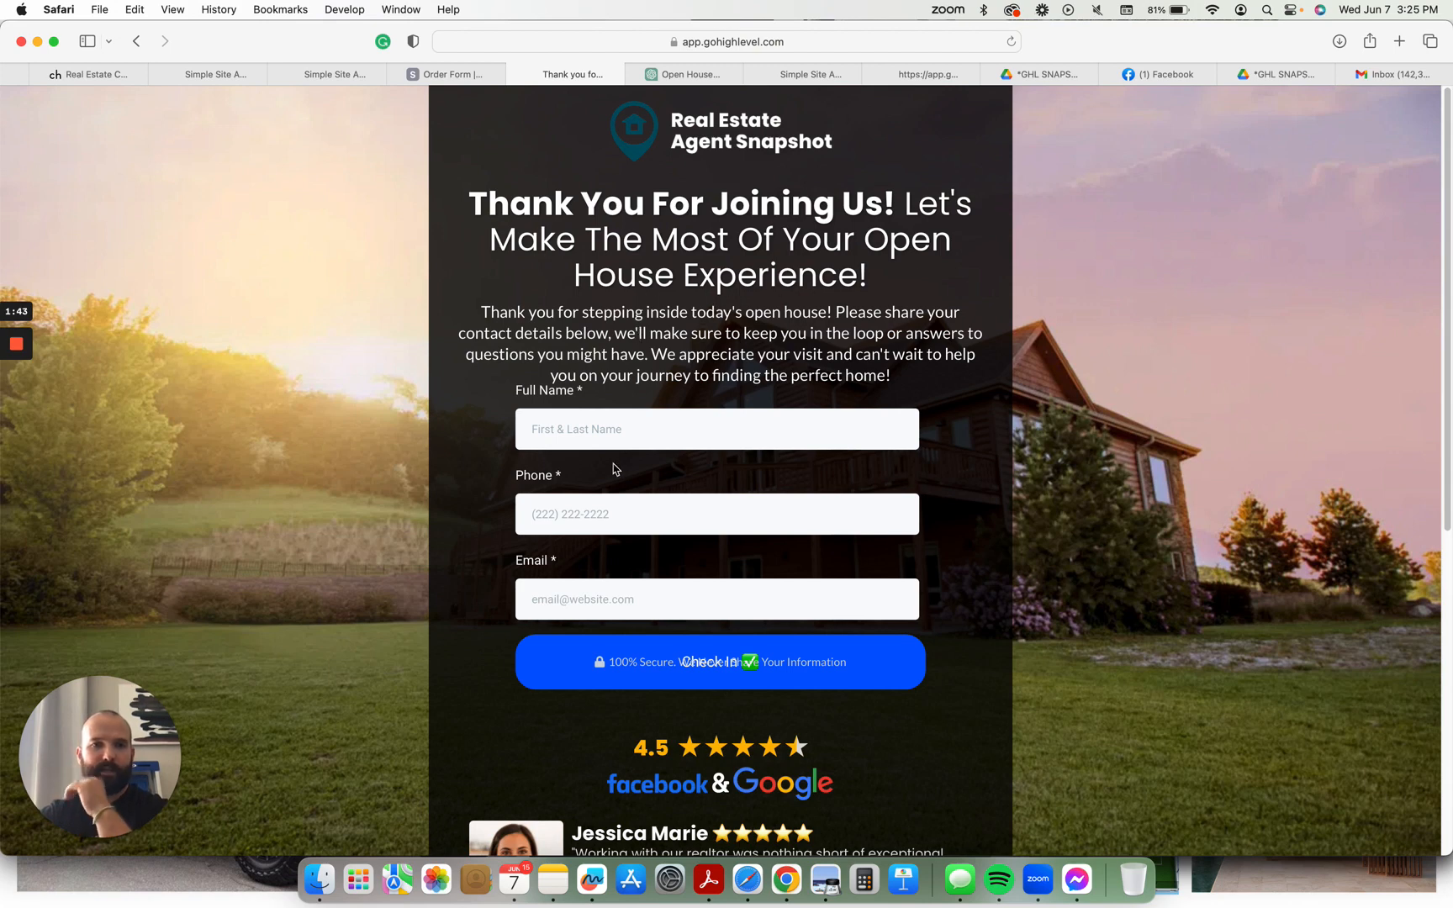
mouse_move(699, 569)
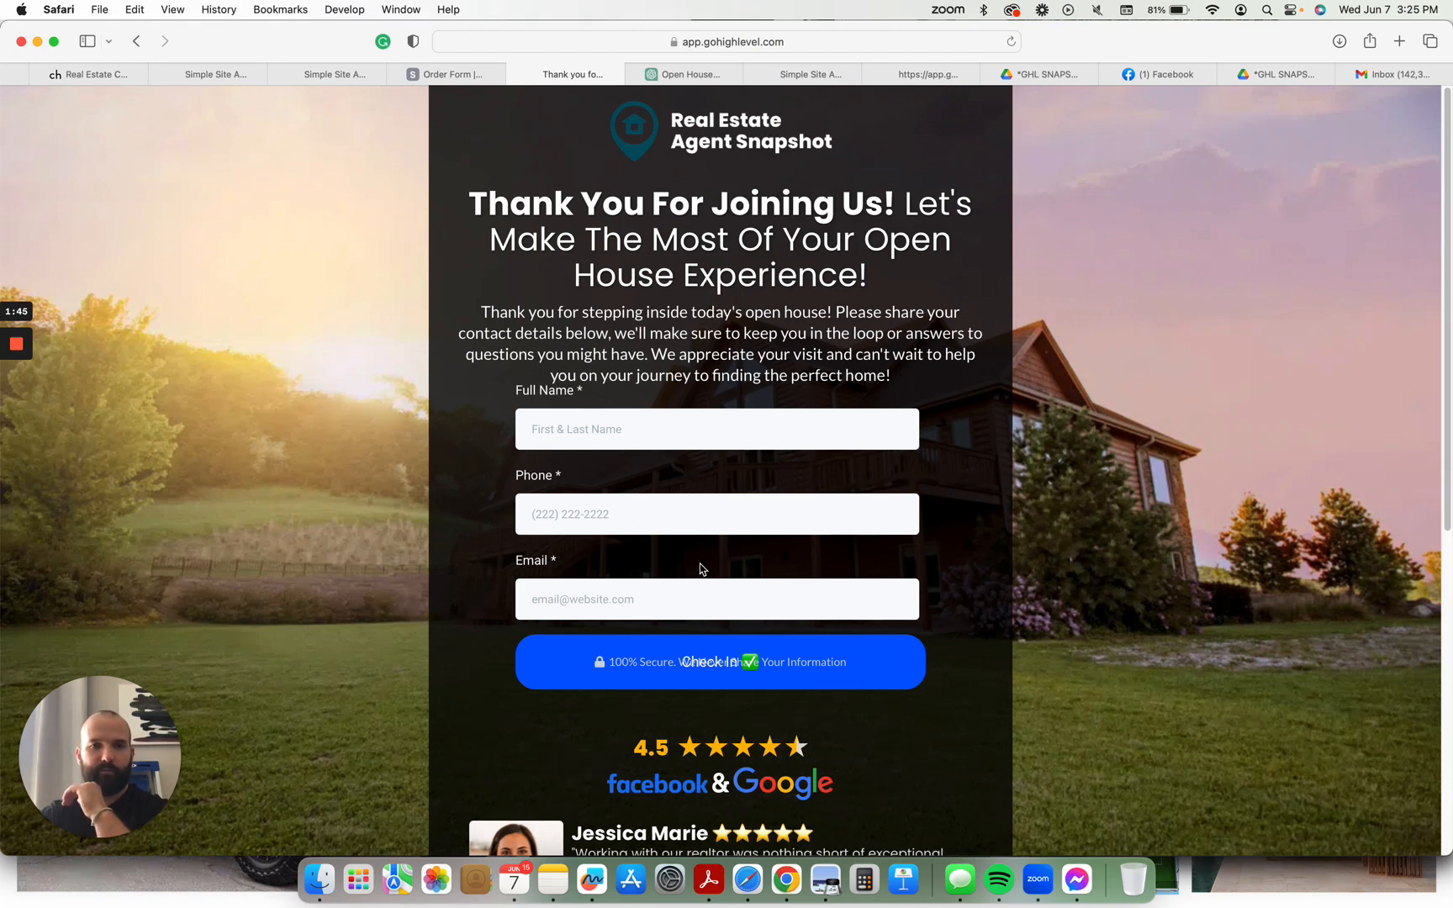
mouse_move(653, 664)
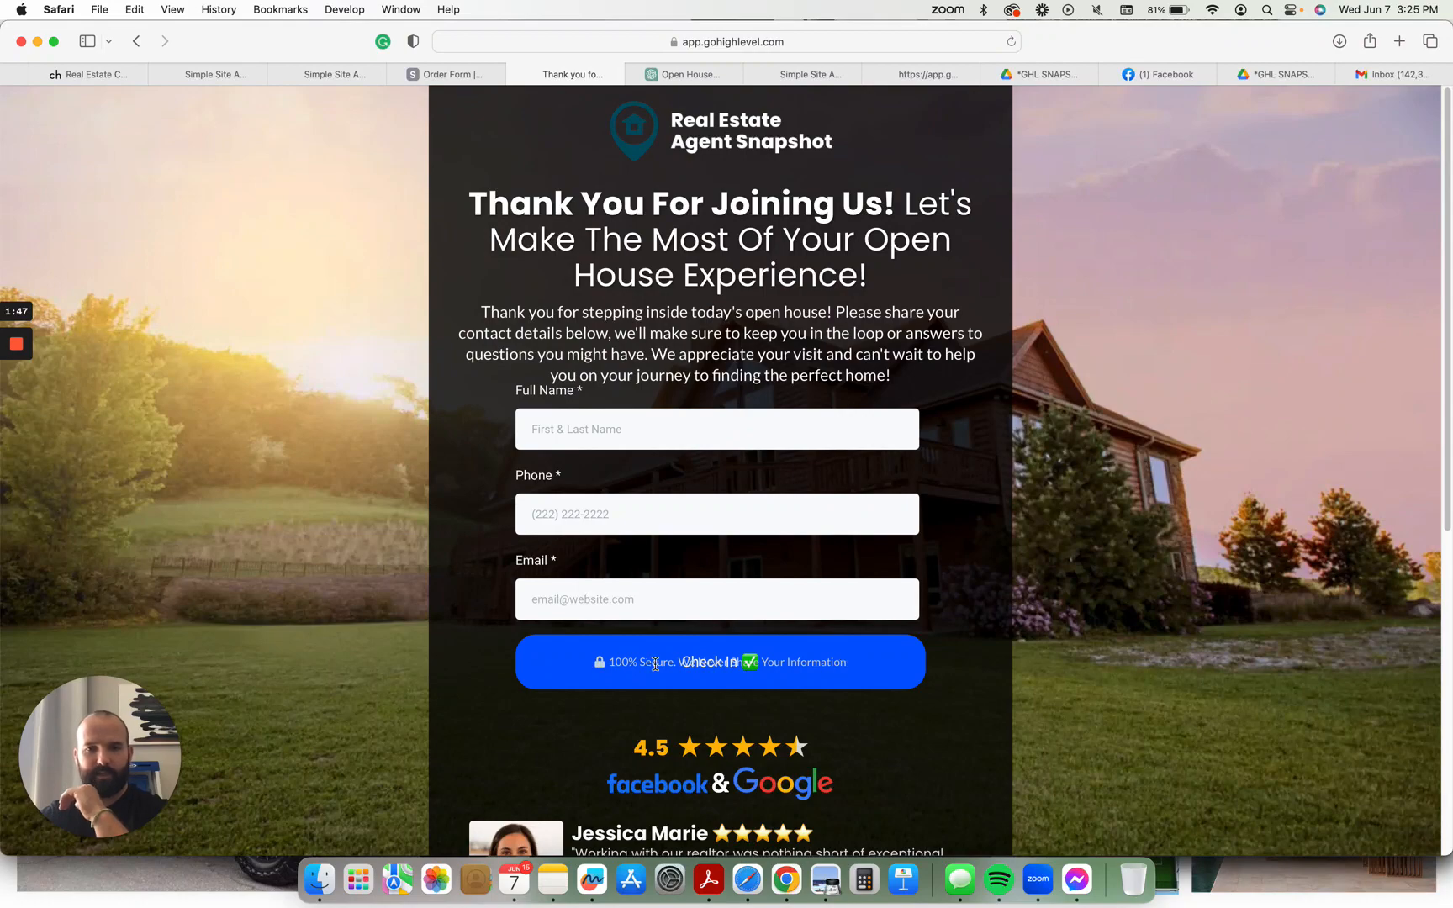
mouse_move(1004, 649)
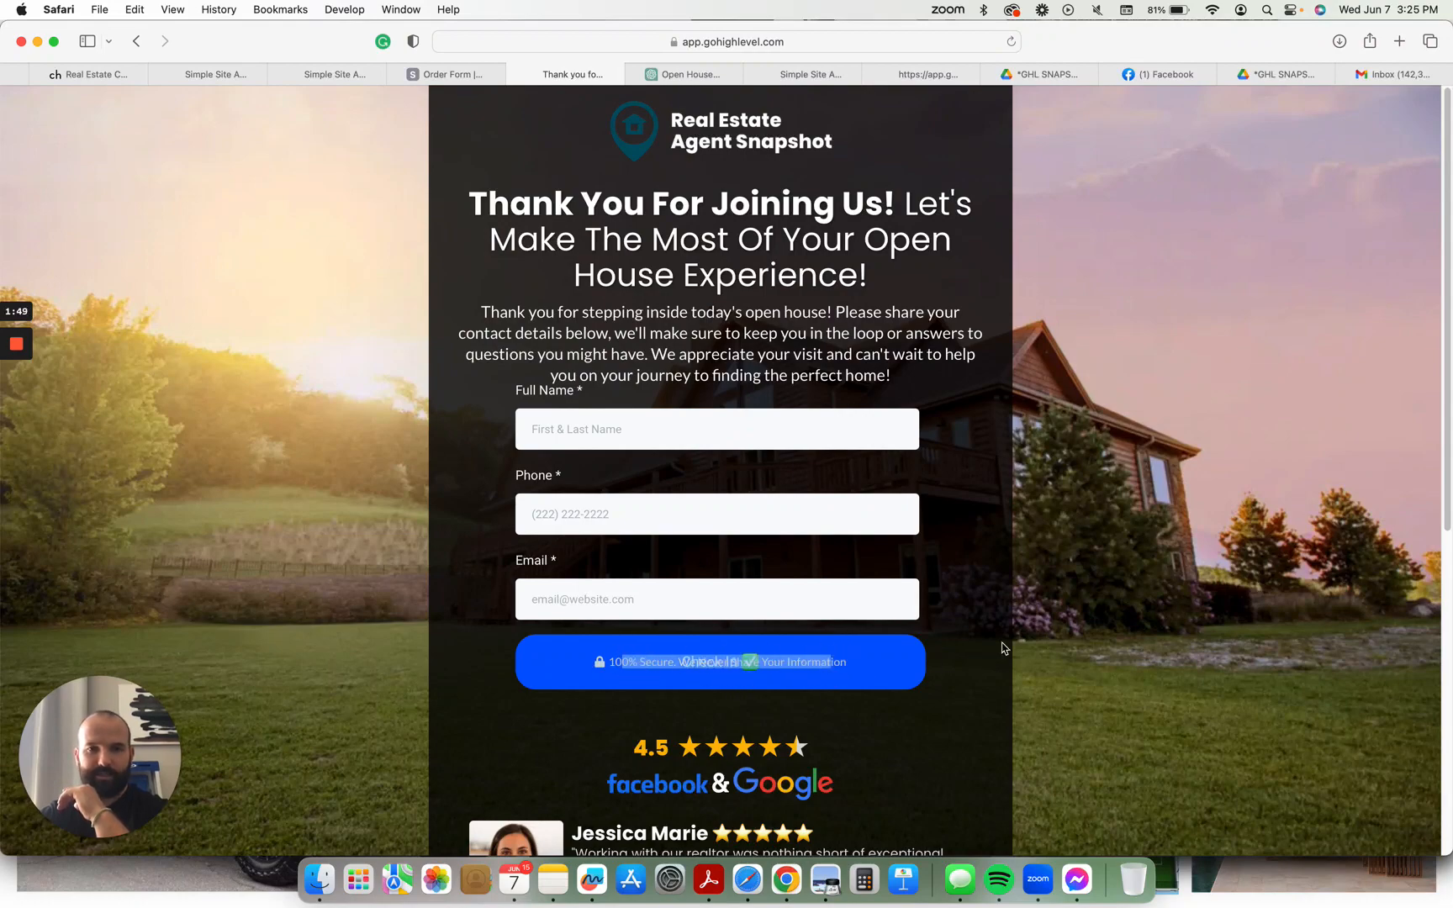
- Scroll the open house check-in preview past the Check In form, star rating, testimonial and map
scroll(down, 3)
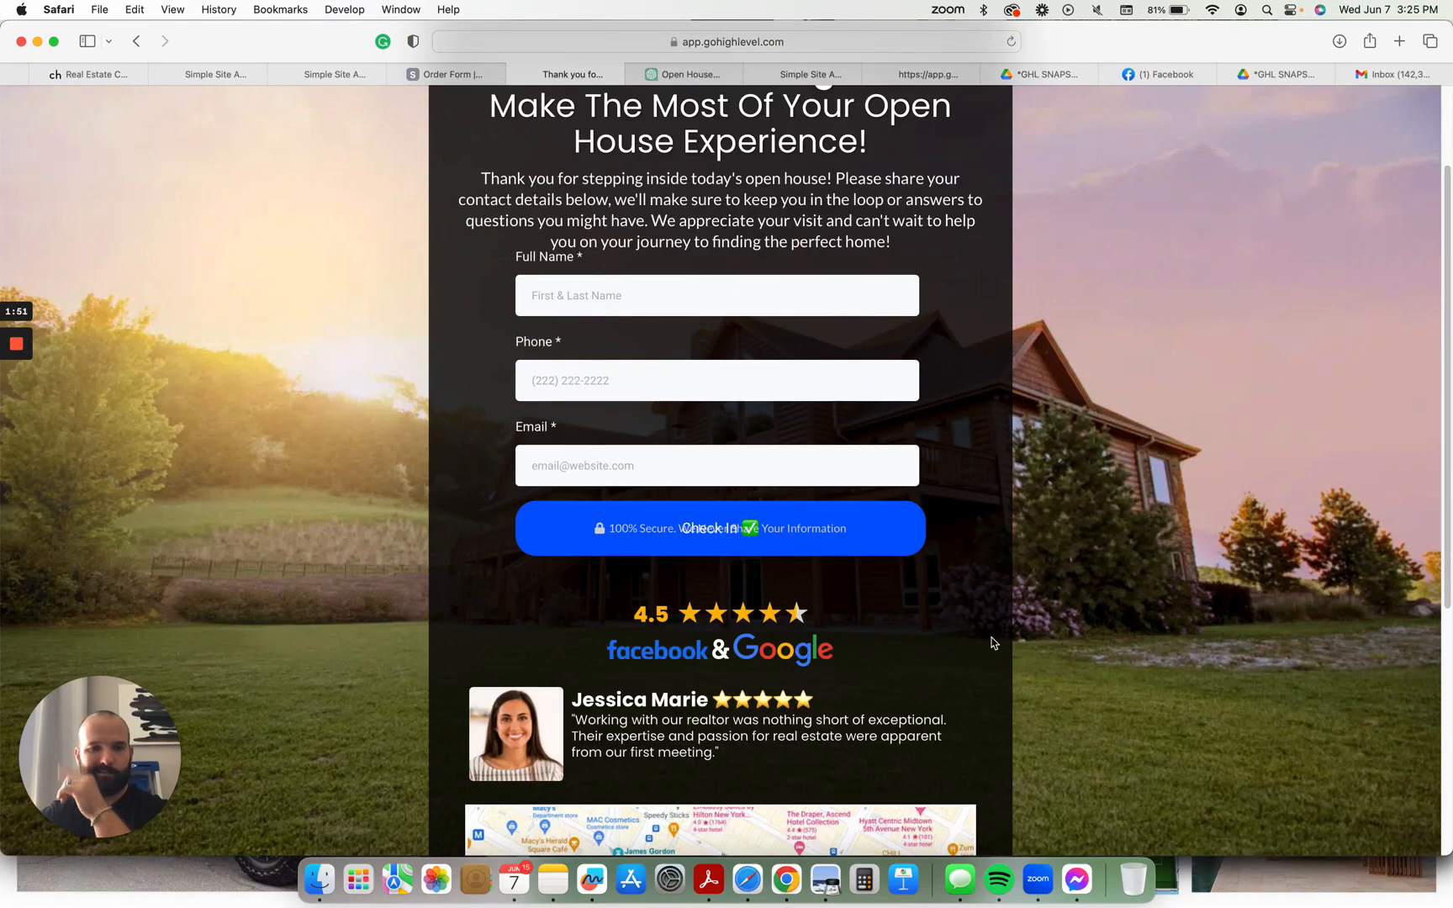
scroll(down, 3)
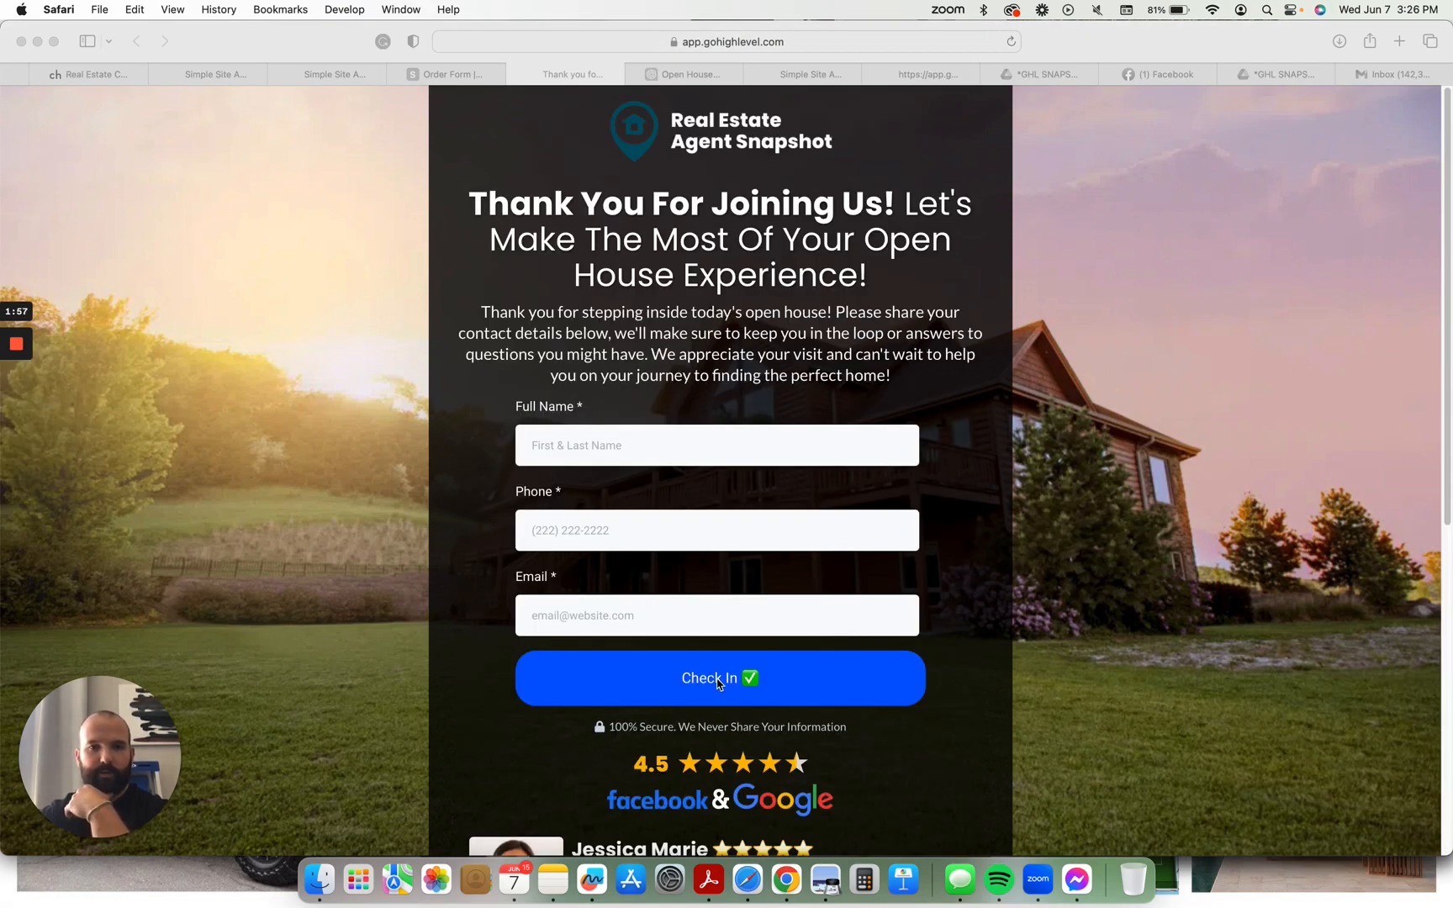
scroll(down, 3)
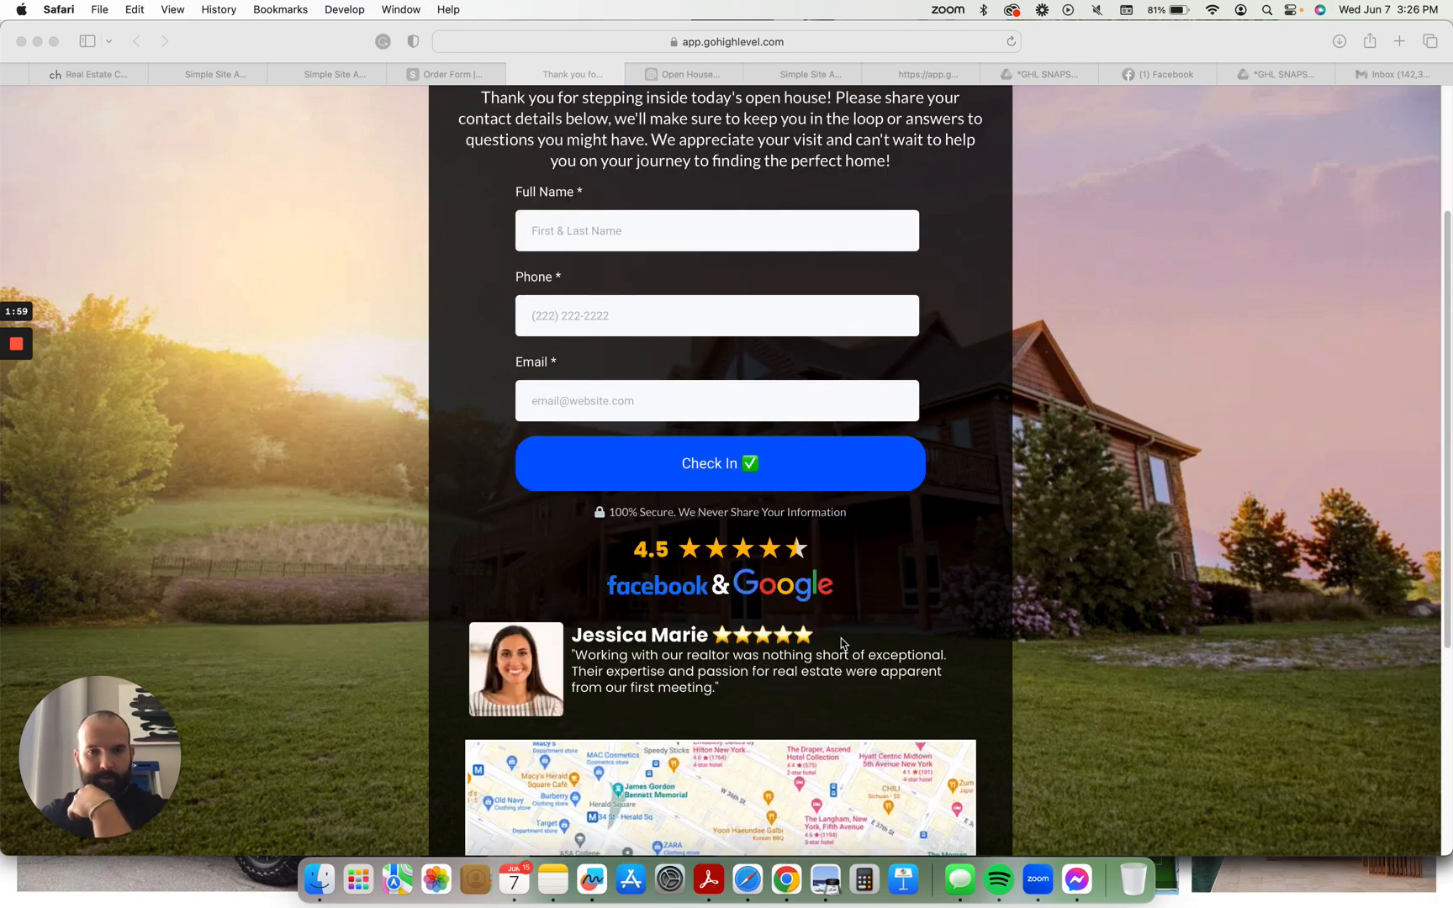
mouse_move(610, 697)
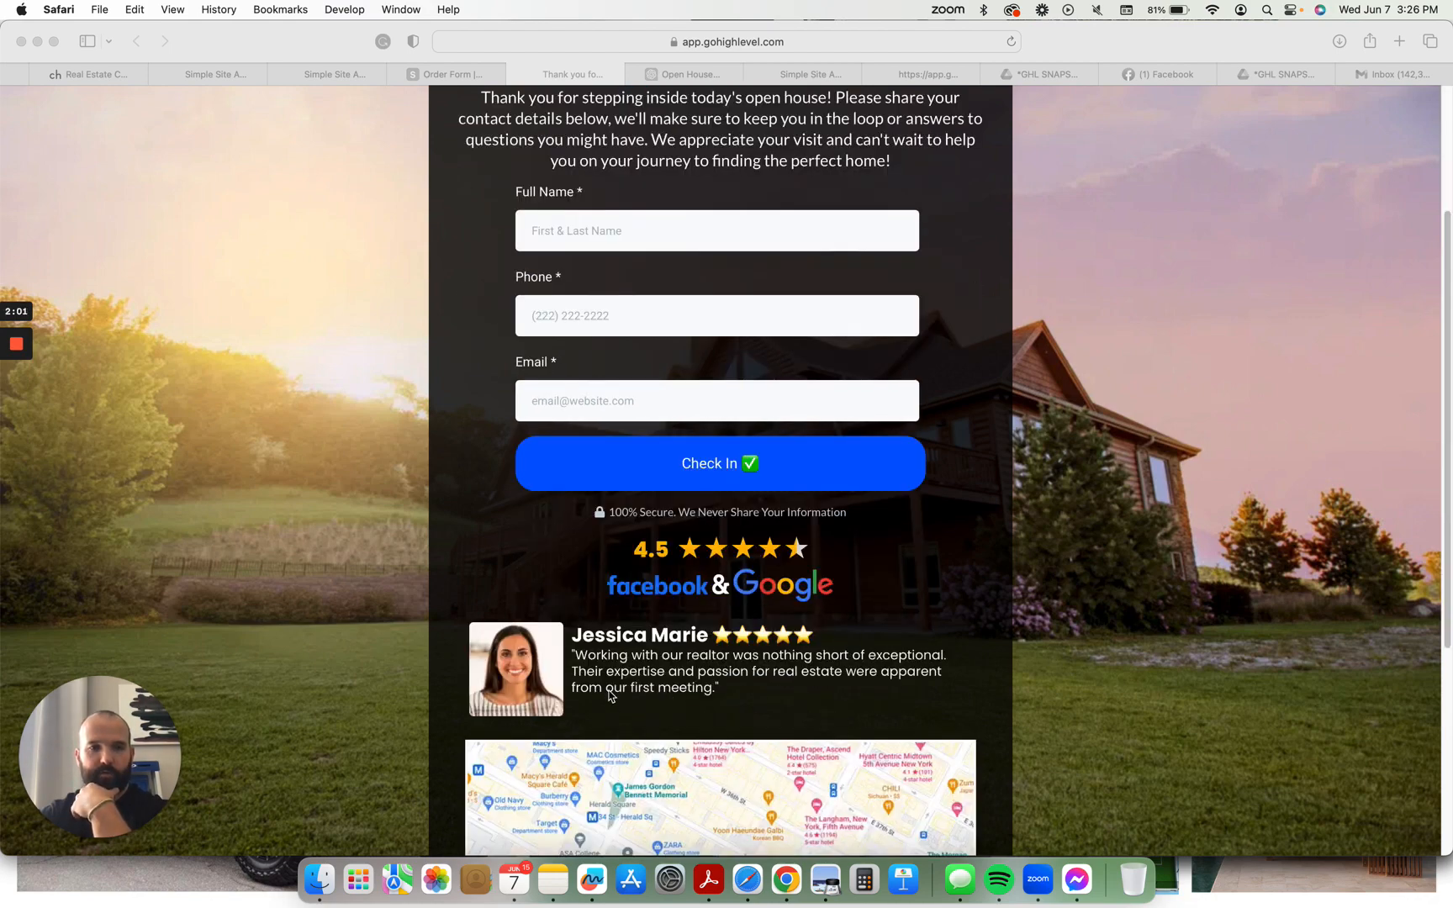
scroll(down, 3)
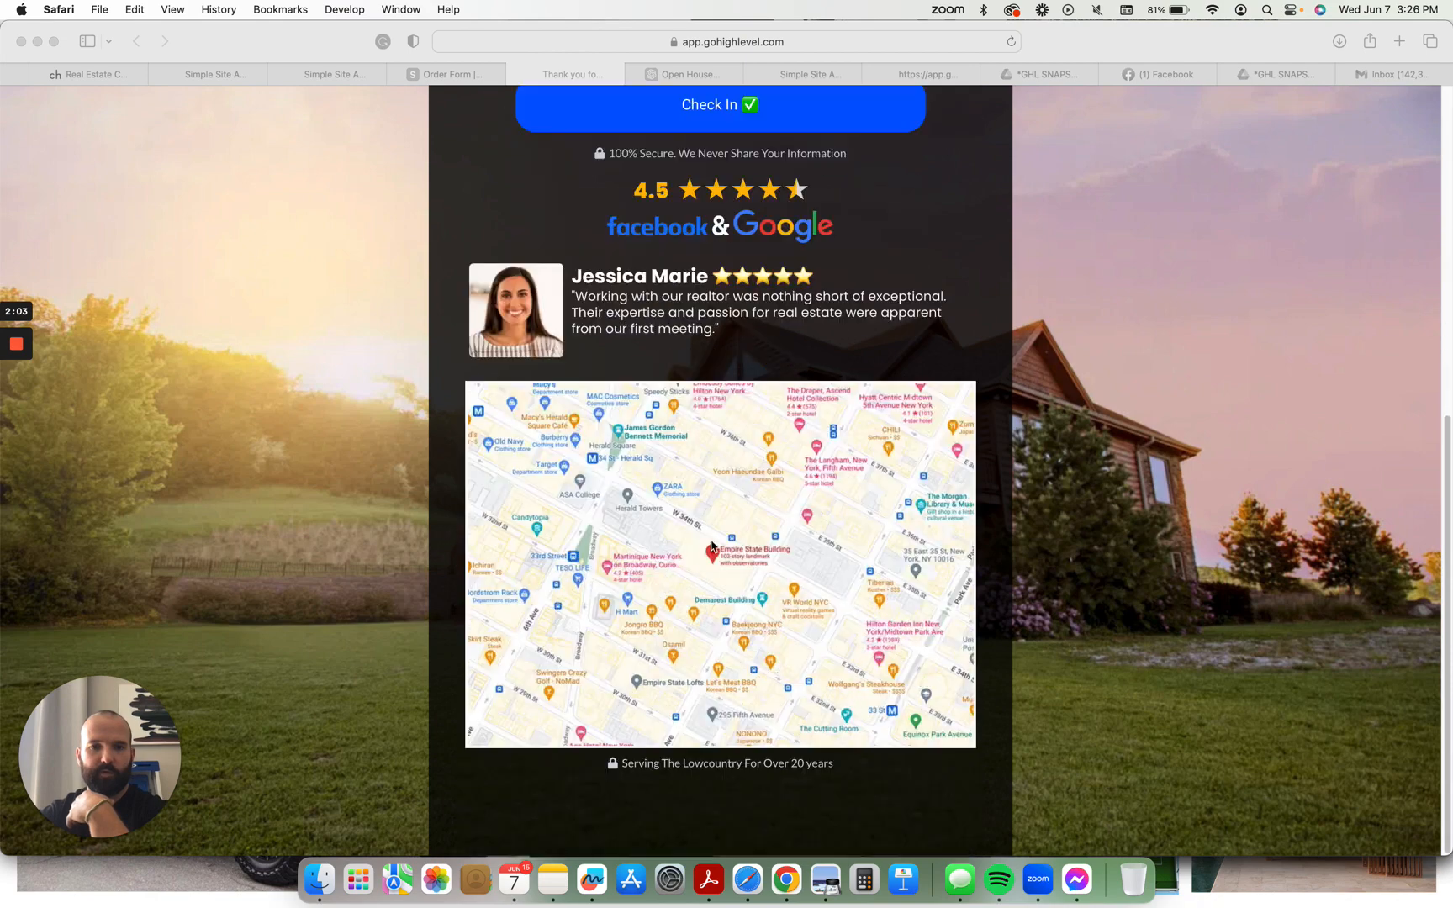
mouse_move(583, 581)
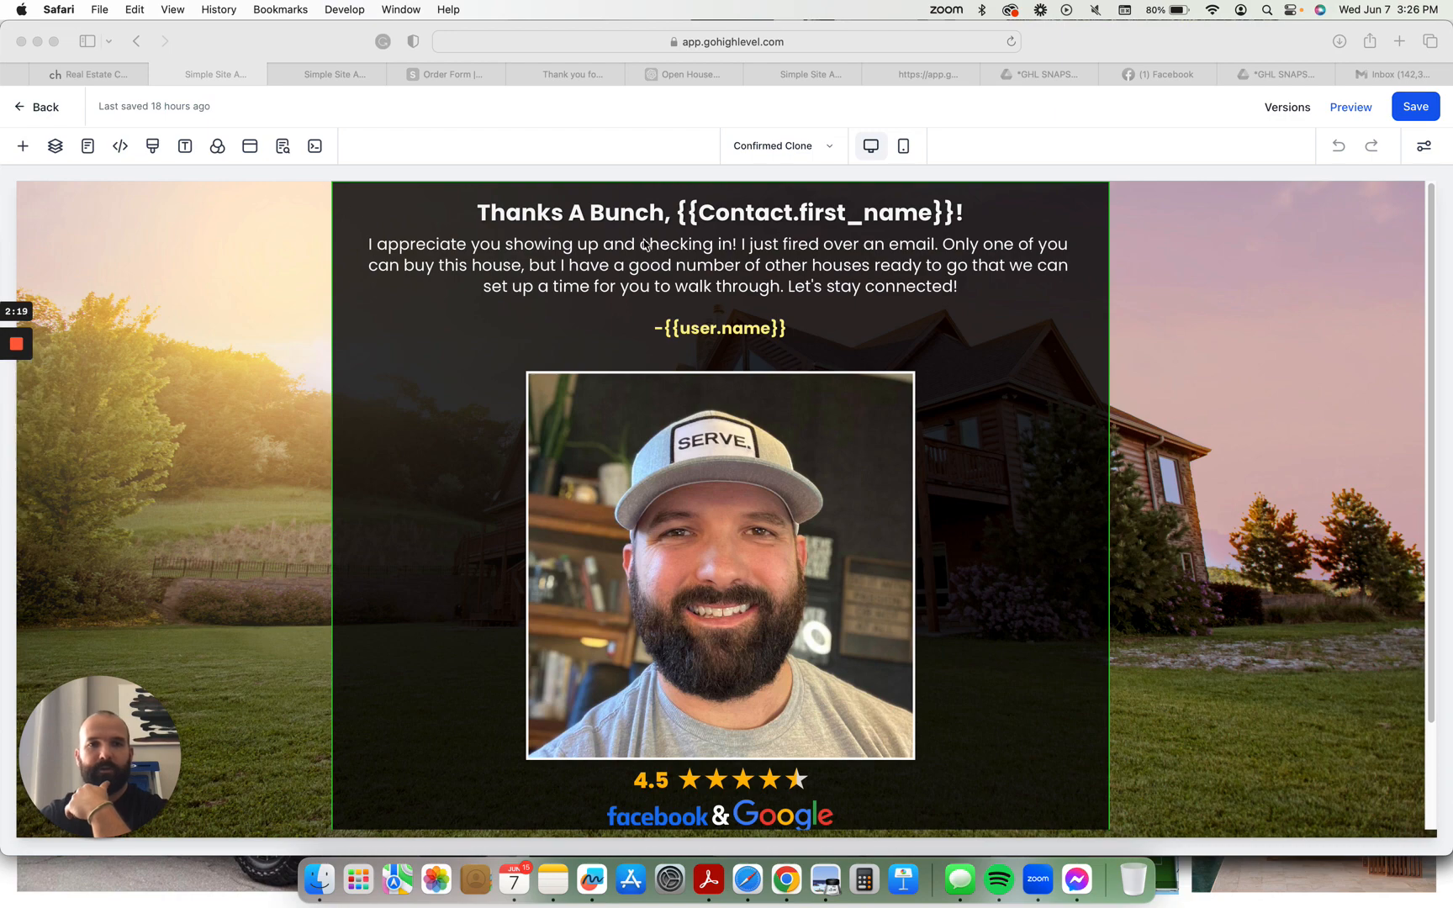
mouse_move(753, 338)
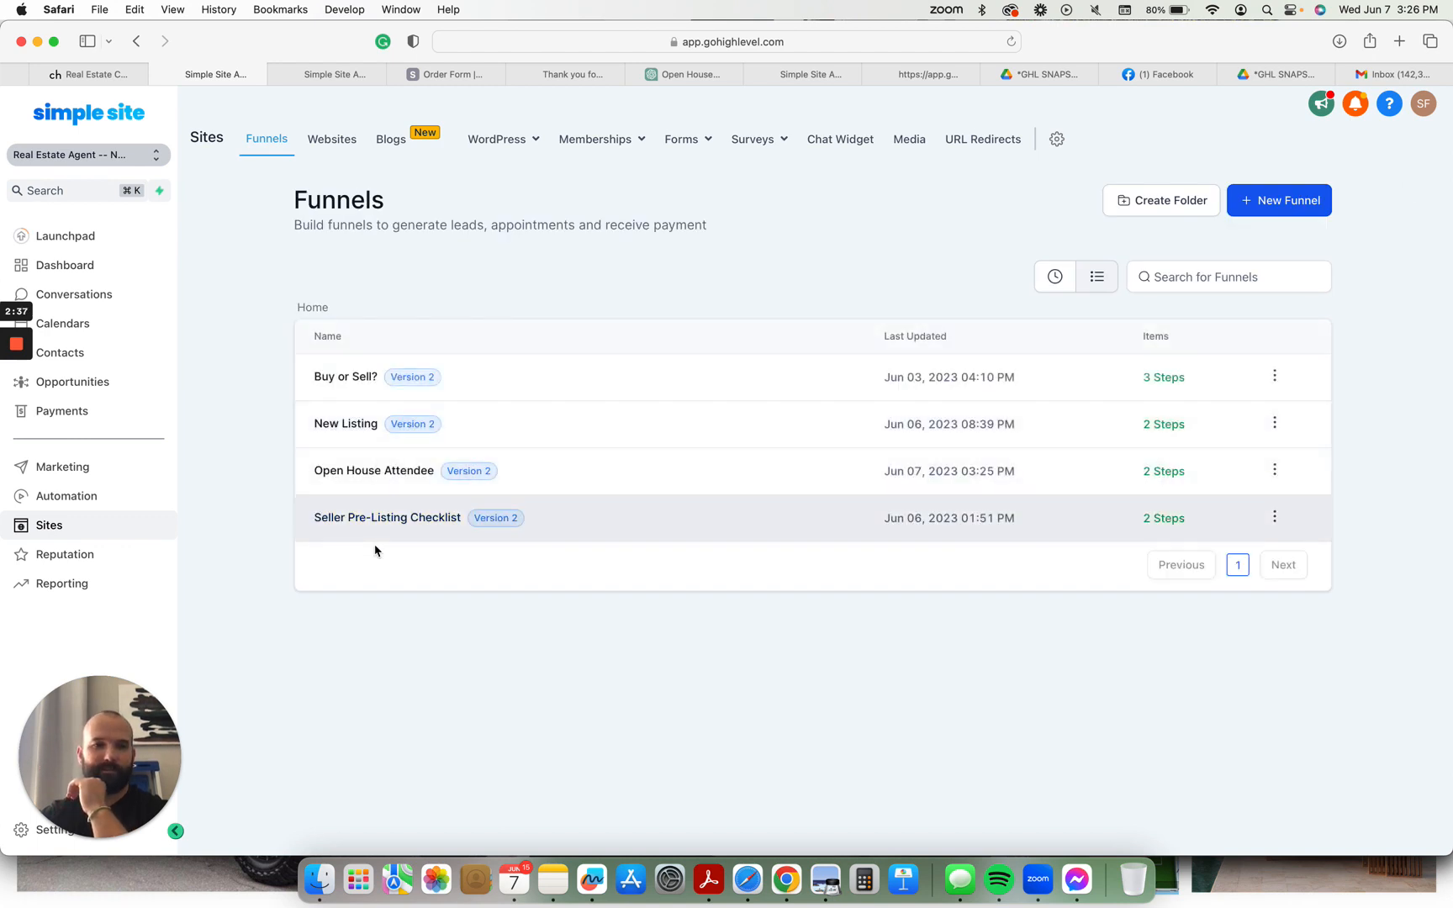
- Open the Seller Pre-Listing Checklist funnel and show its Confirmation Page step
click(387, 517)
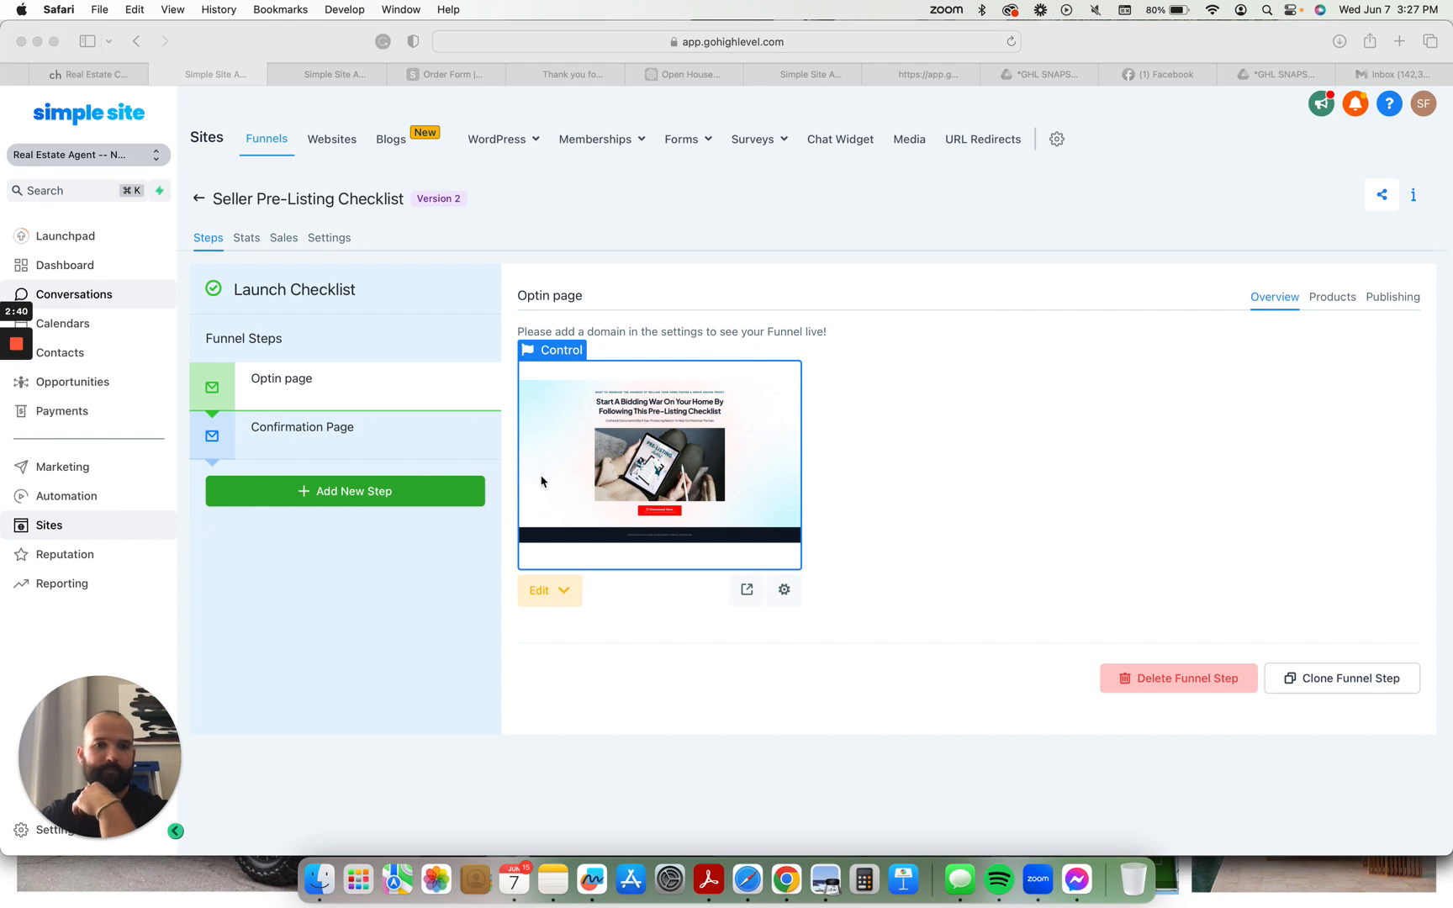
mouse_move(777, 424)
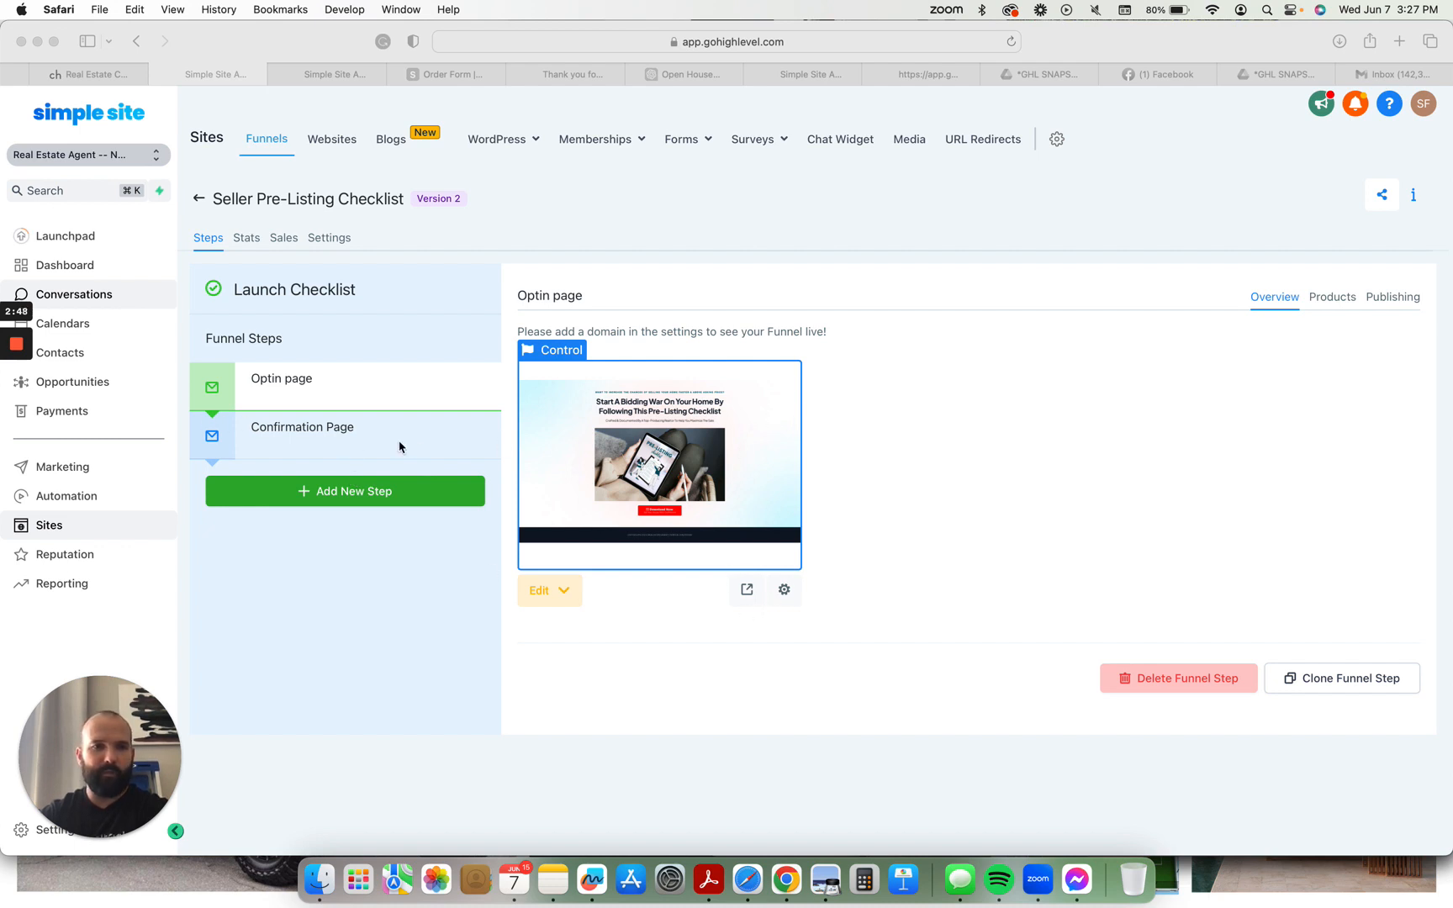
mouse_move(427, 453)
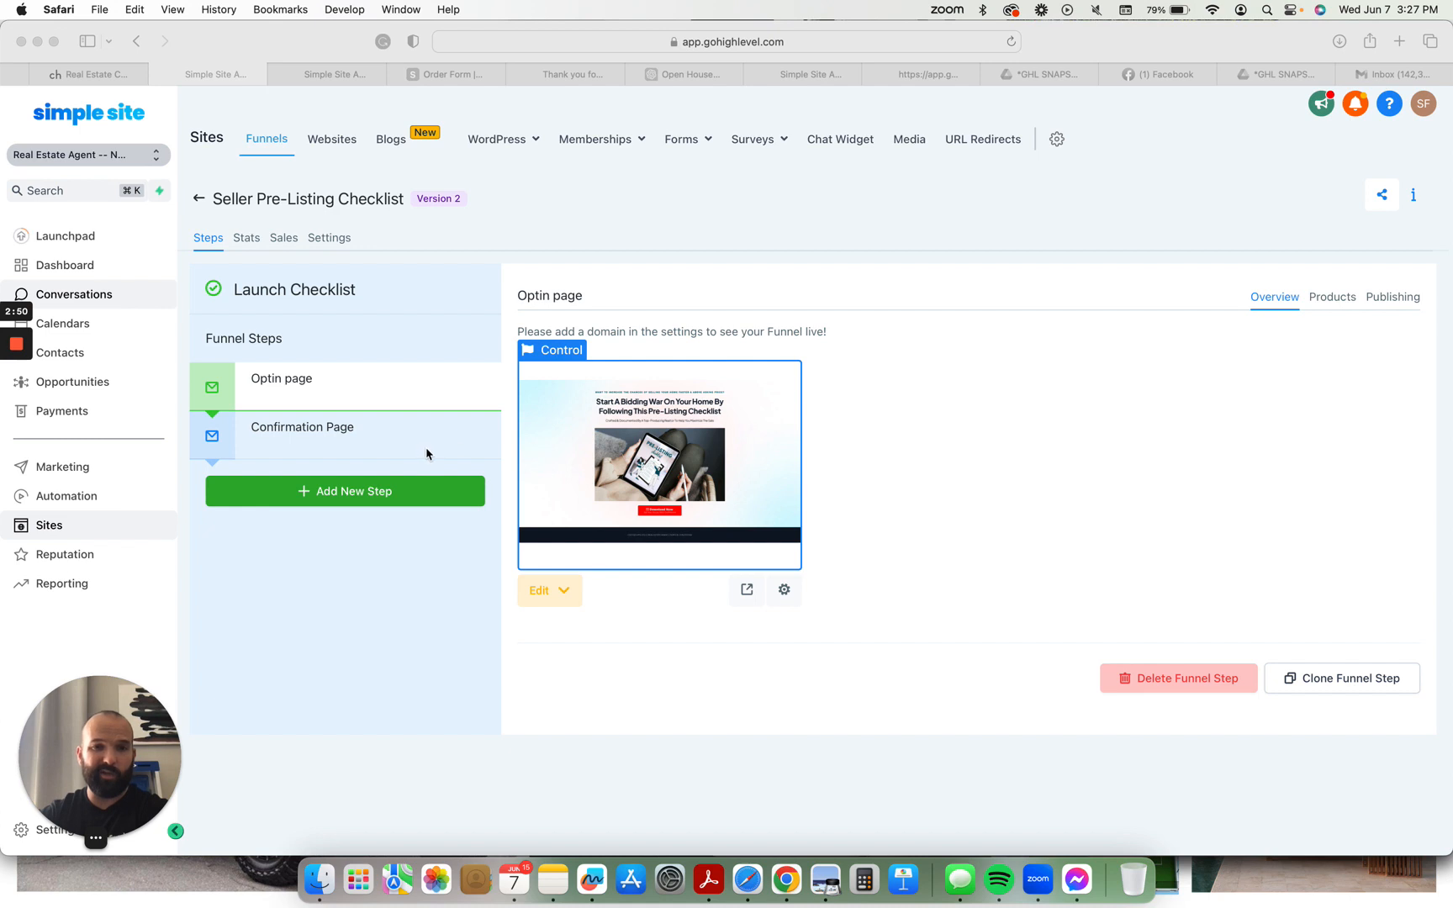
mouse_move(351, 425)
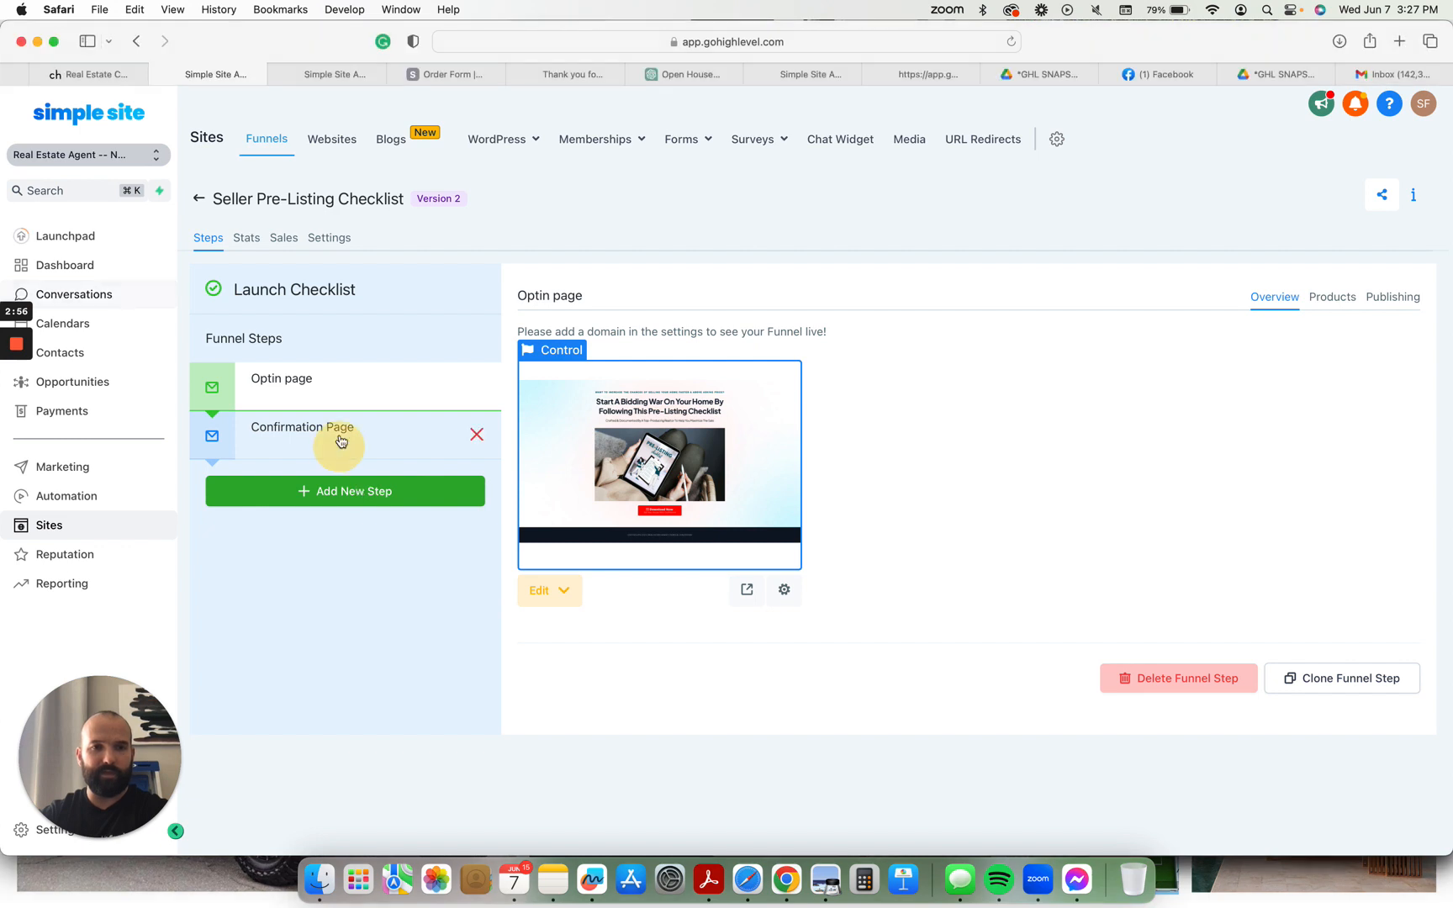
click(301, 427)
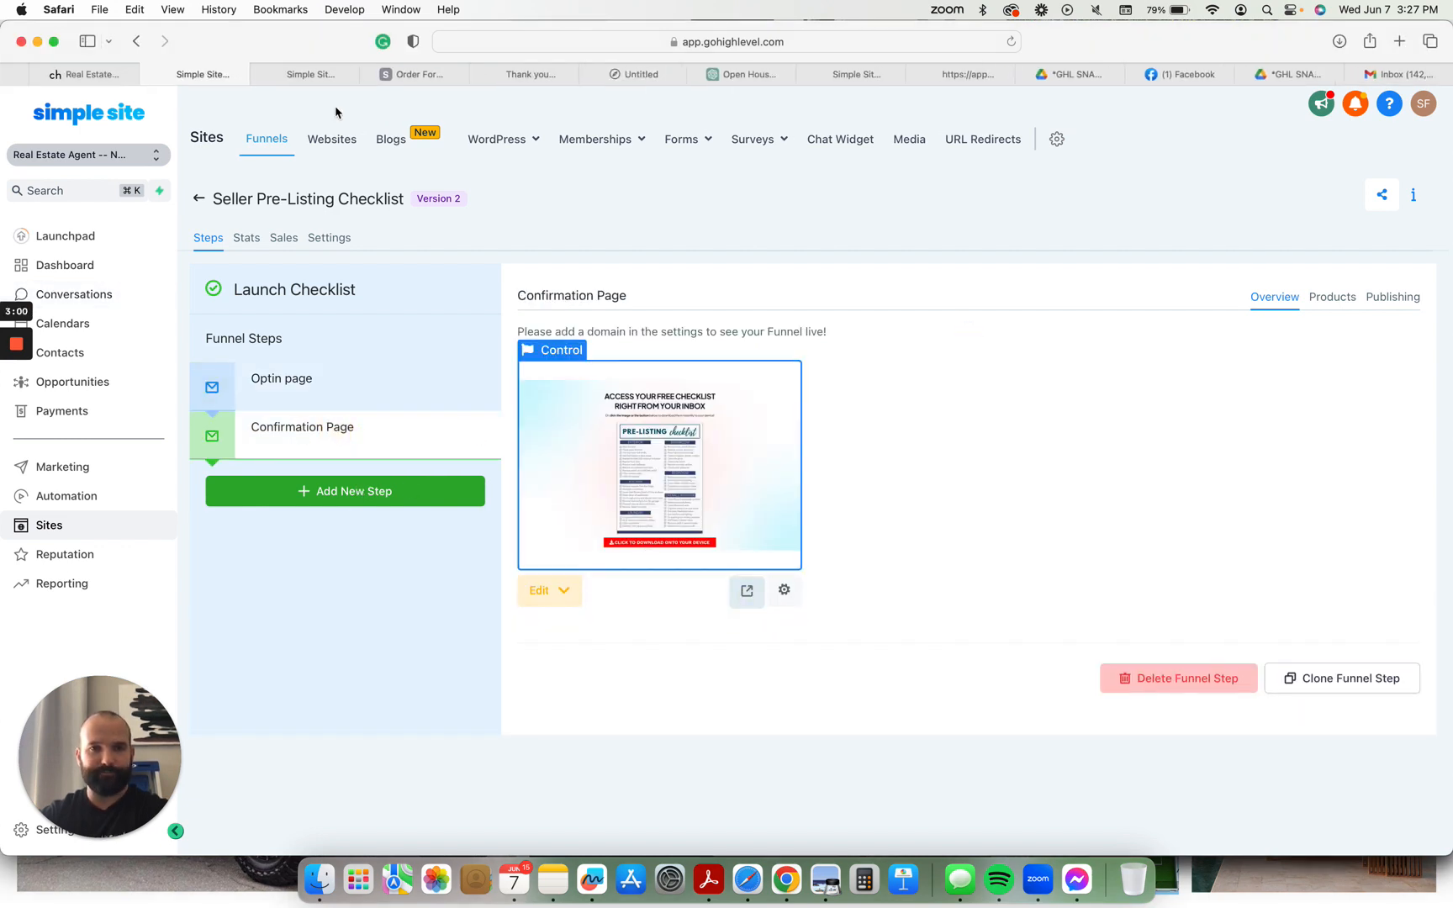
- Preview the checklist confirmation page live and scroll down to the downloadable pre-listing checklist
click(636, 74)
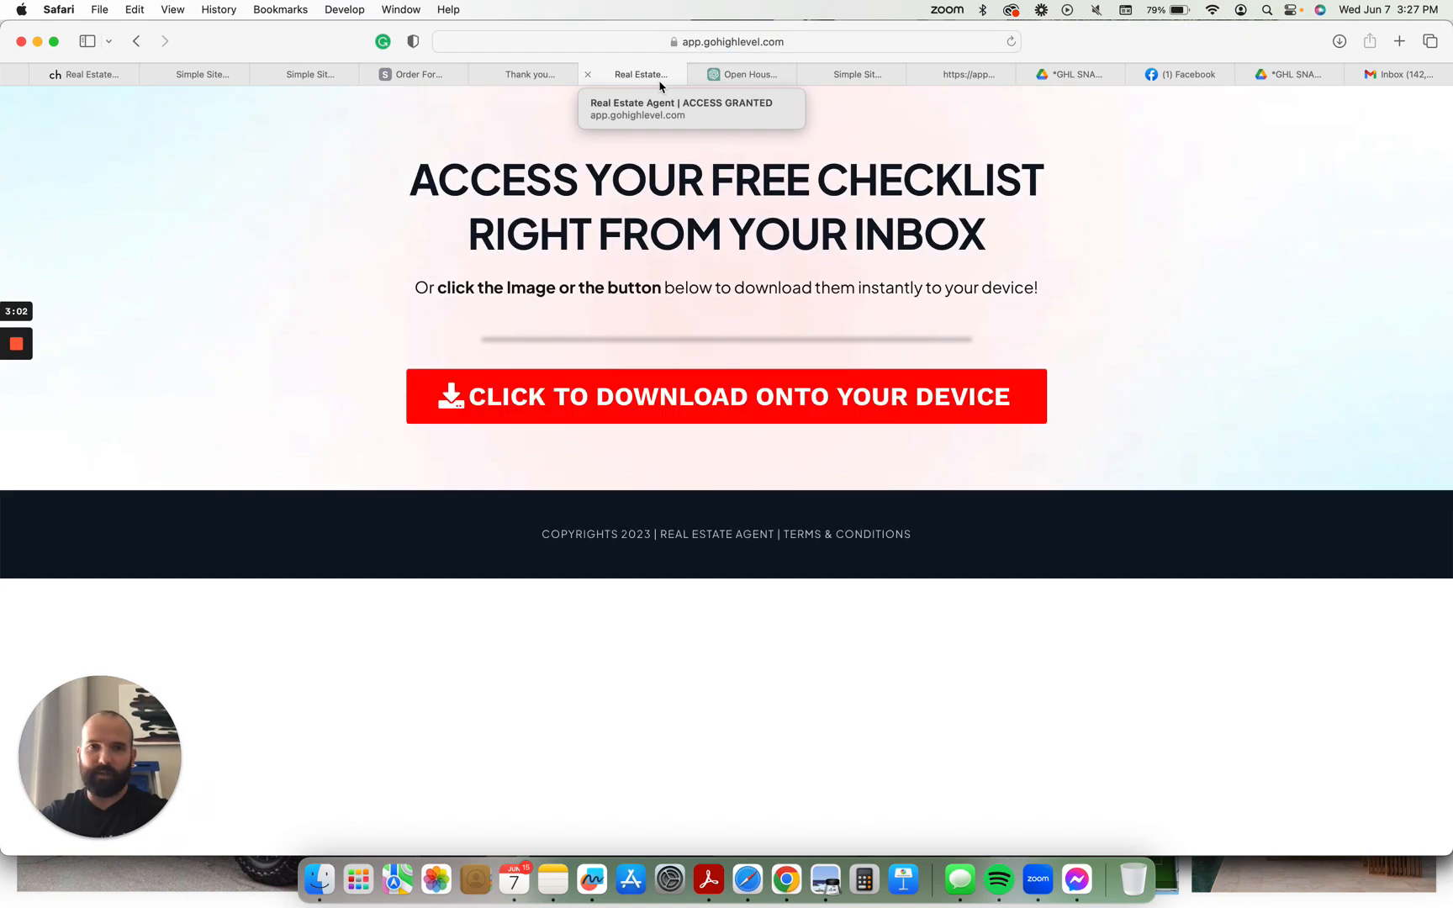
scroll(down, 3)
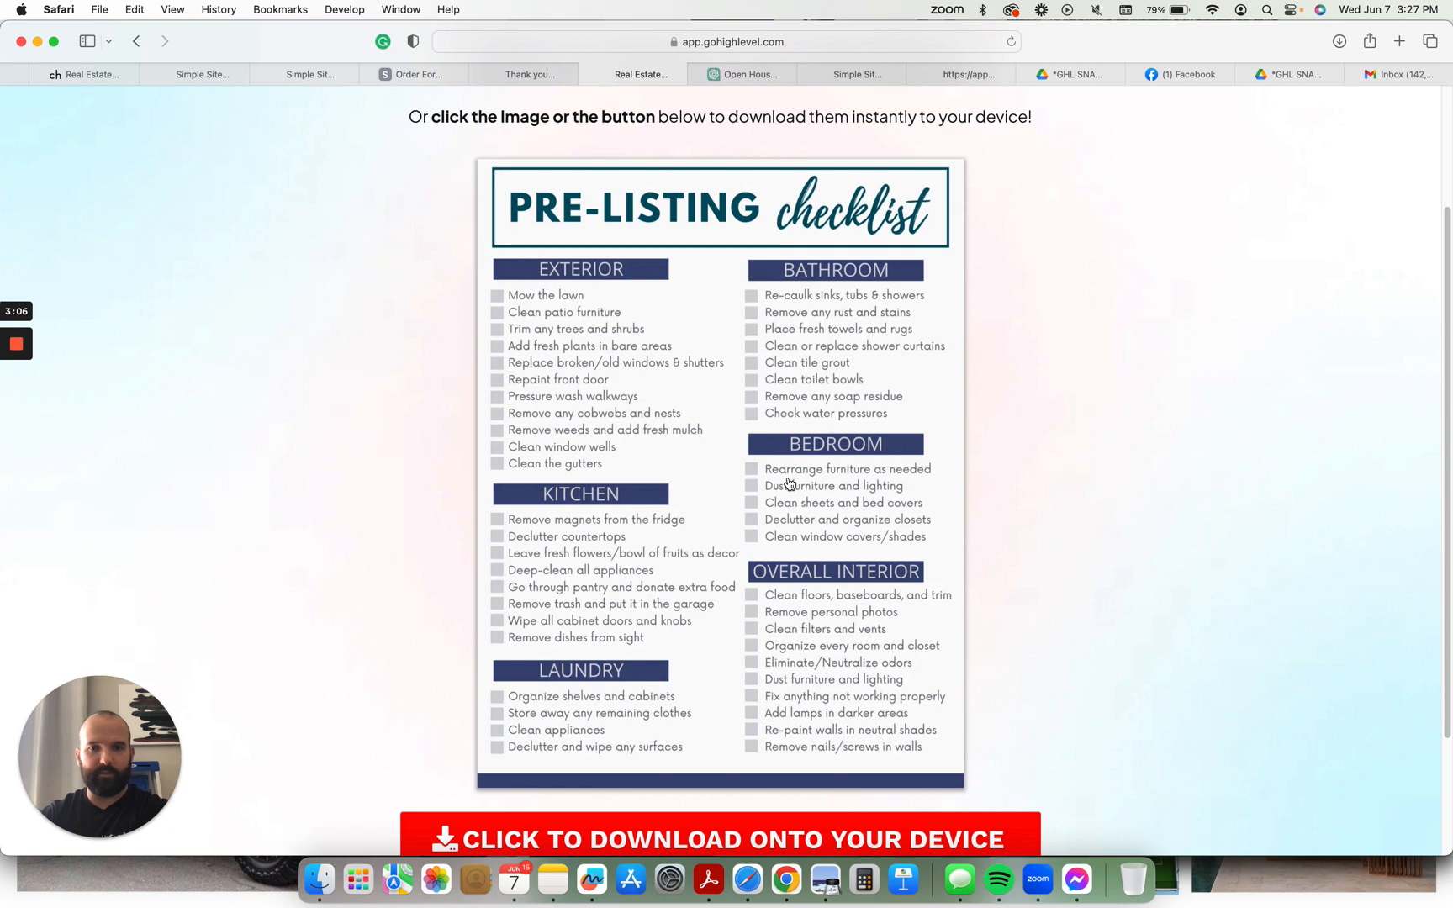
mouse_move(779, 500)
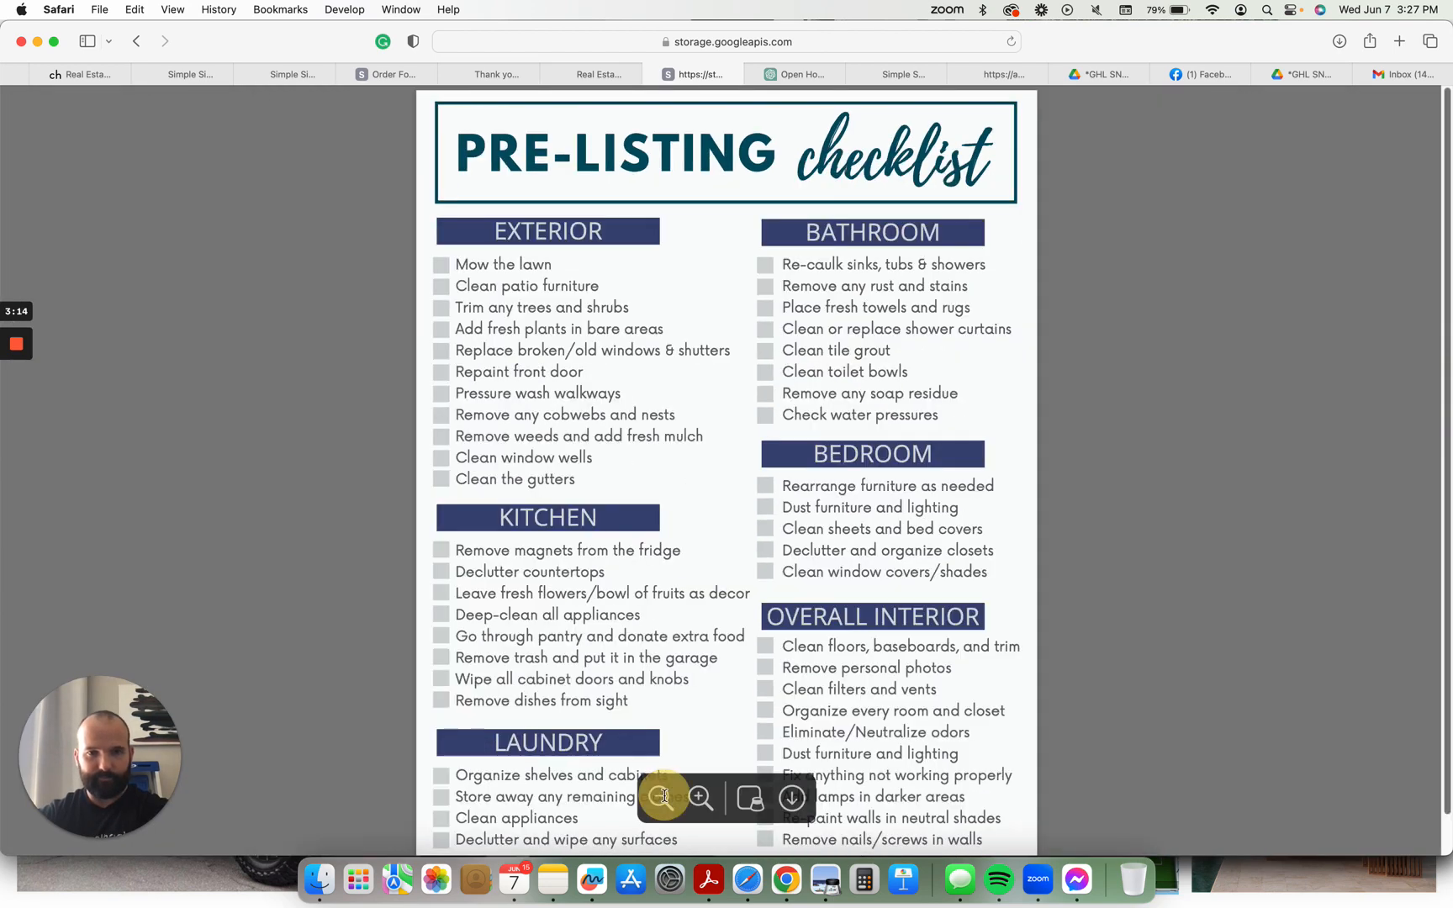
scroll(down, 3)
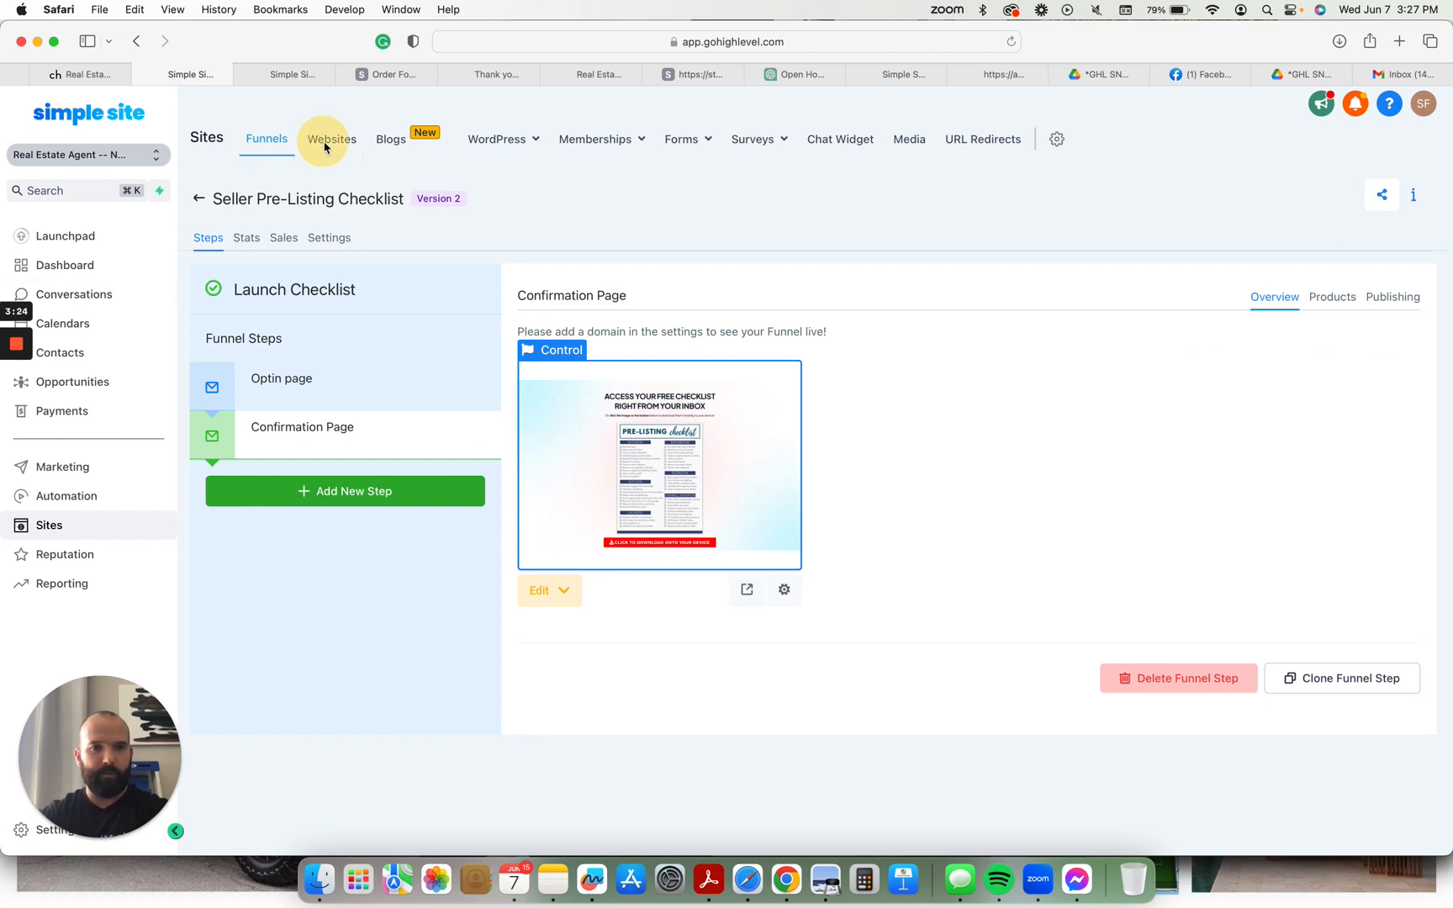
- Switch to Websites and open RE Snapshot: Complete Website
click(330, 139)
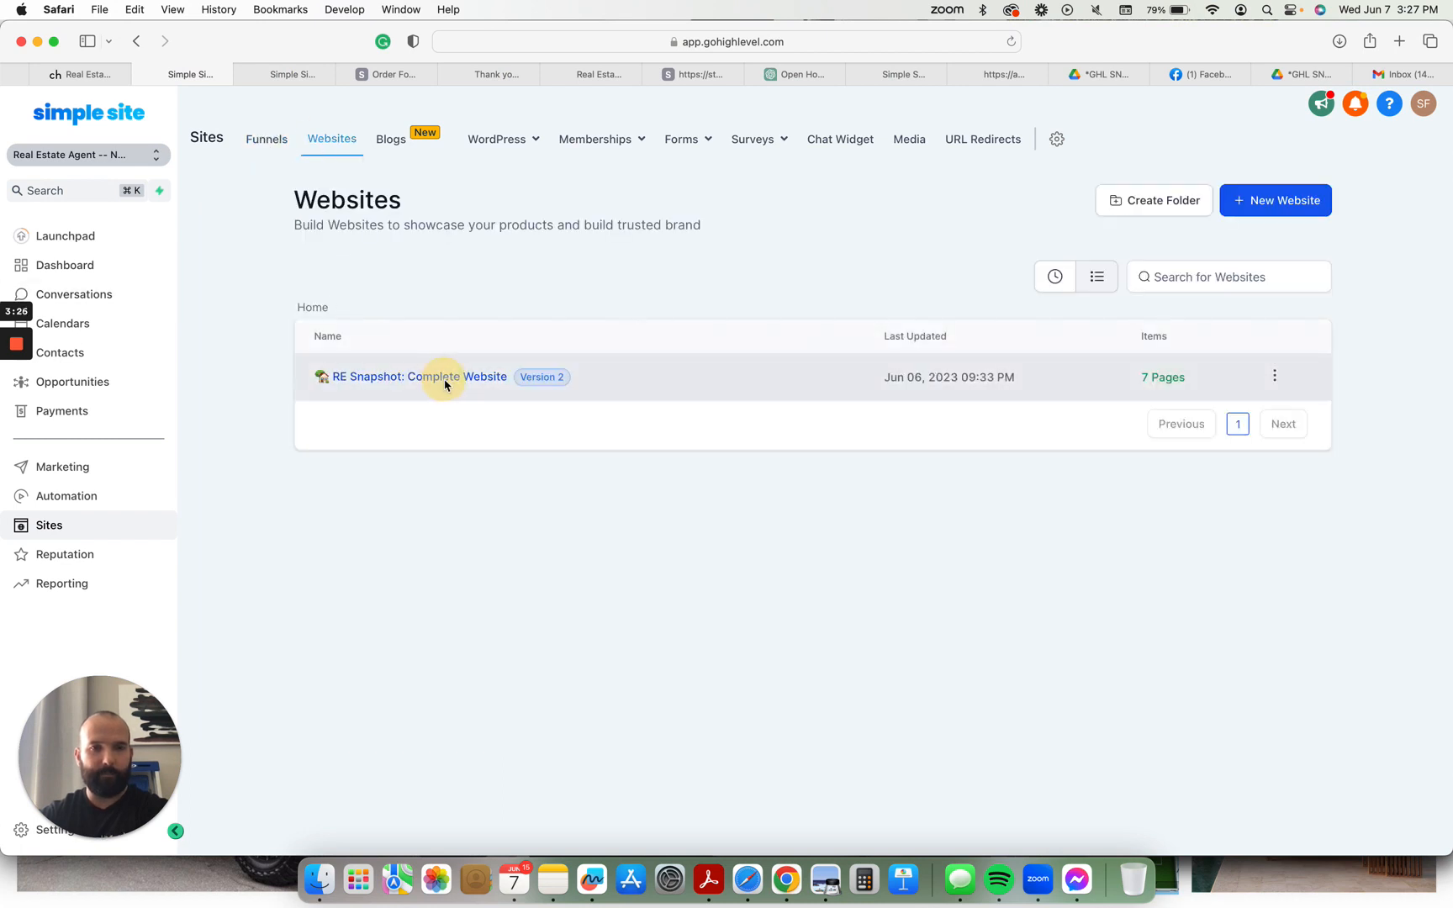
click(418, 376)
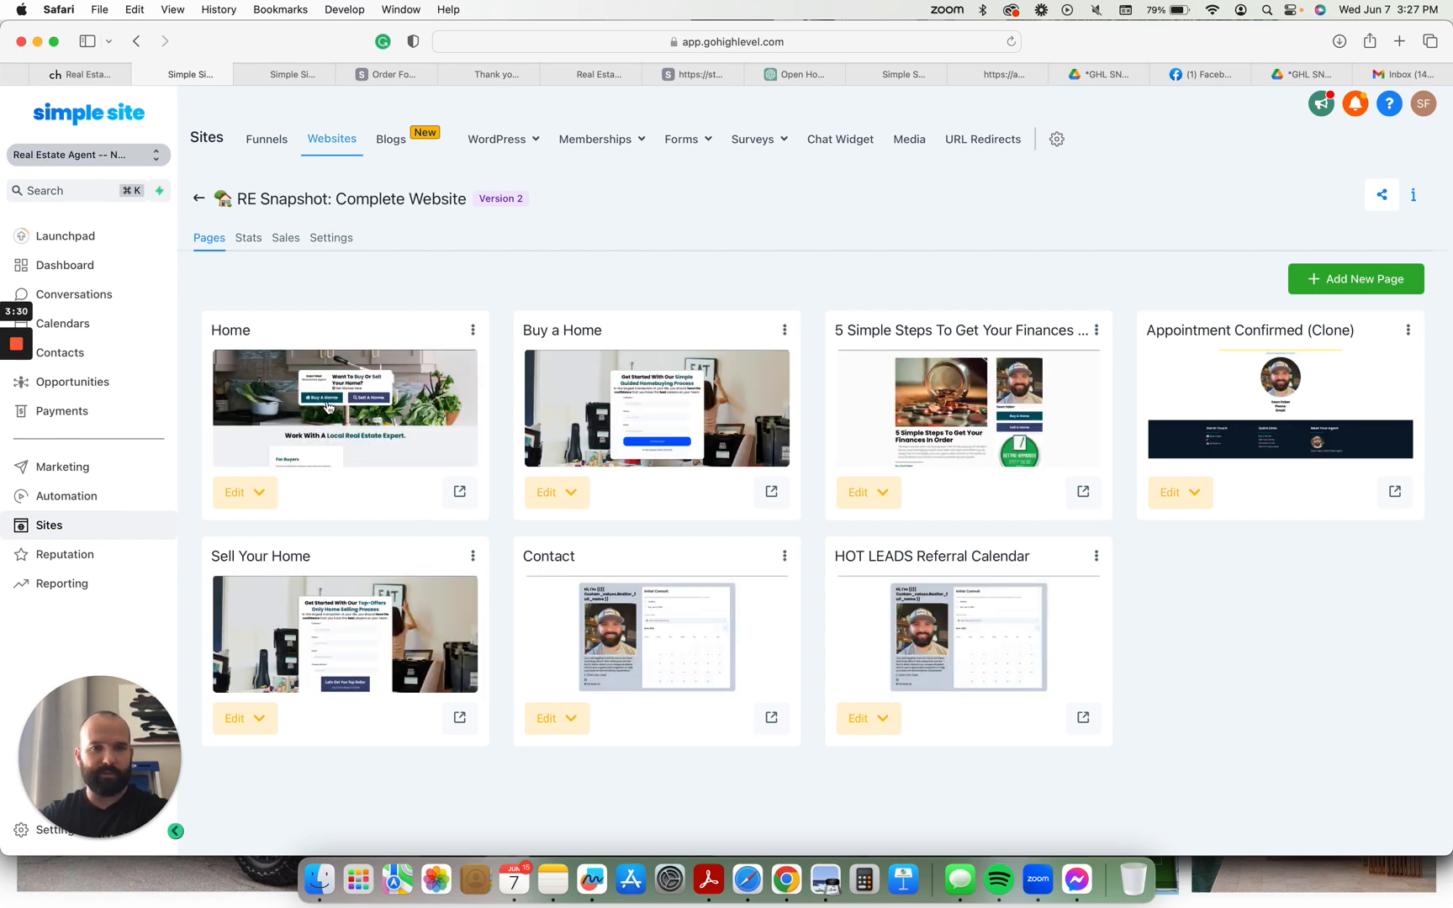
mouse_move(683, 418)
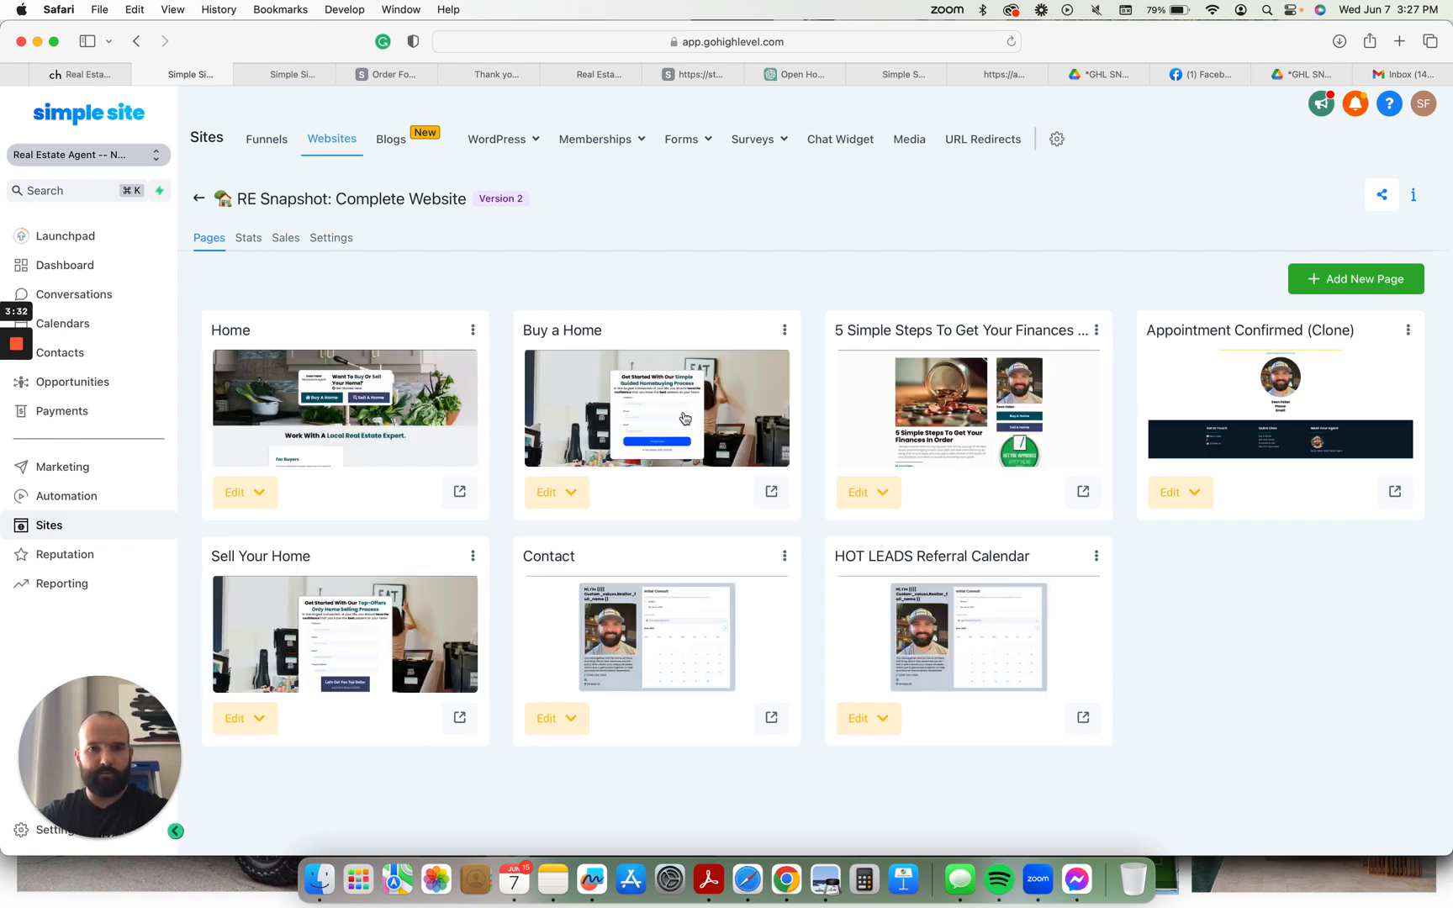
mouse_move(619, 626)
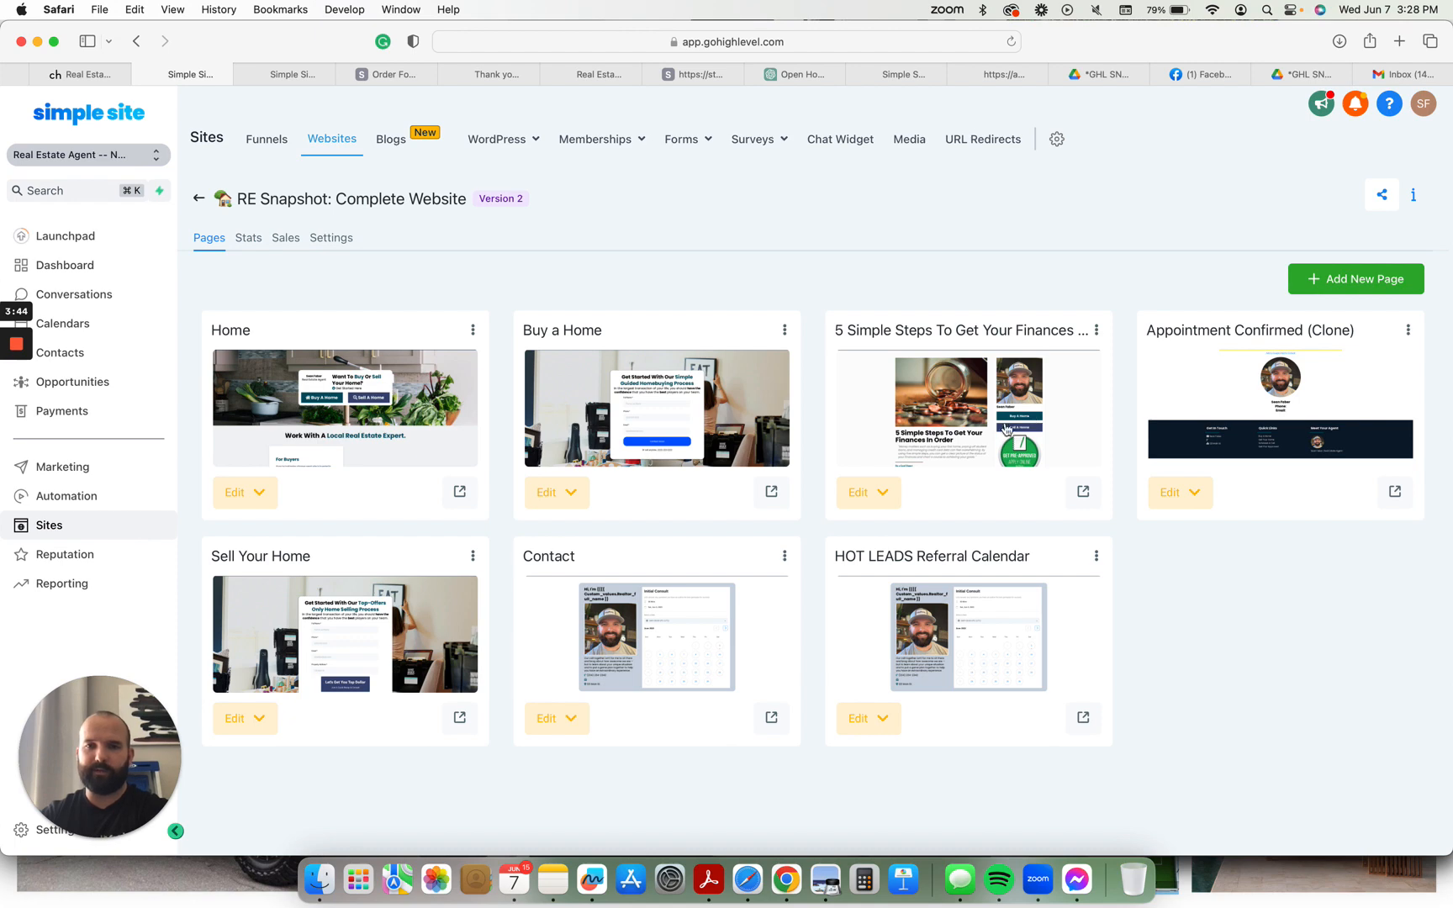
mouse_move(625, 576)
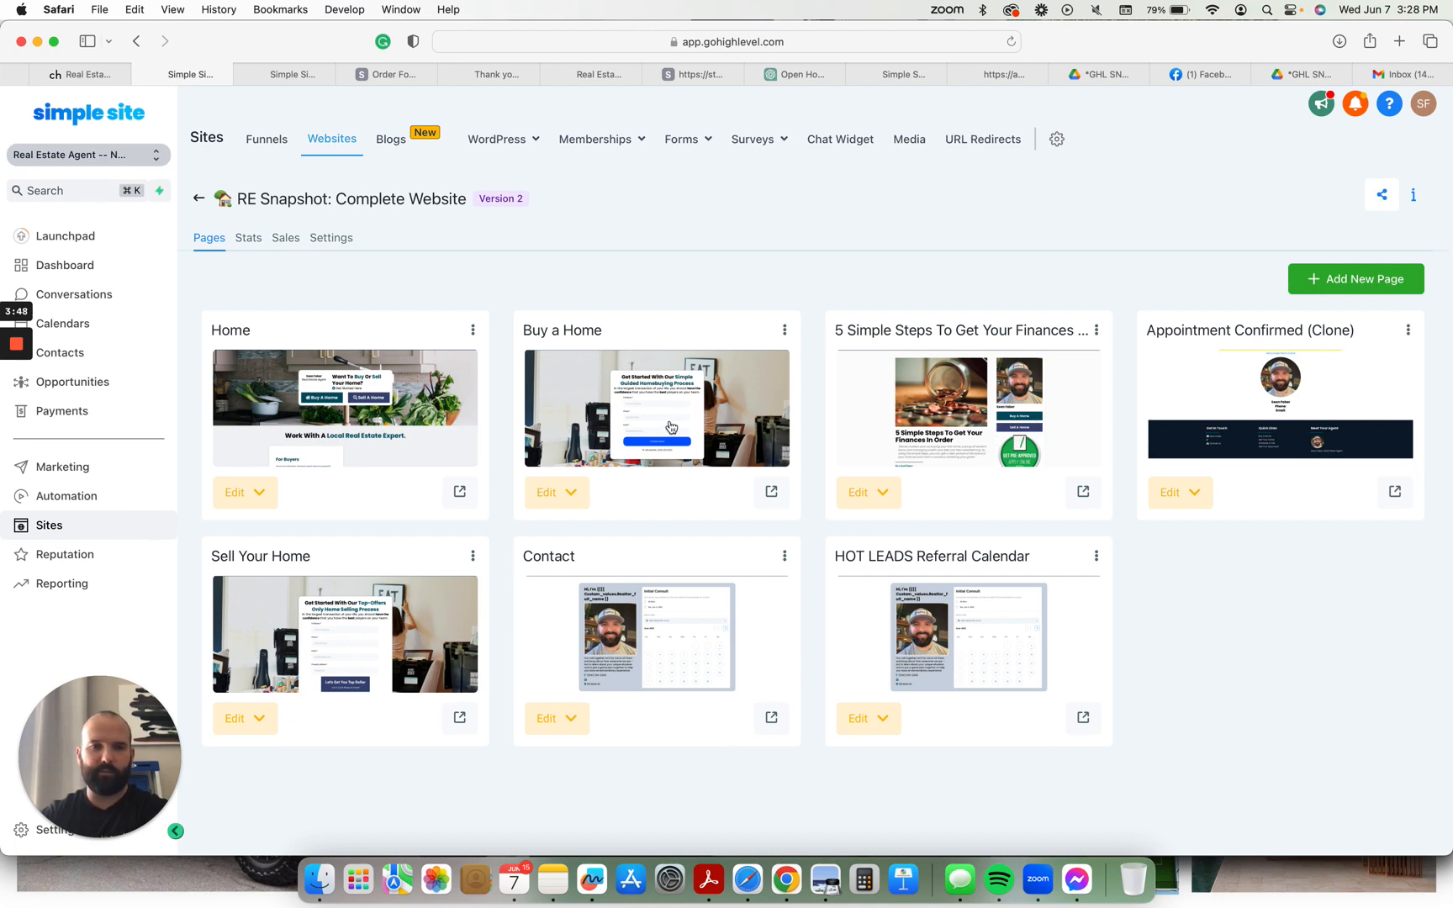
mouse_move(639, 639)
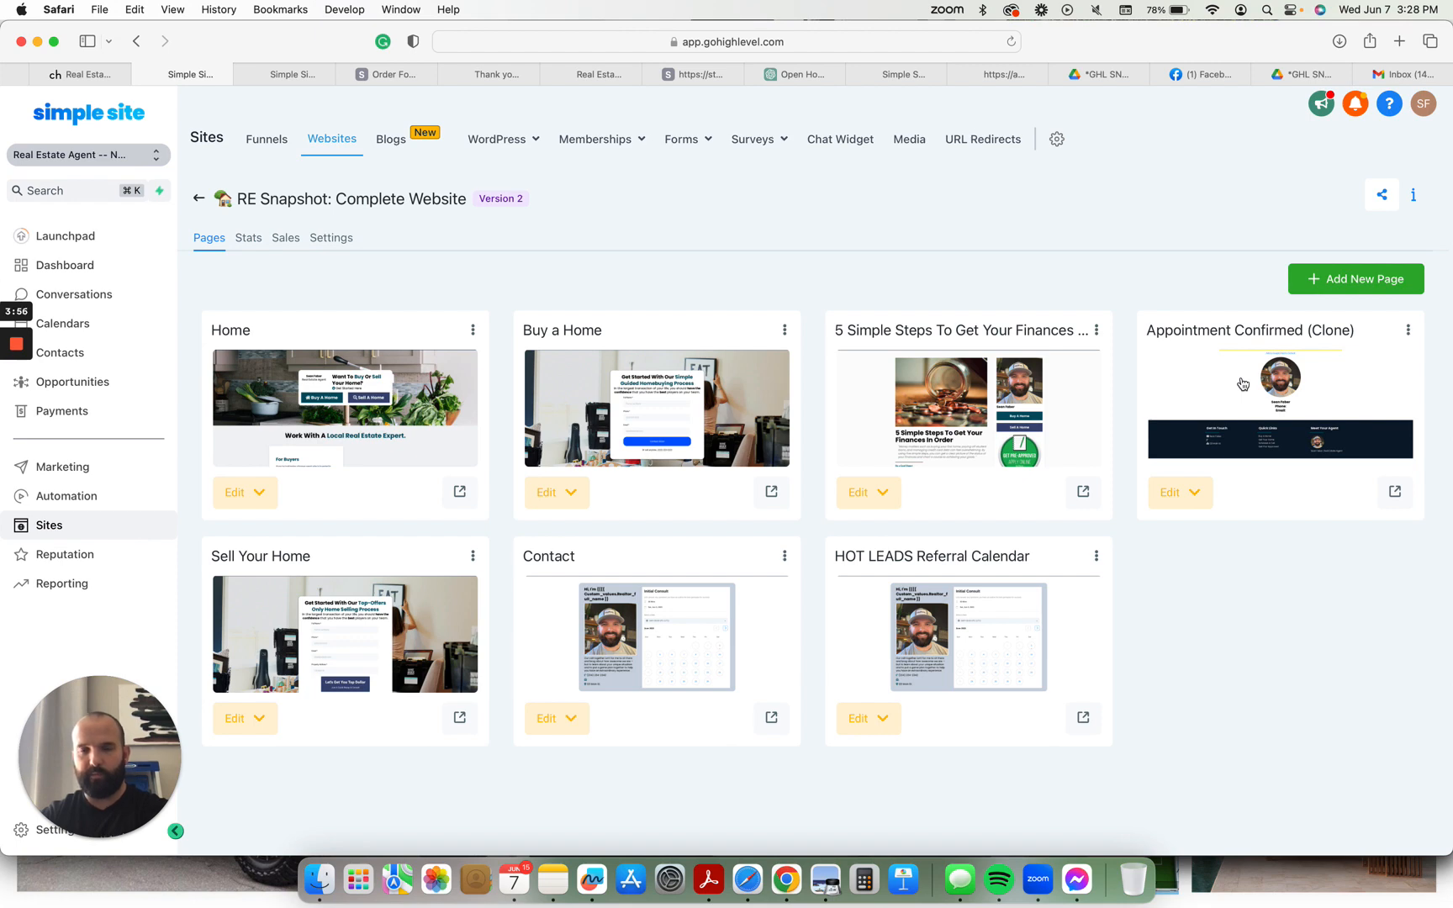
mouse_move(998, 670)
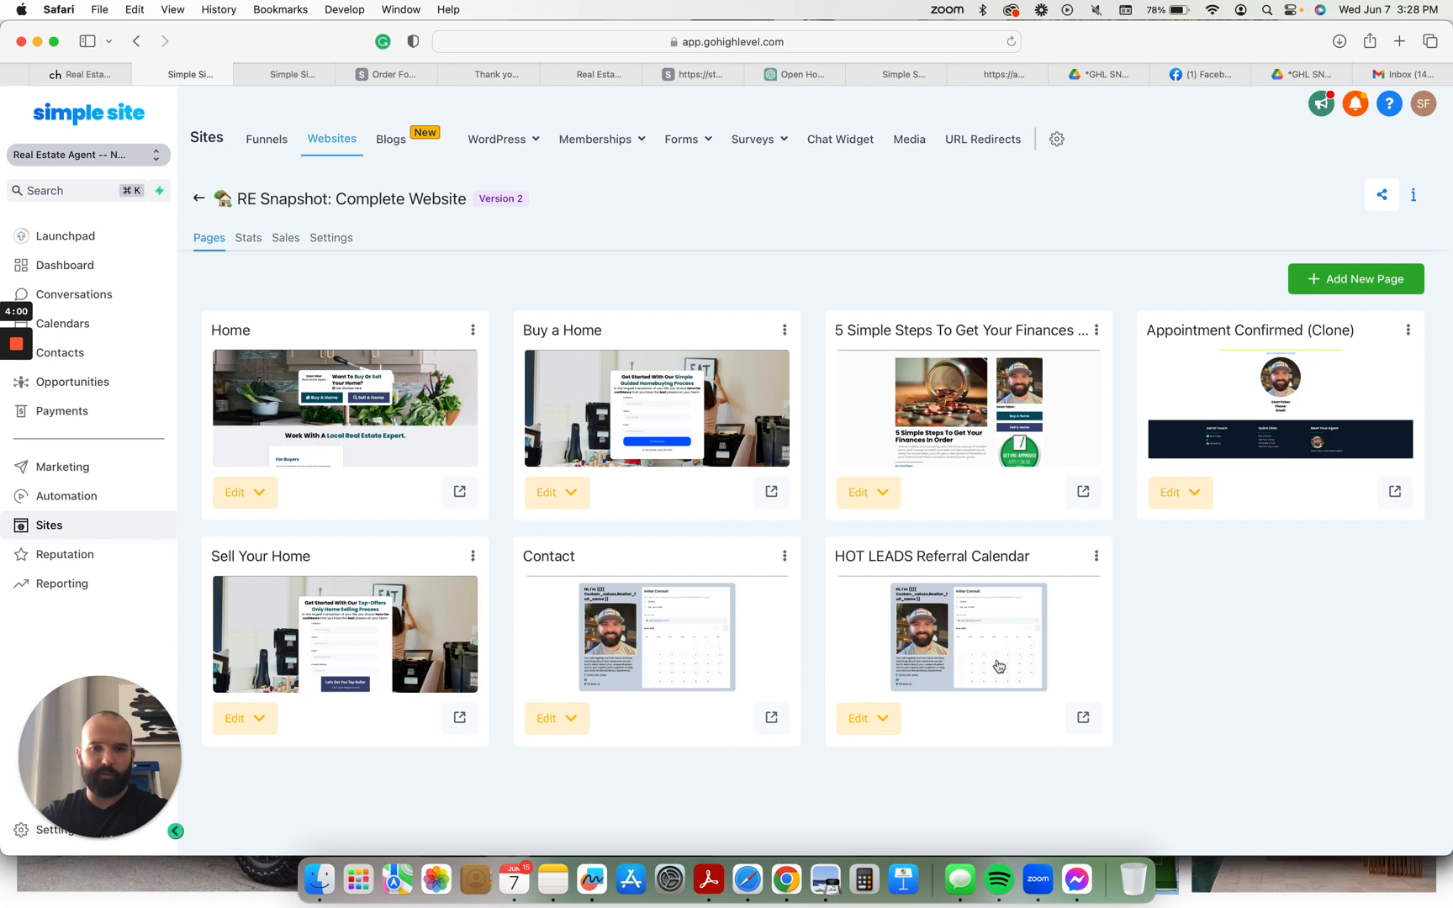
mouse_move(153, 563)
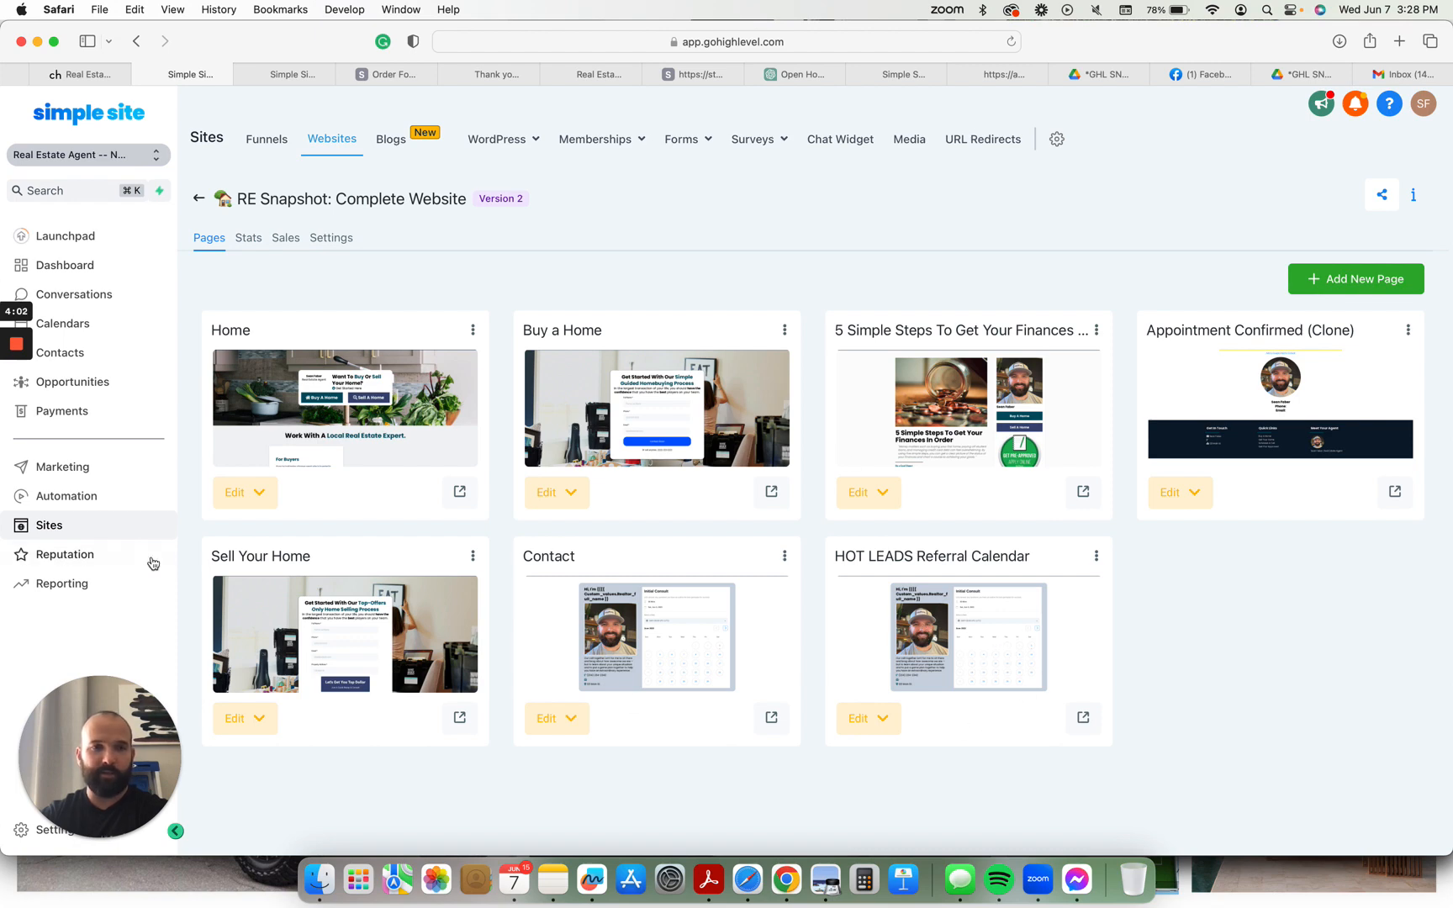
- Go to the Automation section's Workflows after looking over the website's seven pages
click(66, 497)
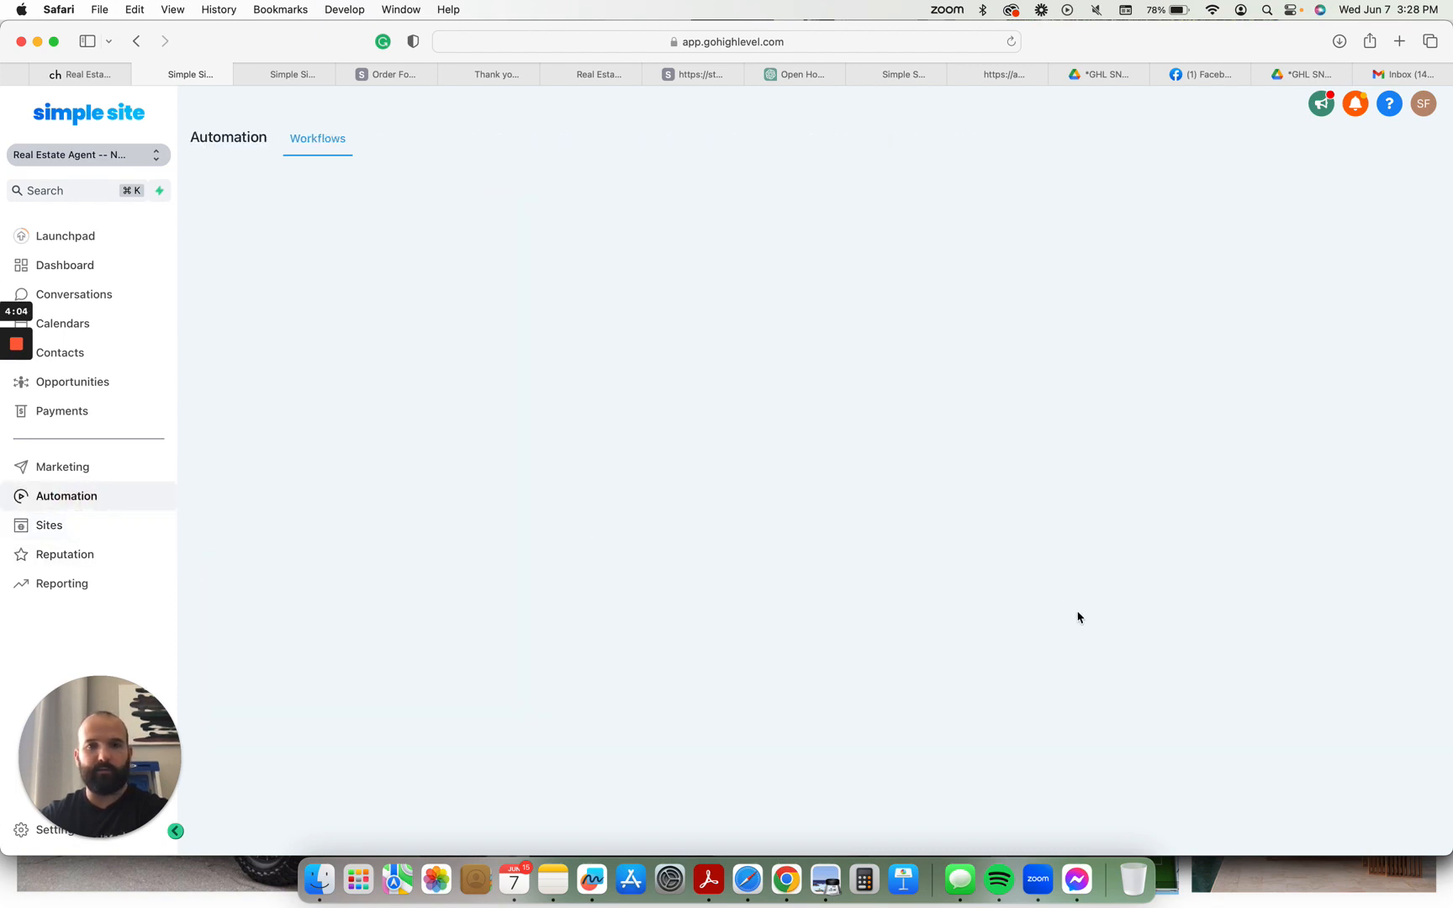
mouse_move(126, 444)
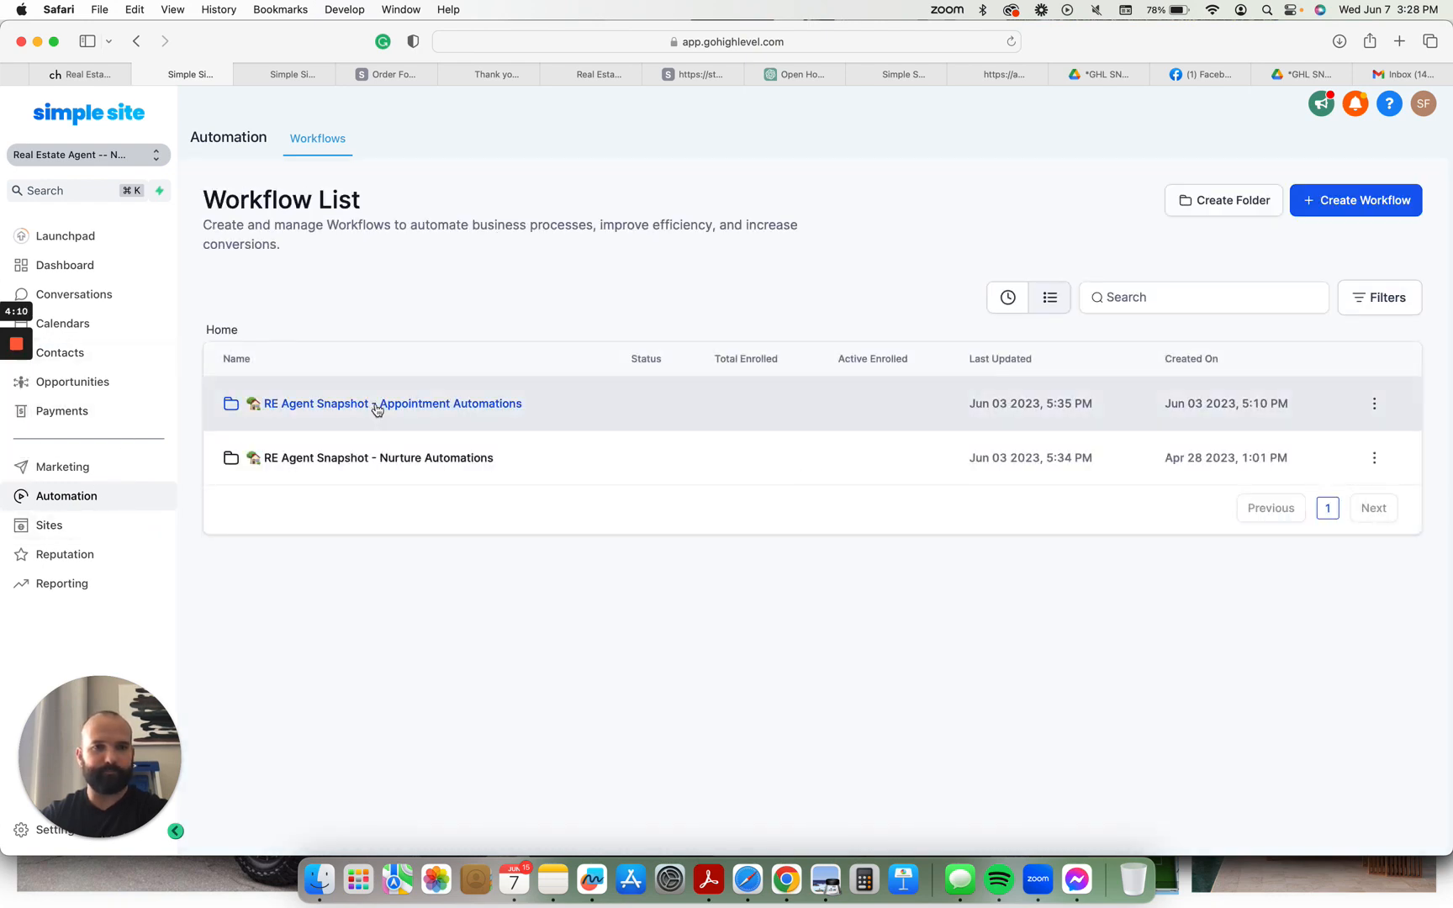
- Open the Appointment Automations folder's four workflows, then the Nurture Automations folder
click(390, 403)
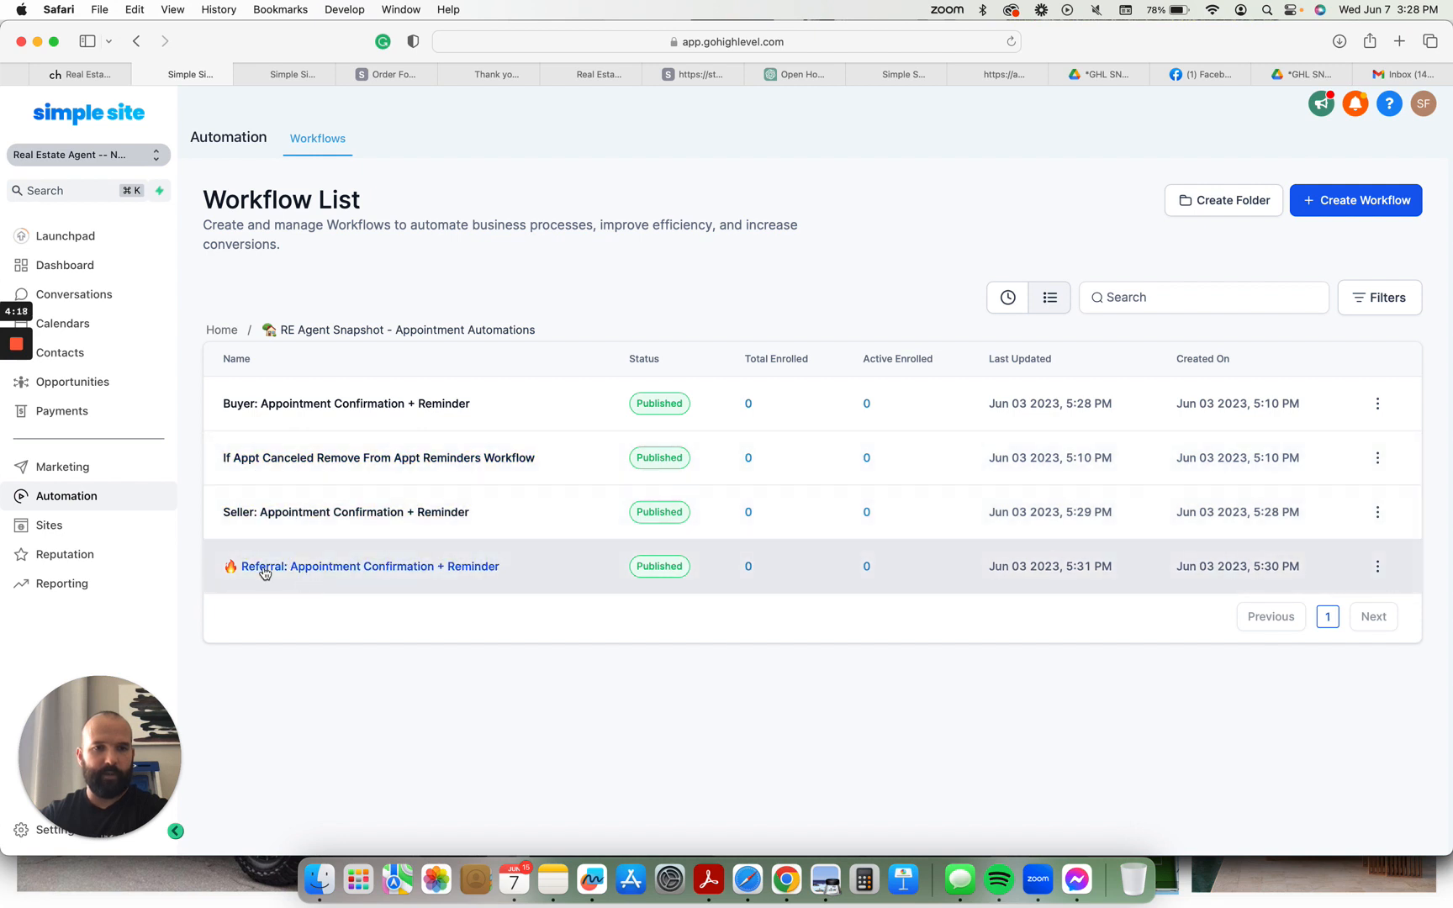
mouse_move(291, 575)
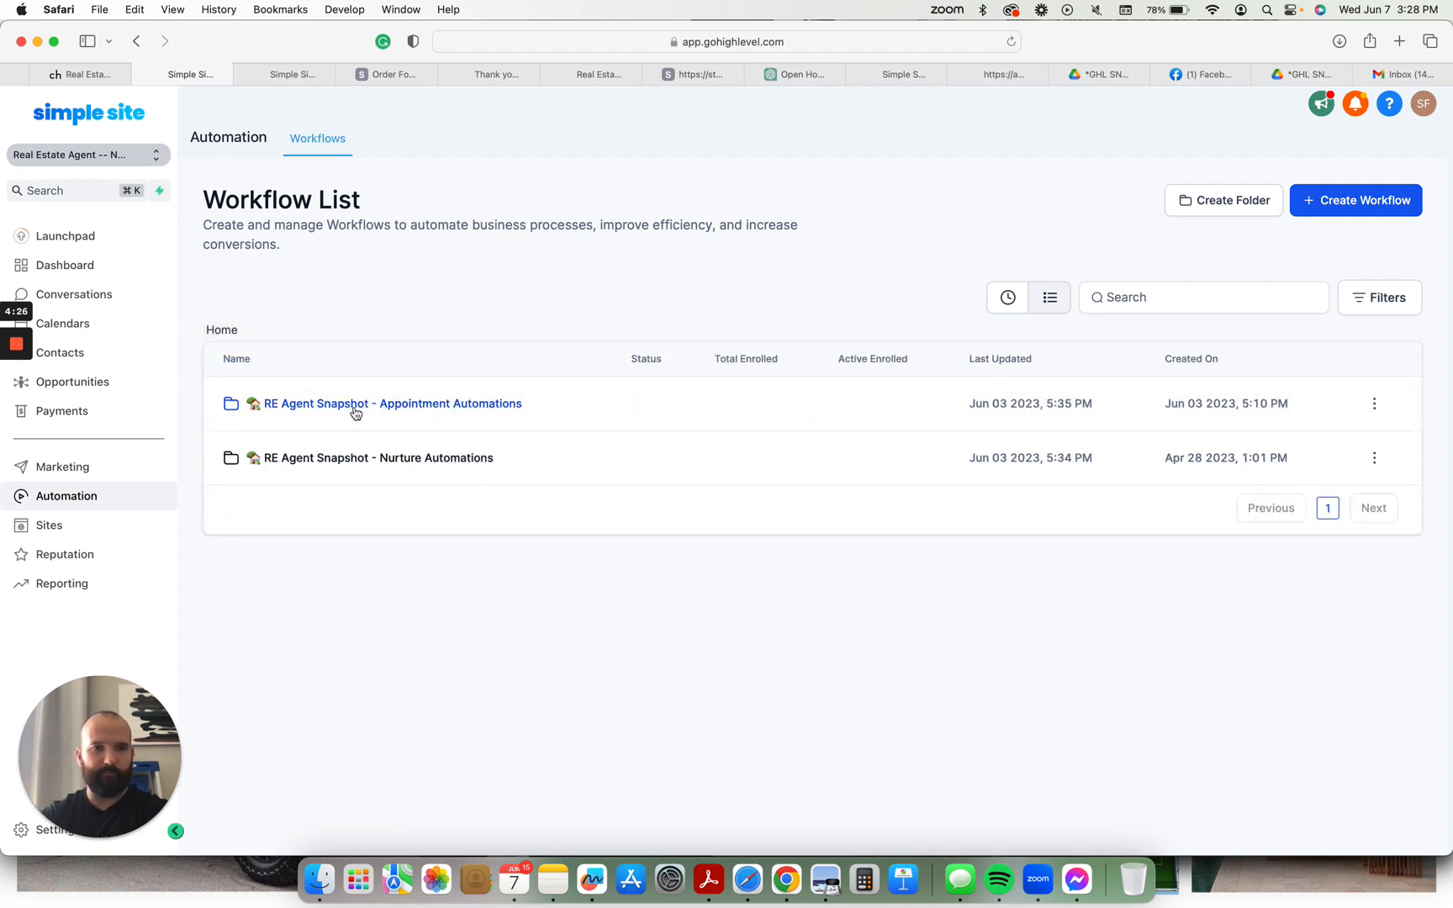
click(375, 457)
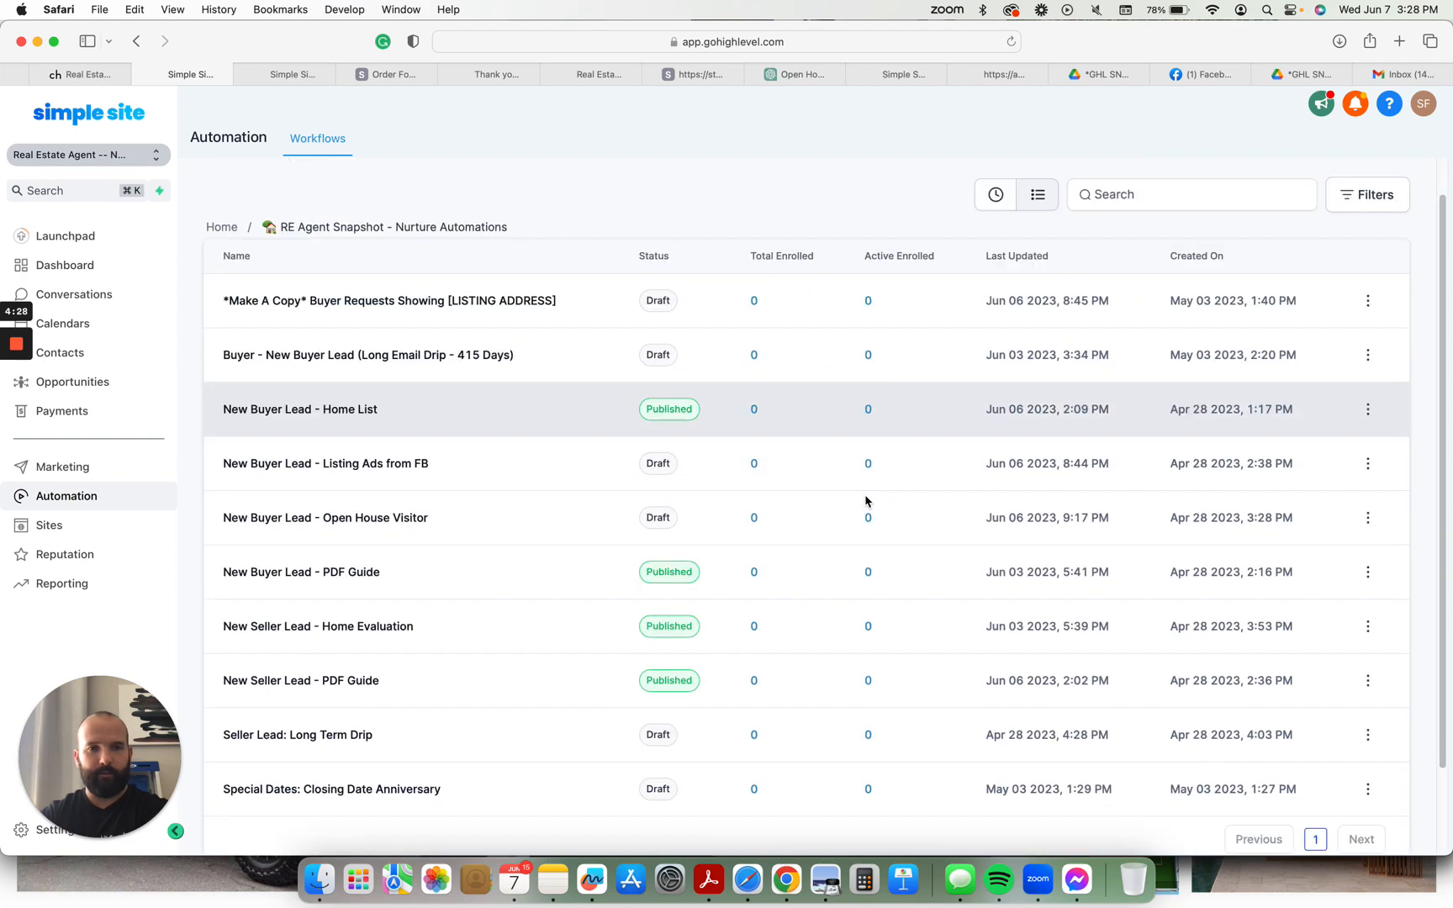
- Scroll through the Nurture Automations folder's ten buyer and seller workflows
scroll(down, 3)
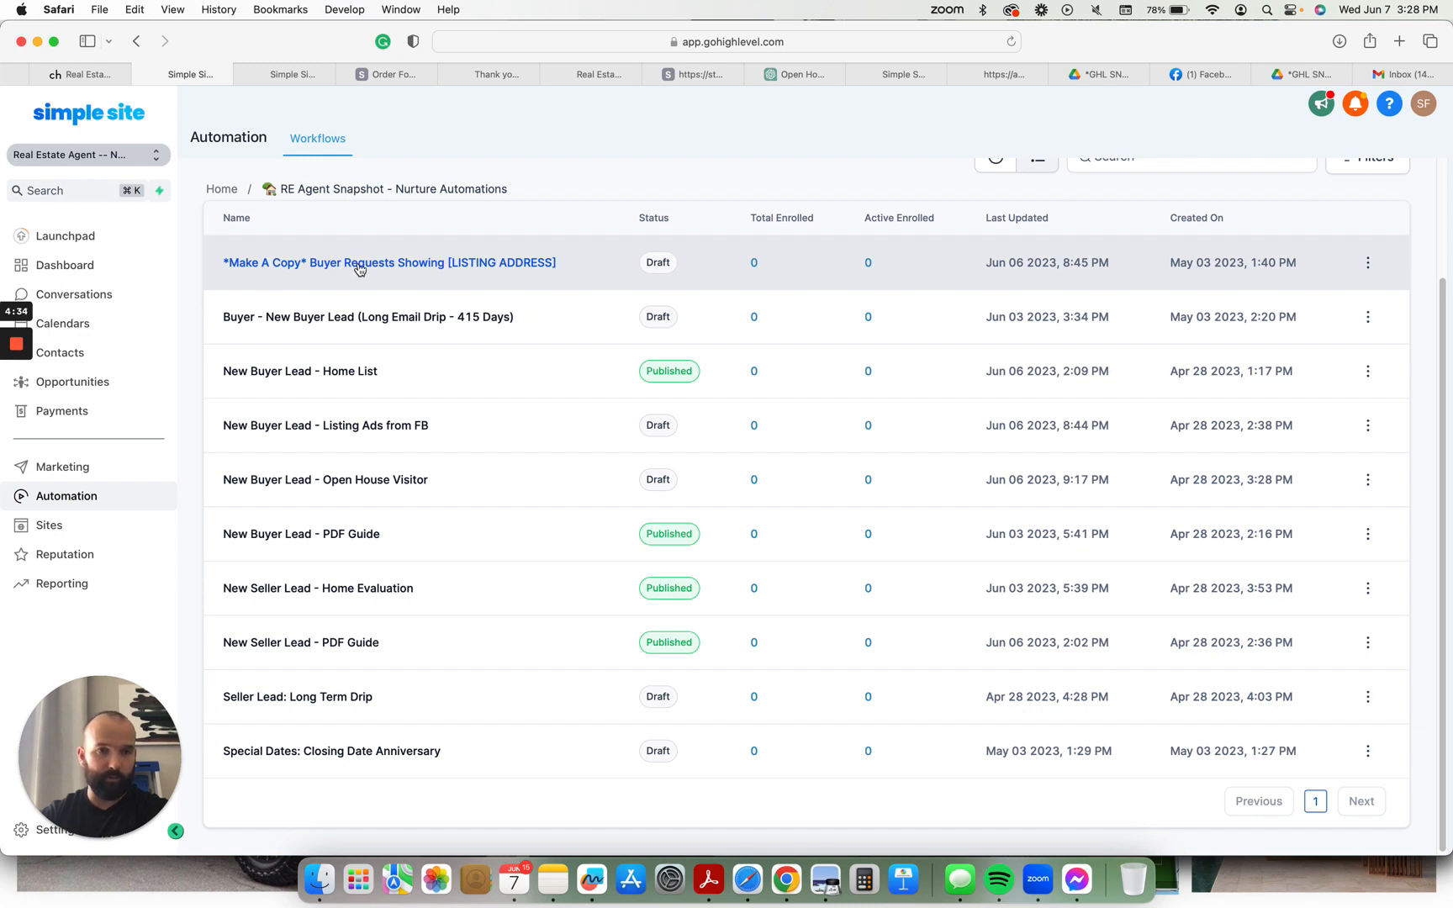
mouse_move(422, 317)
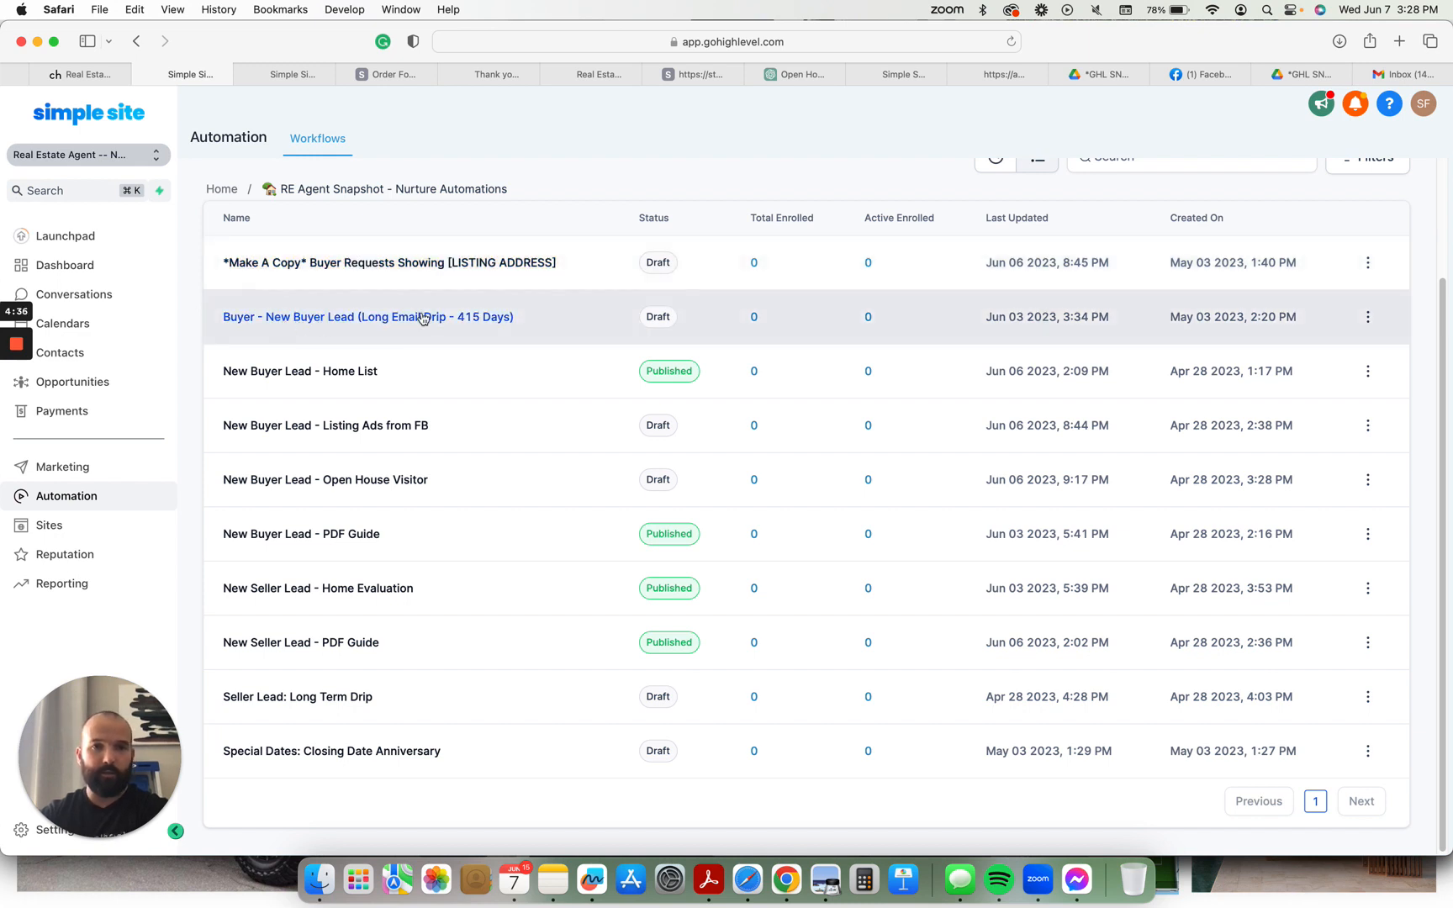
mouse_move(347, 293)
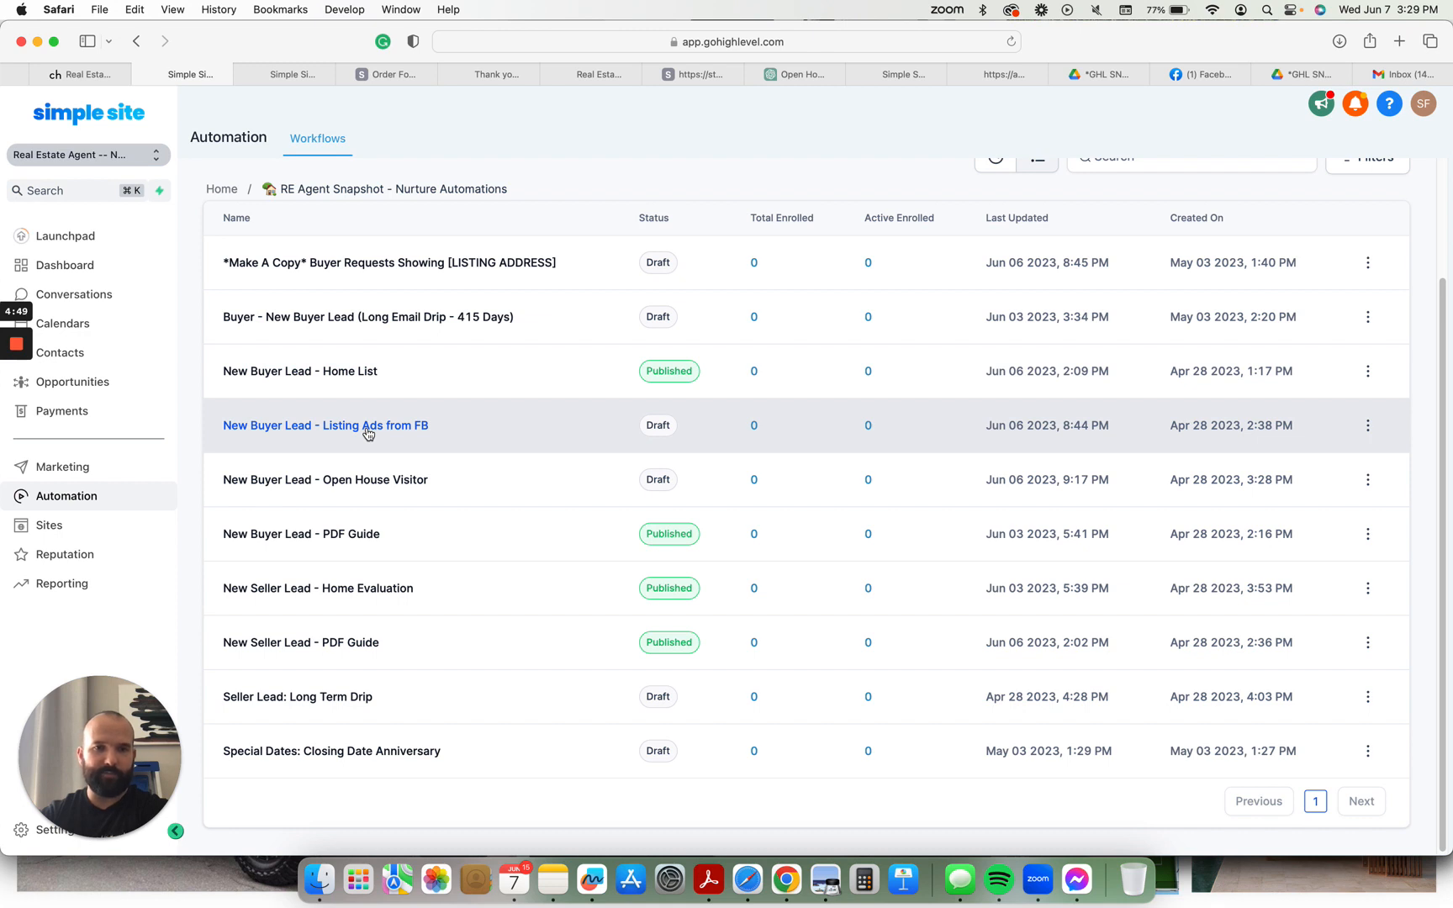
mouse_move(387, 432)
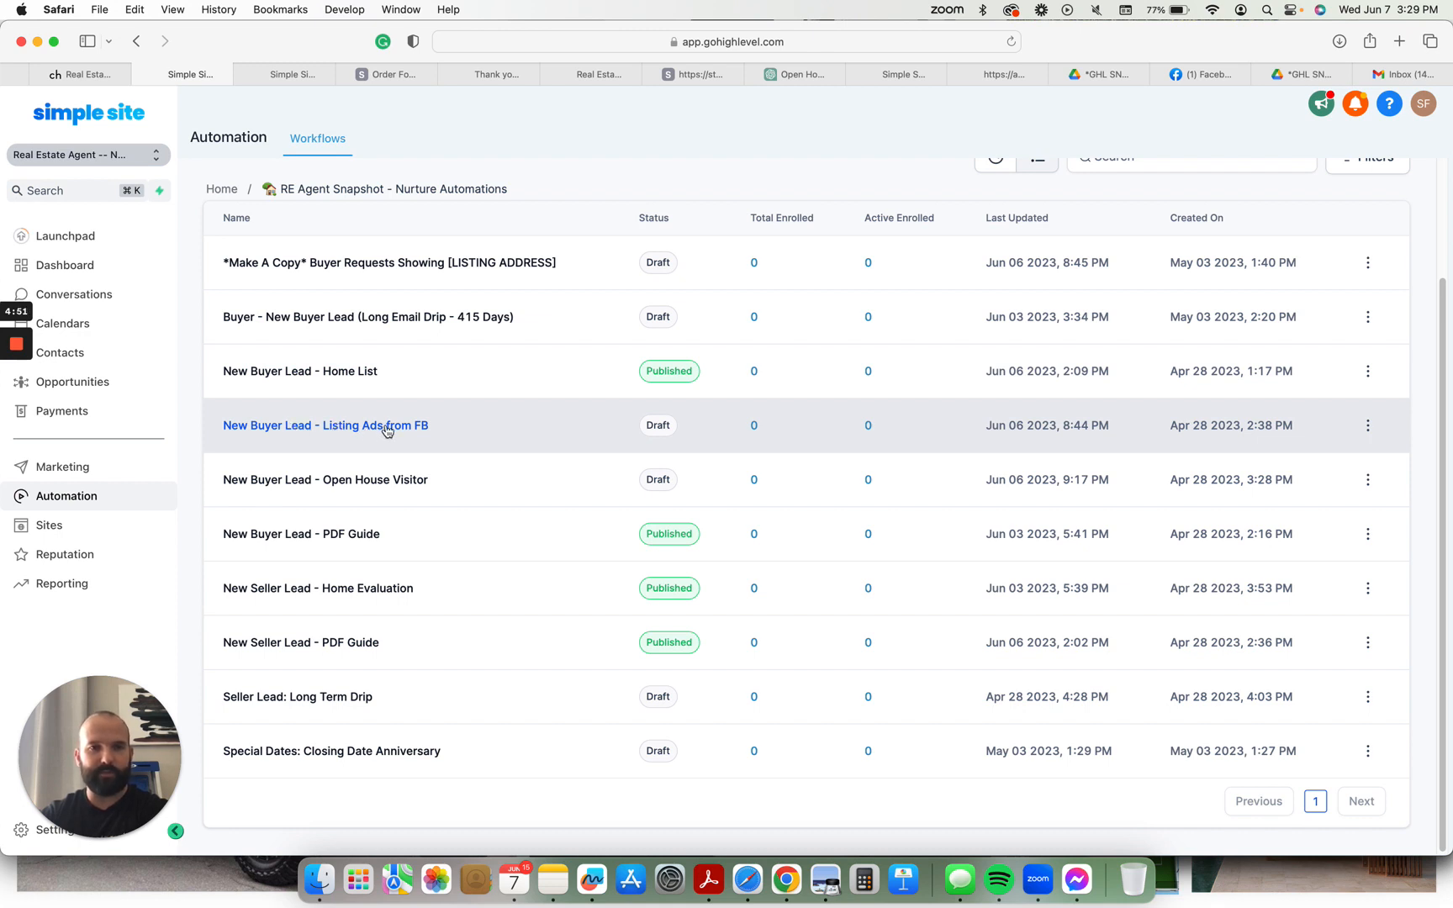
mouse_move(352, 441)
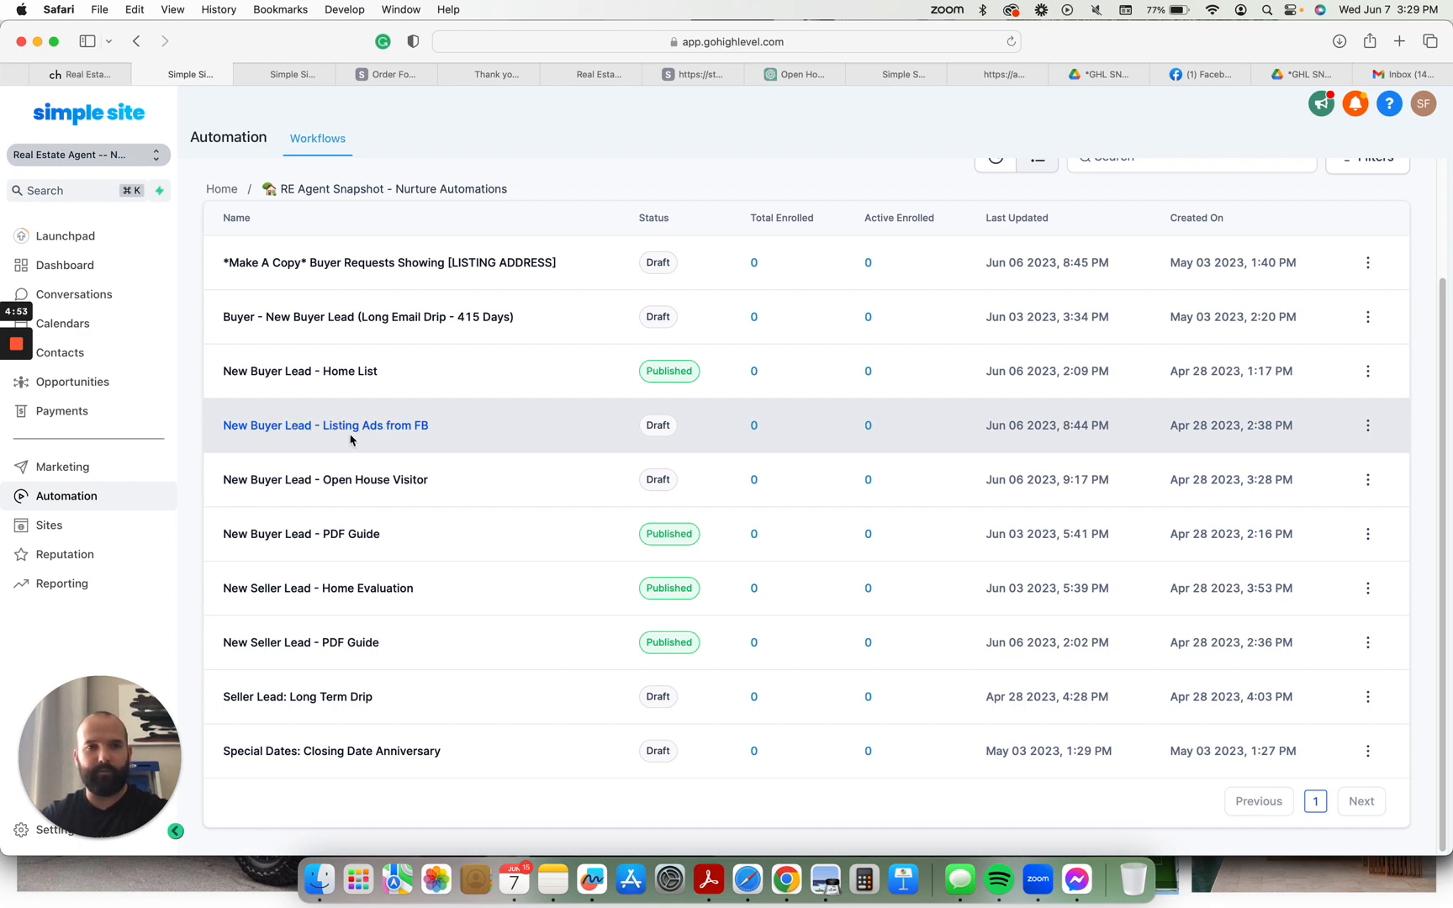
mouse_move(382, 498)
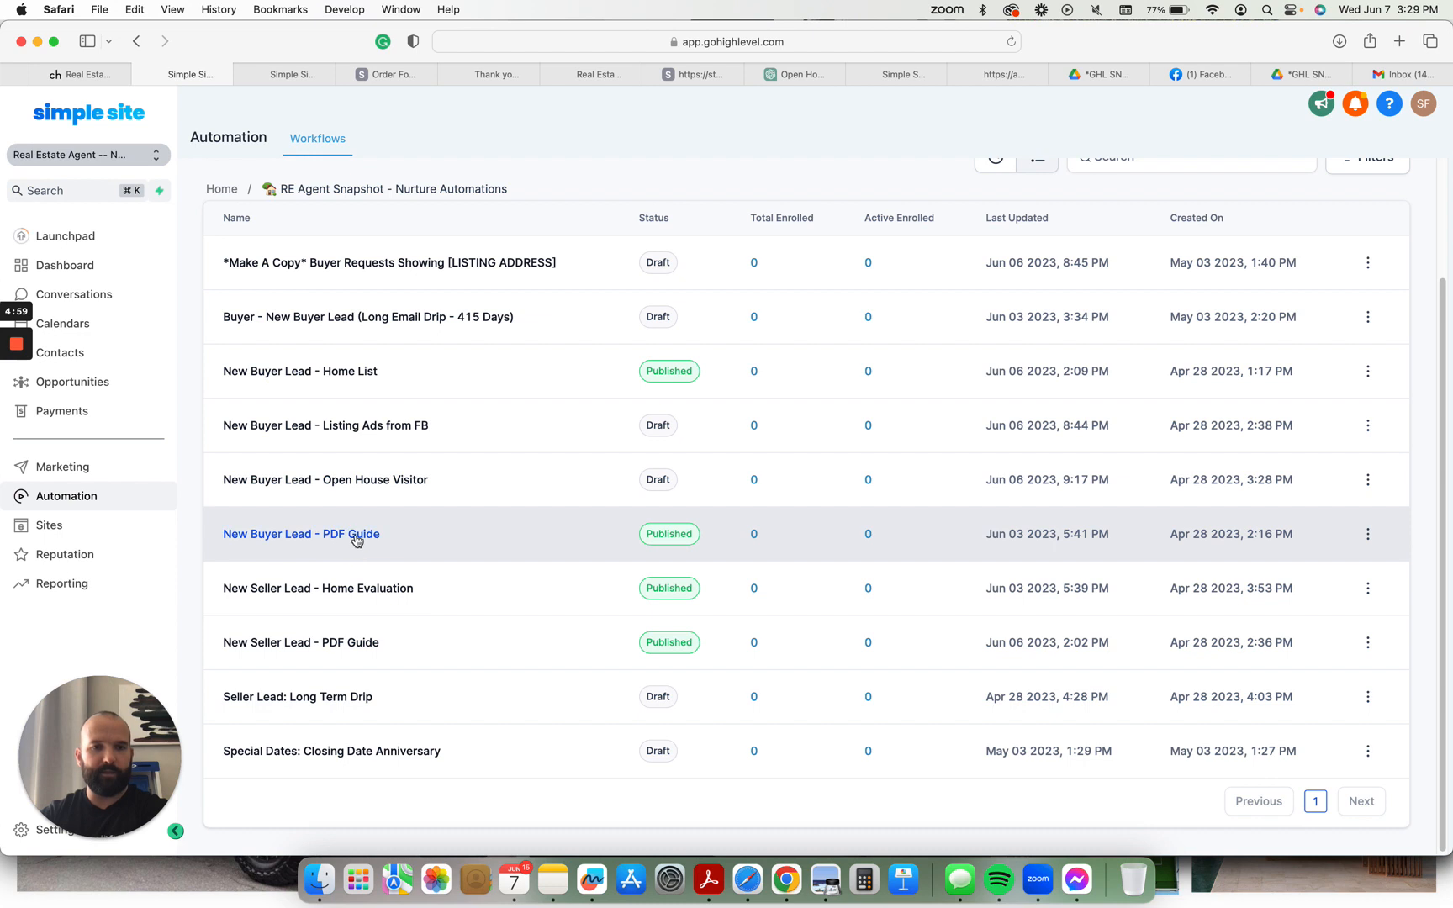
mouse_move(362, 600)
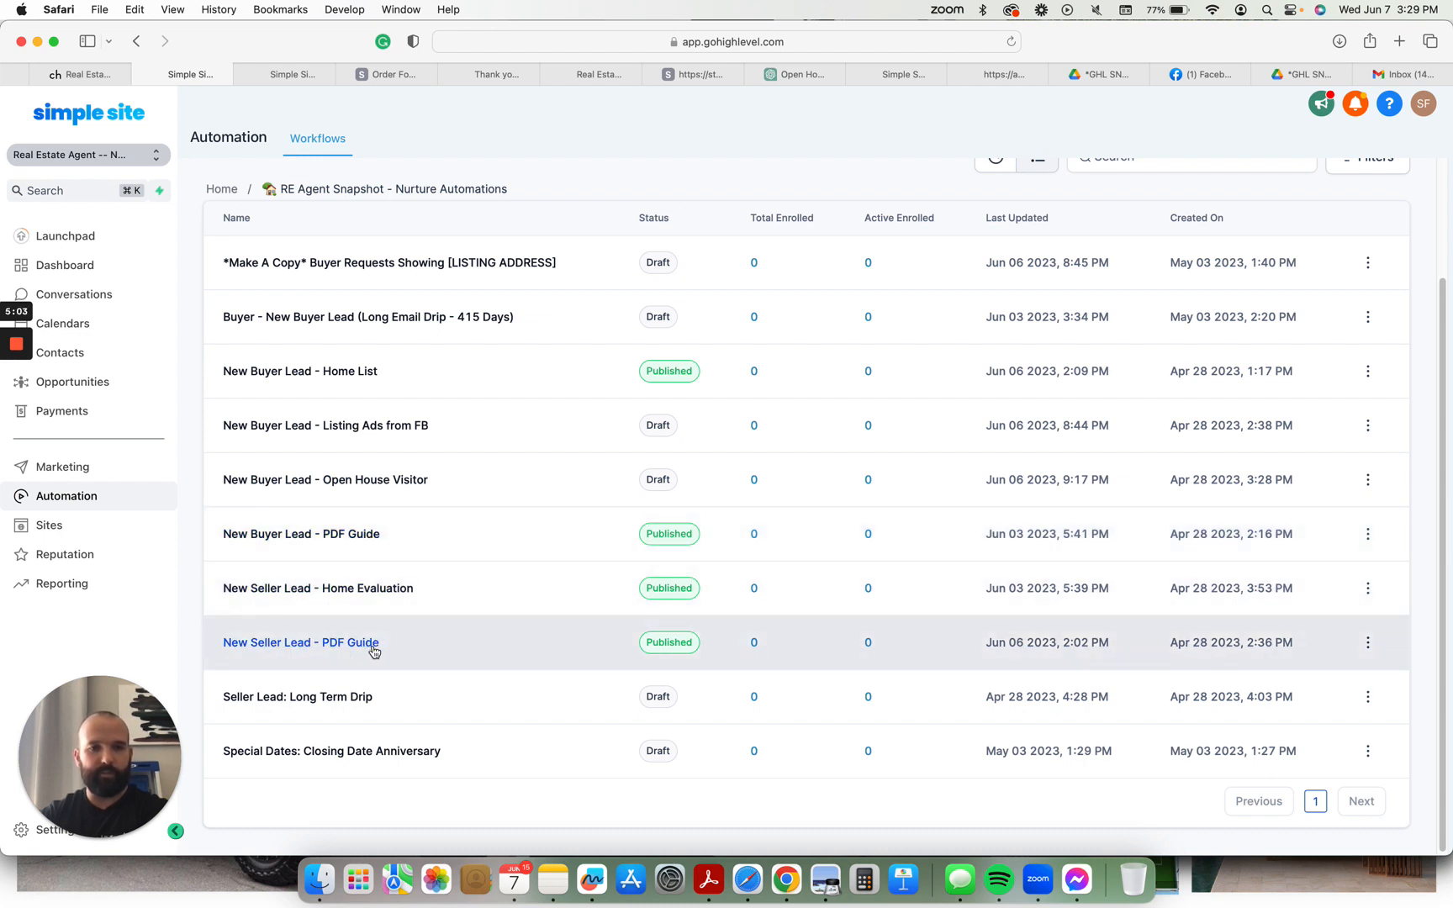
mouse_move(319, 701)
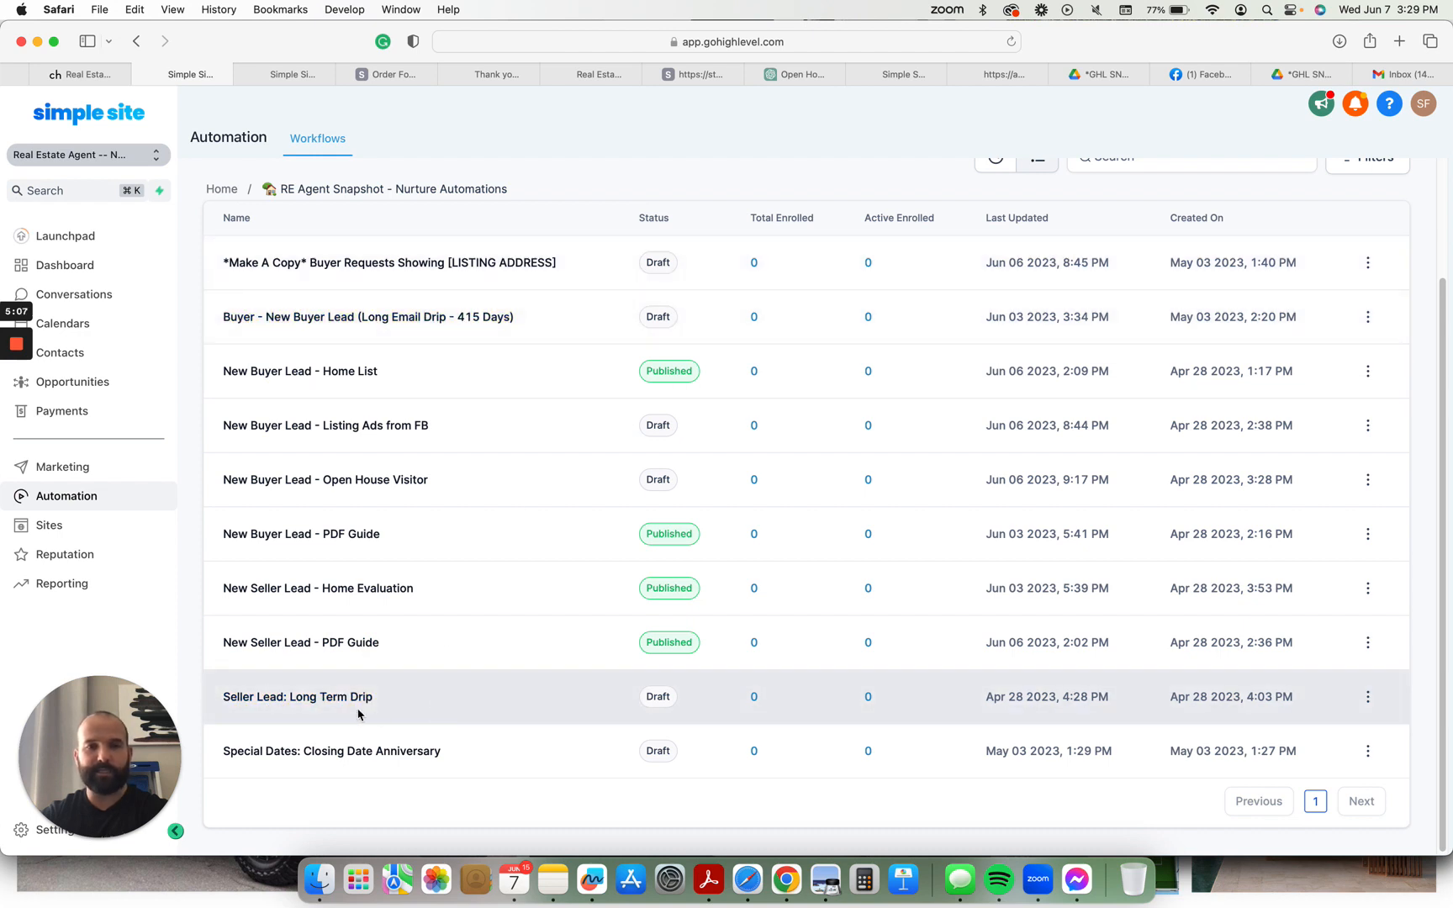
mouse_move(318, 588)
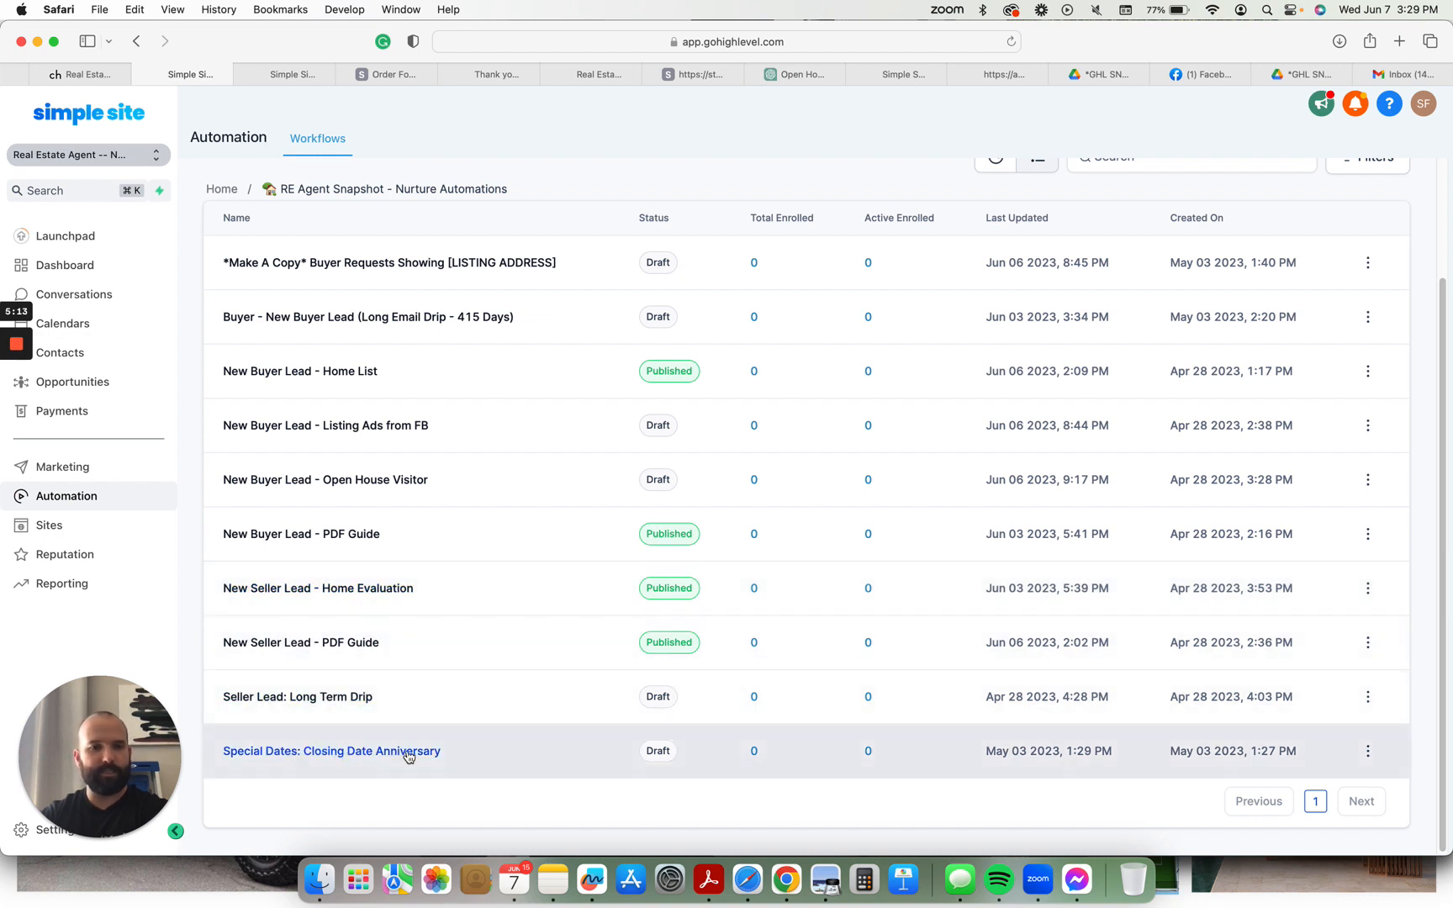
- Review the buyer lead pipeline stages on the Opportunities board
click(71, 382)
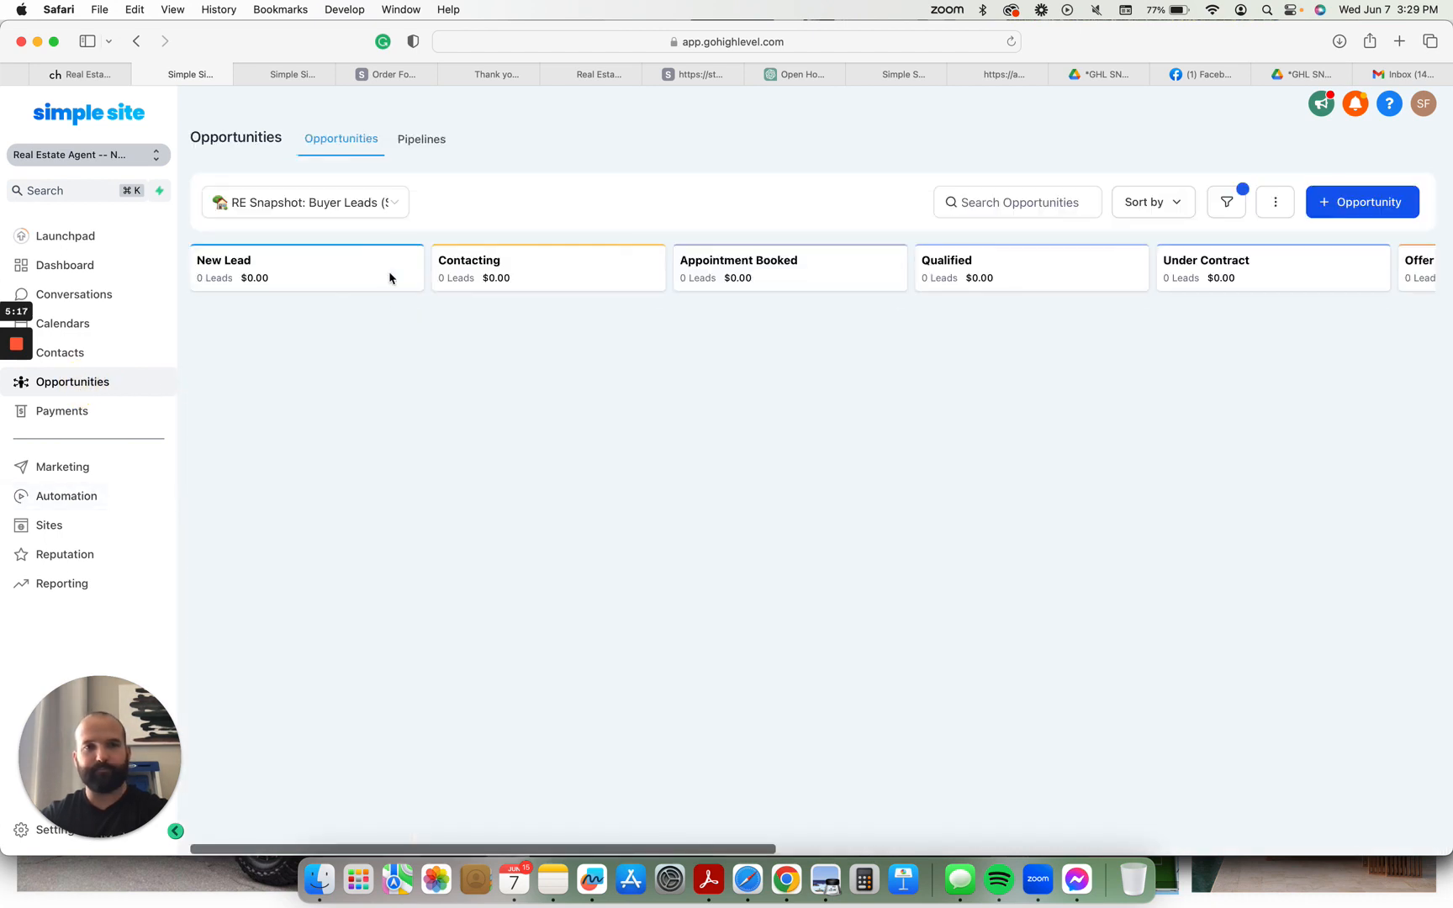
click(304, 202)
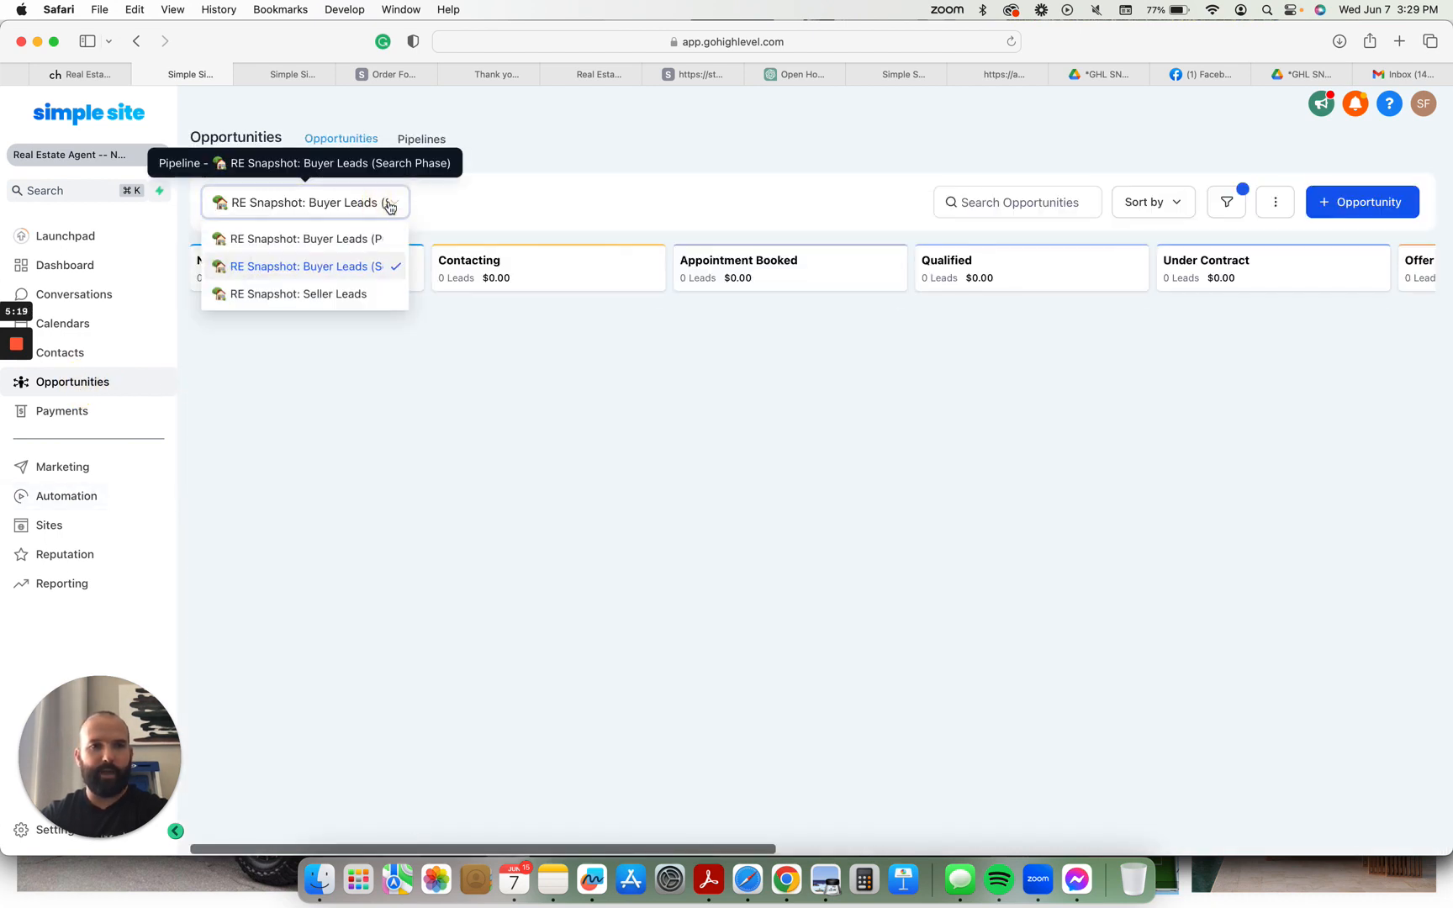
click(302, 266)
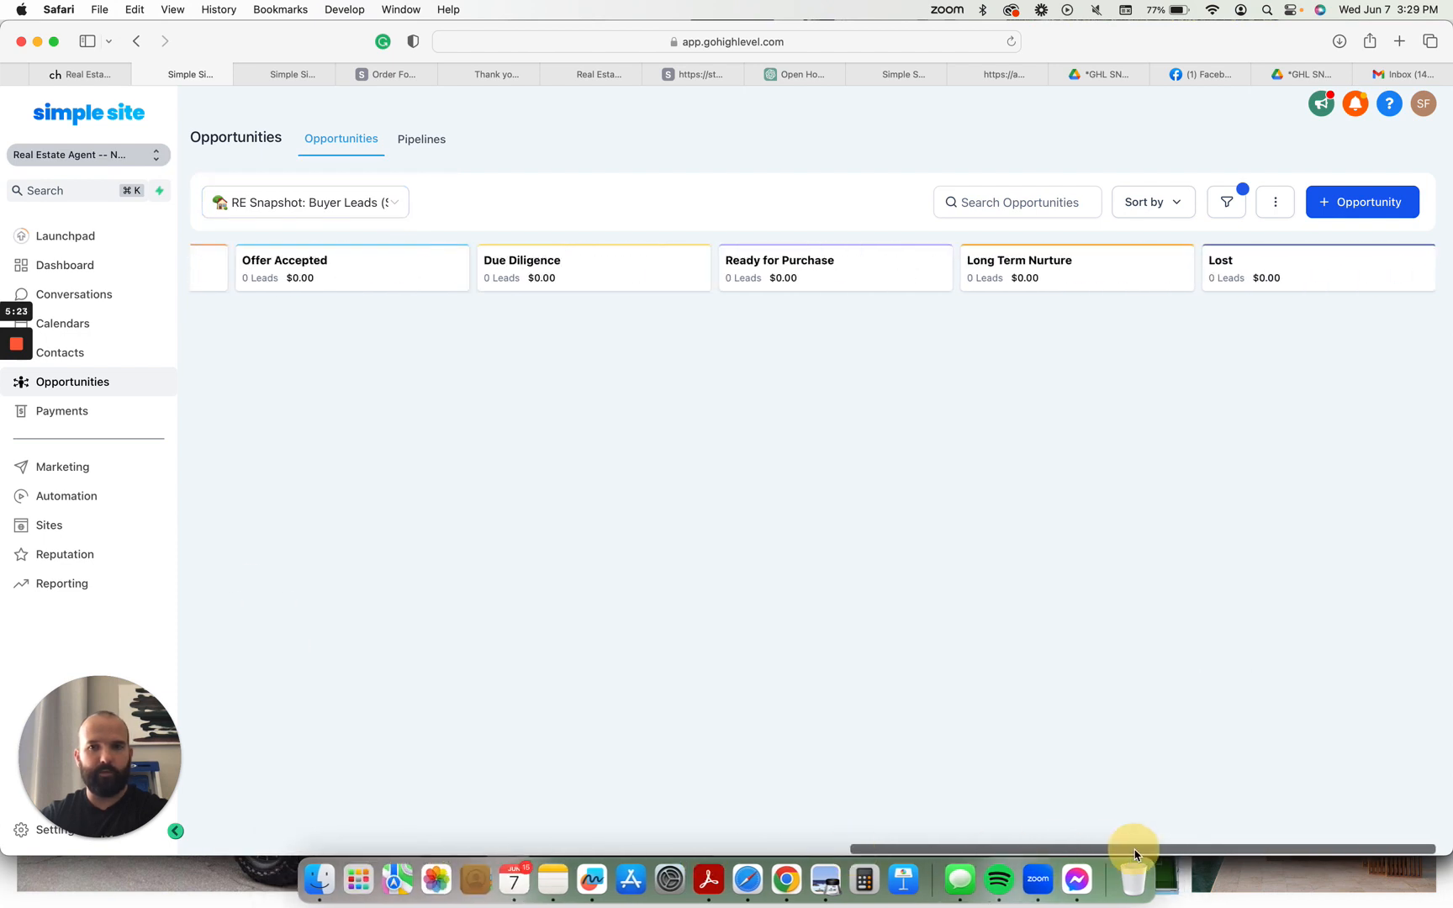
mouse_move(1390, 841)
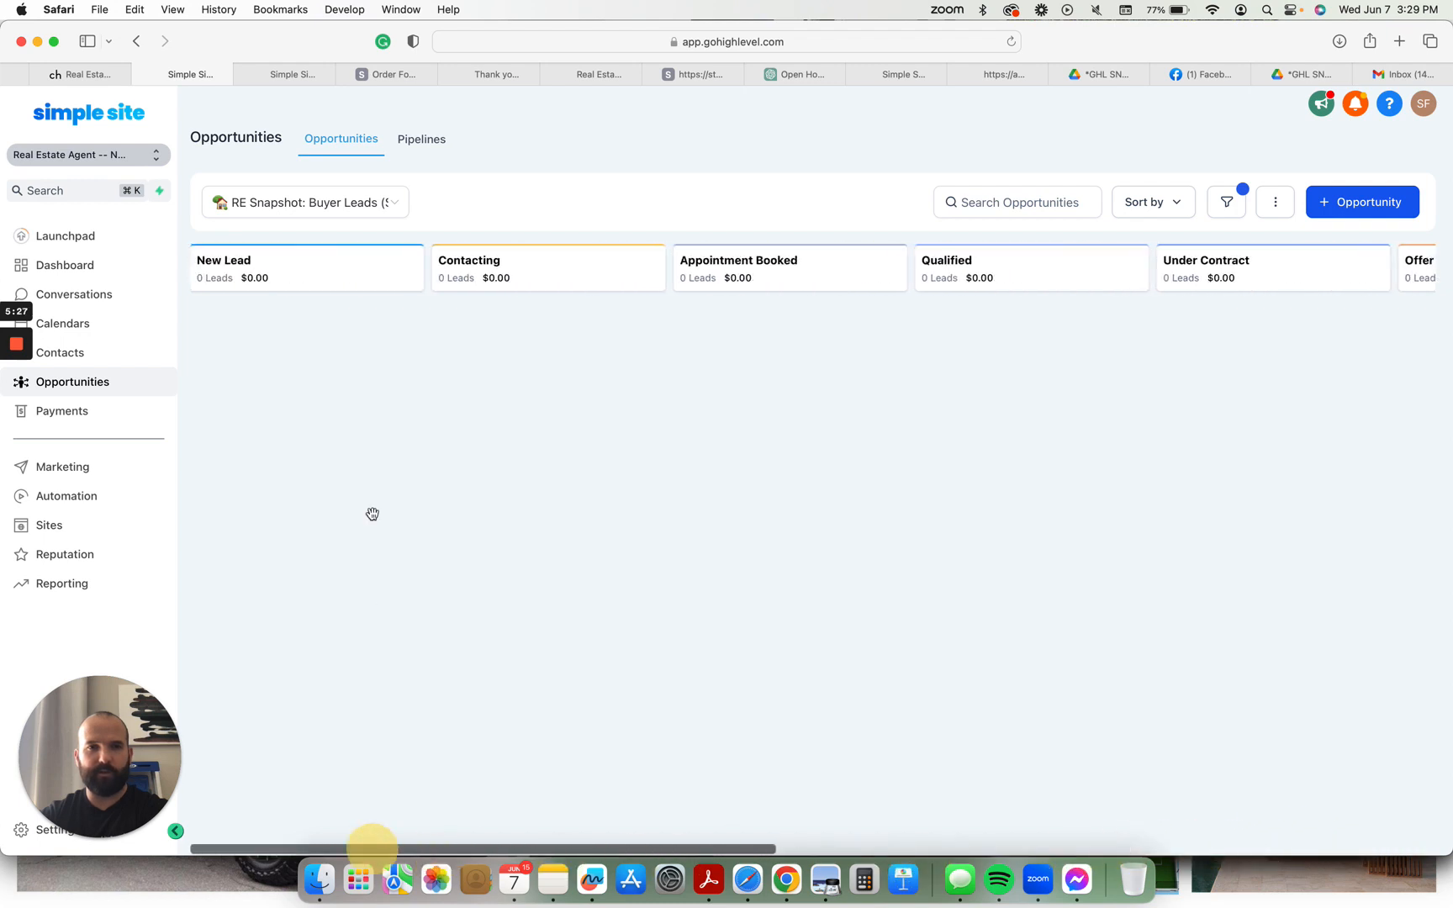
- Switch the board to the RE Snapshot: Seller Leads pipeline
click(304, 202)
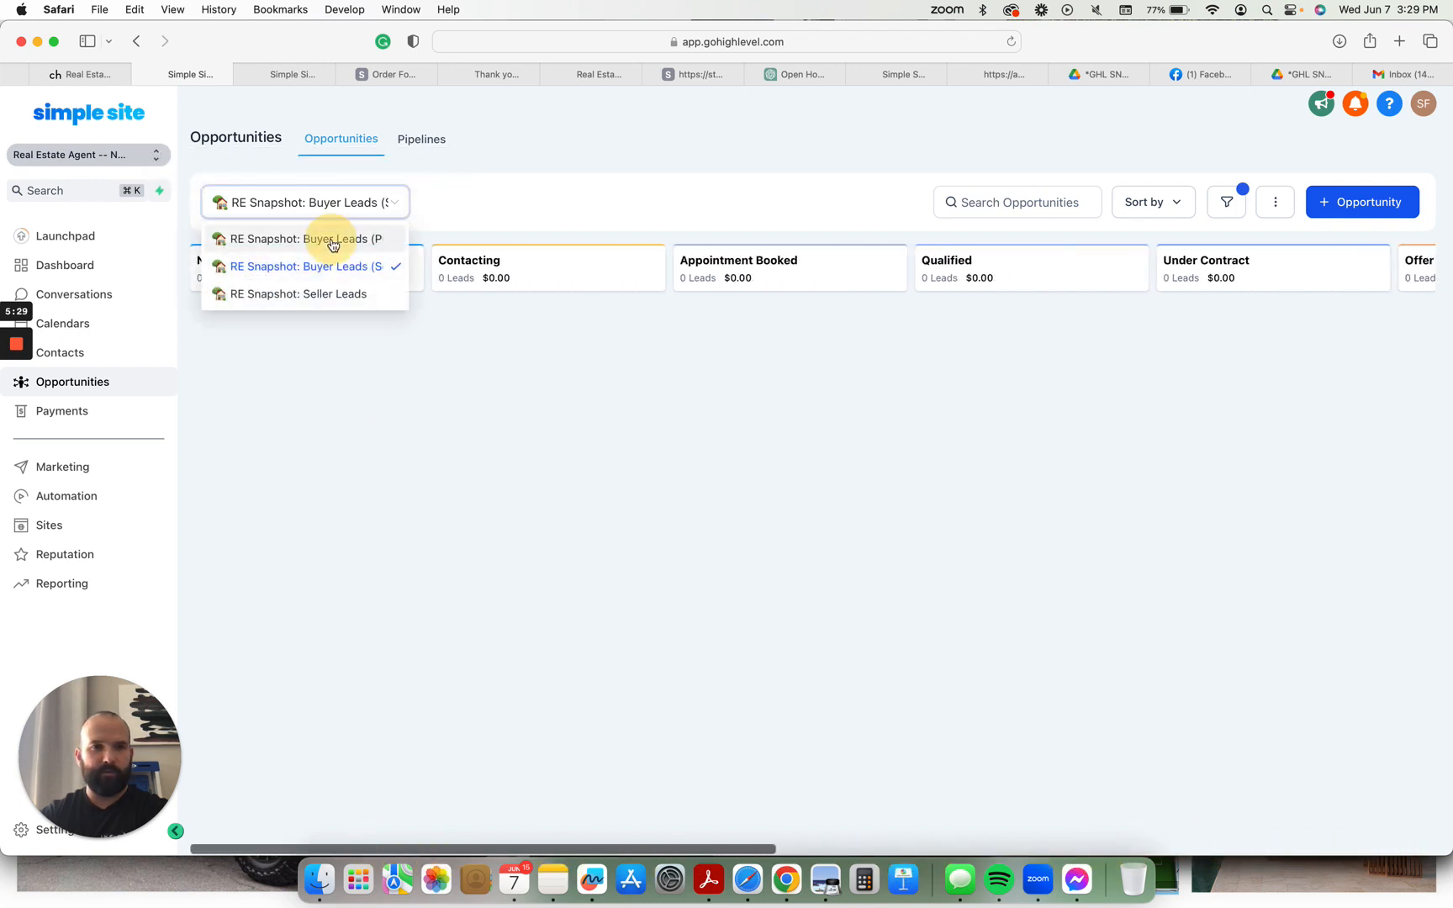
click(306, 238)
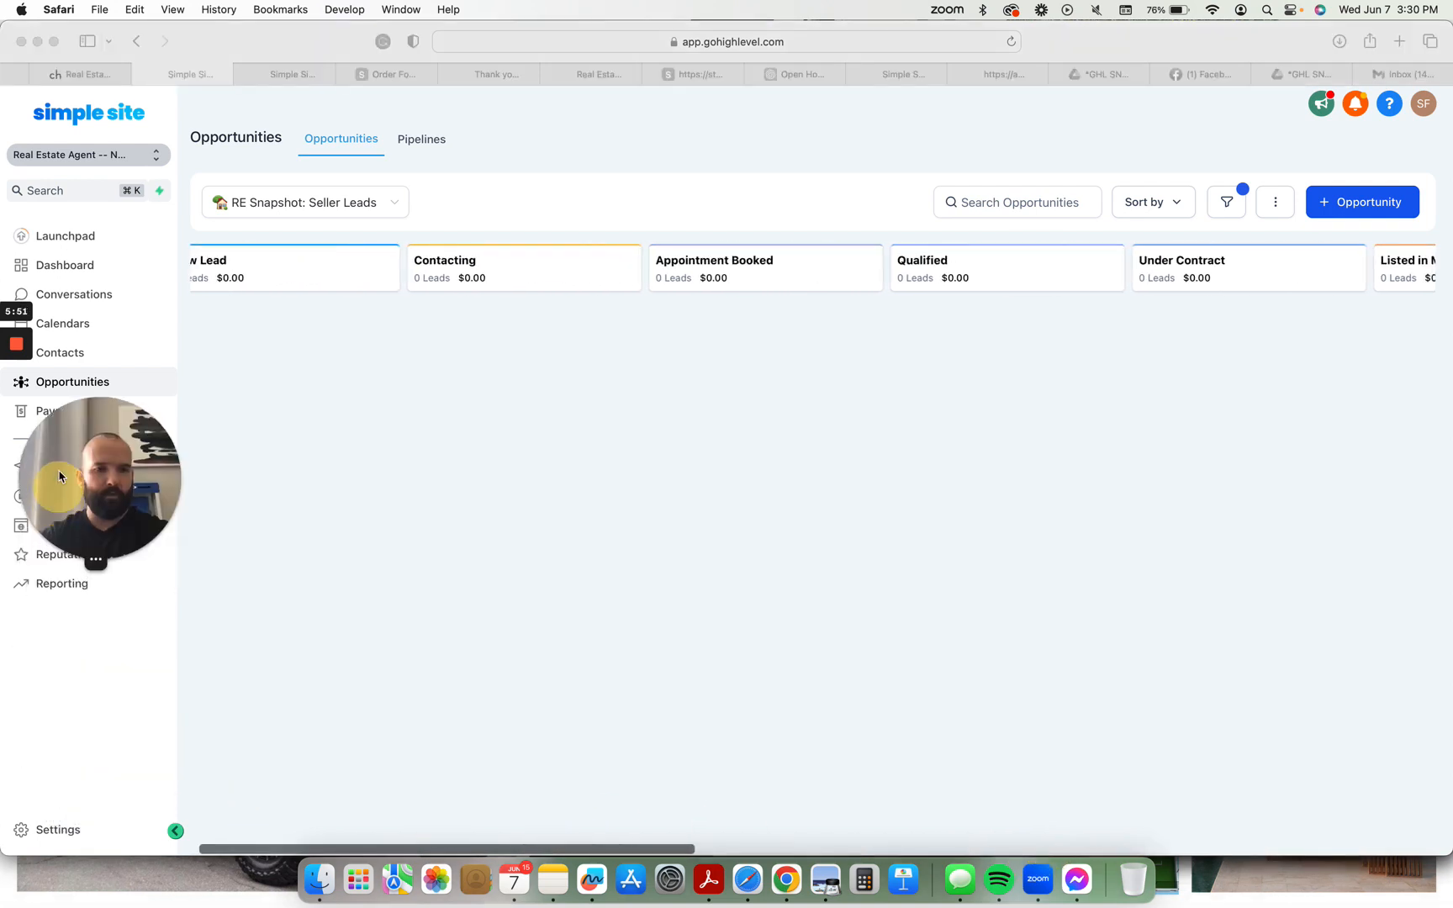
- Show page 2 of the Custom Values settings listing the Junk Removal discount entries
click(58, 829)
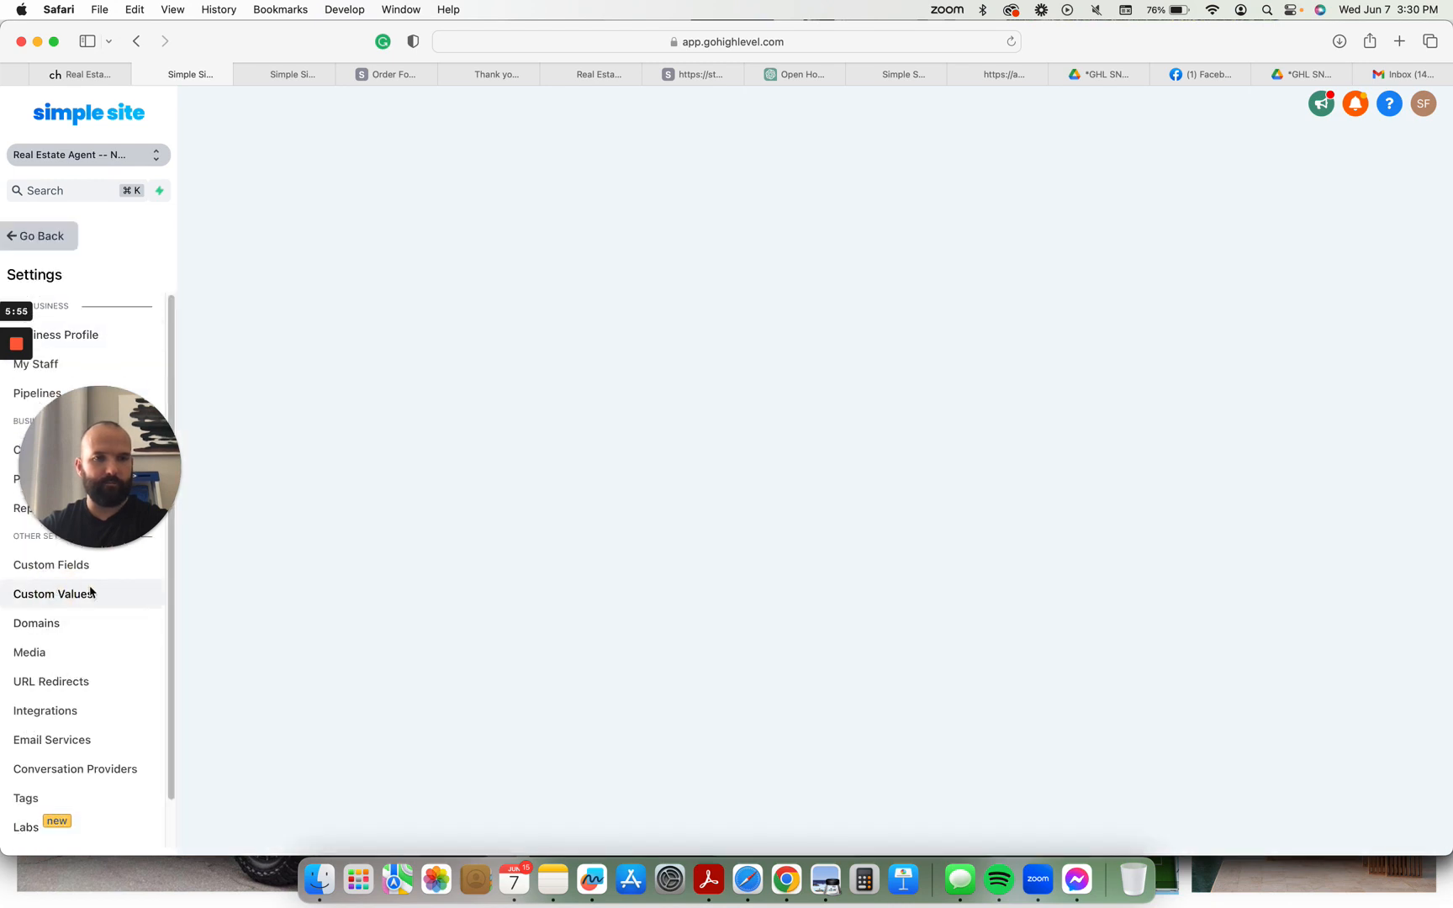
click(53, 592)
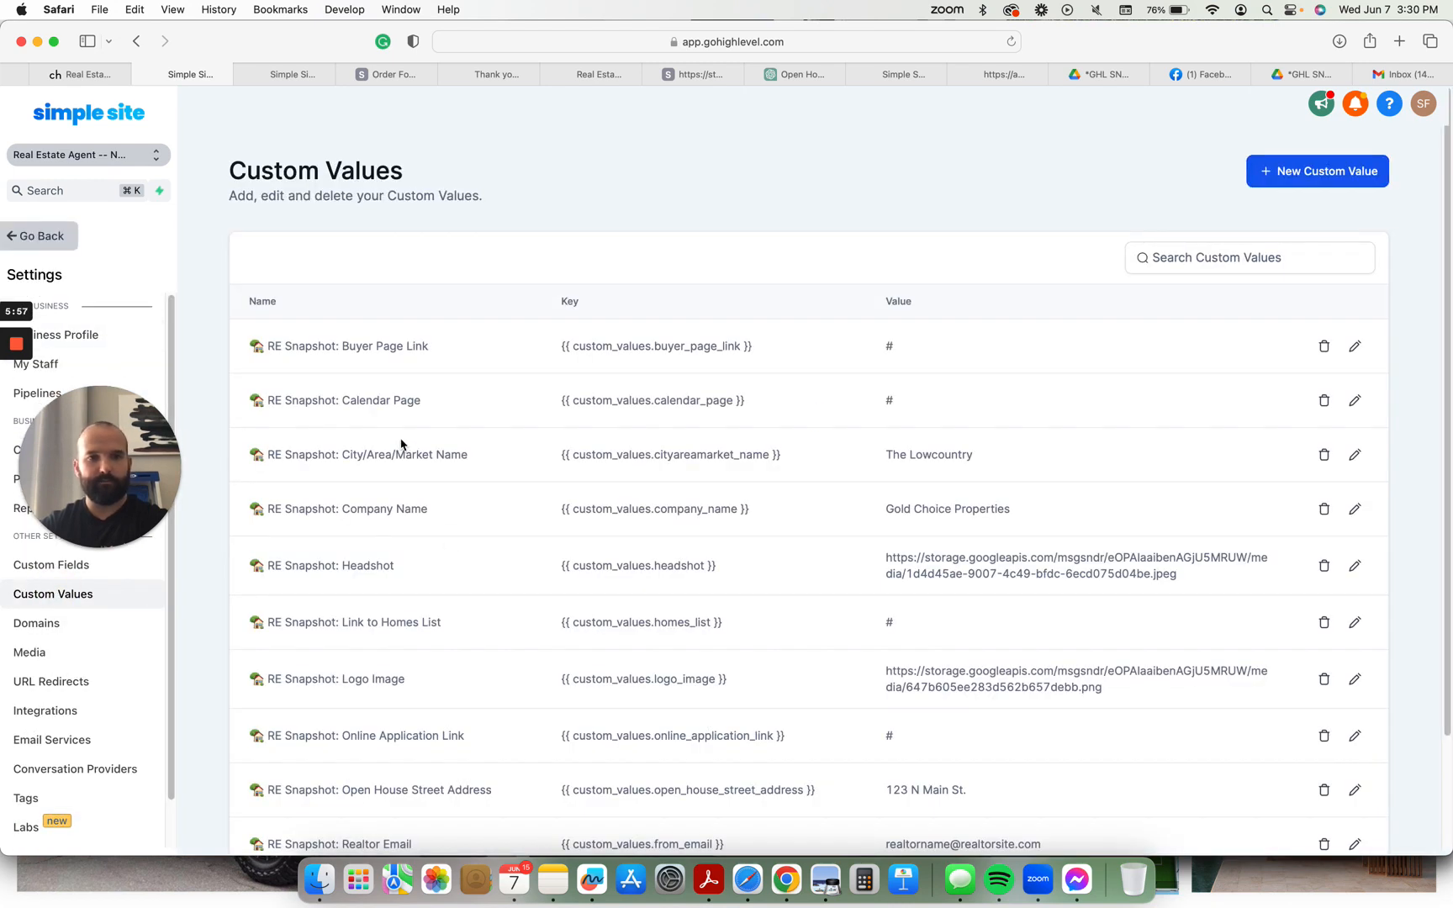
scroll(down, 3)
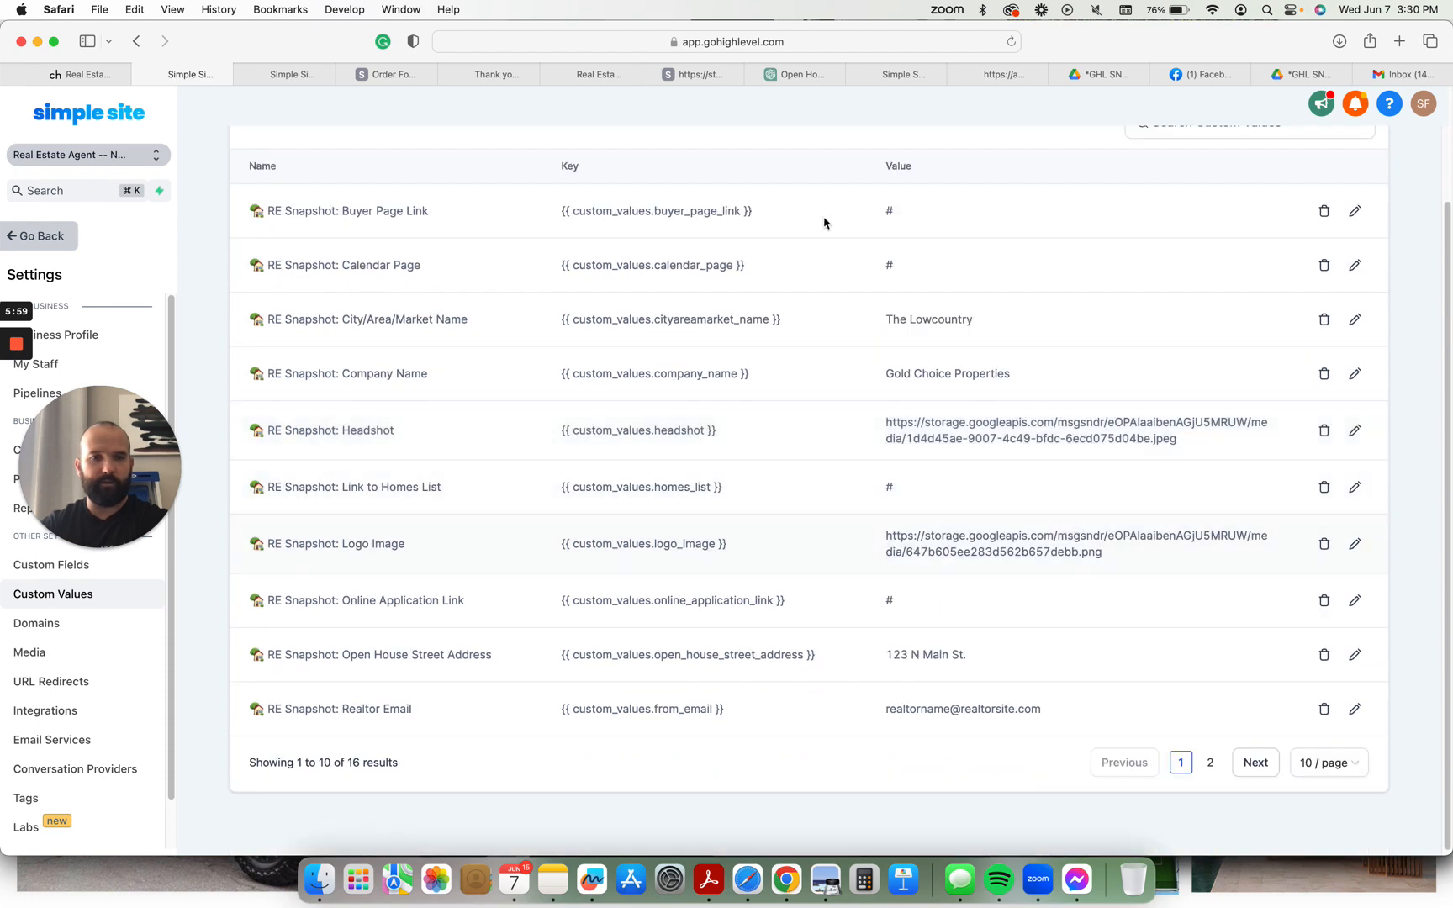
click(1210, 762)
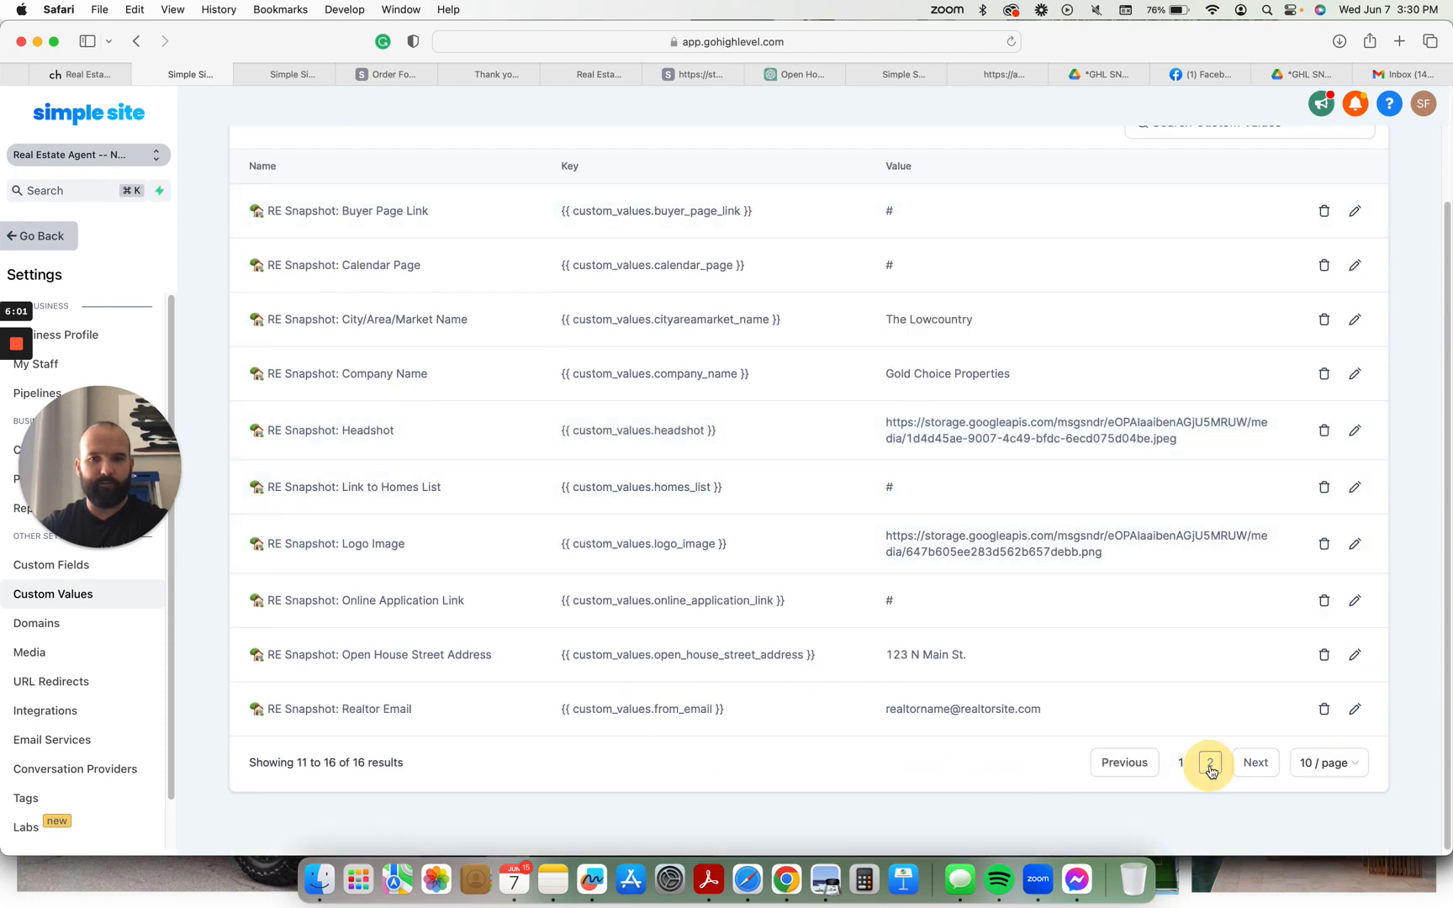
click(1209, 763)
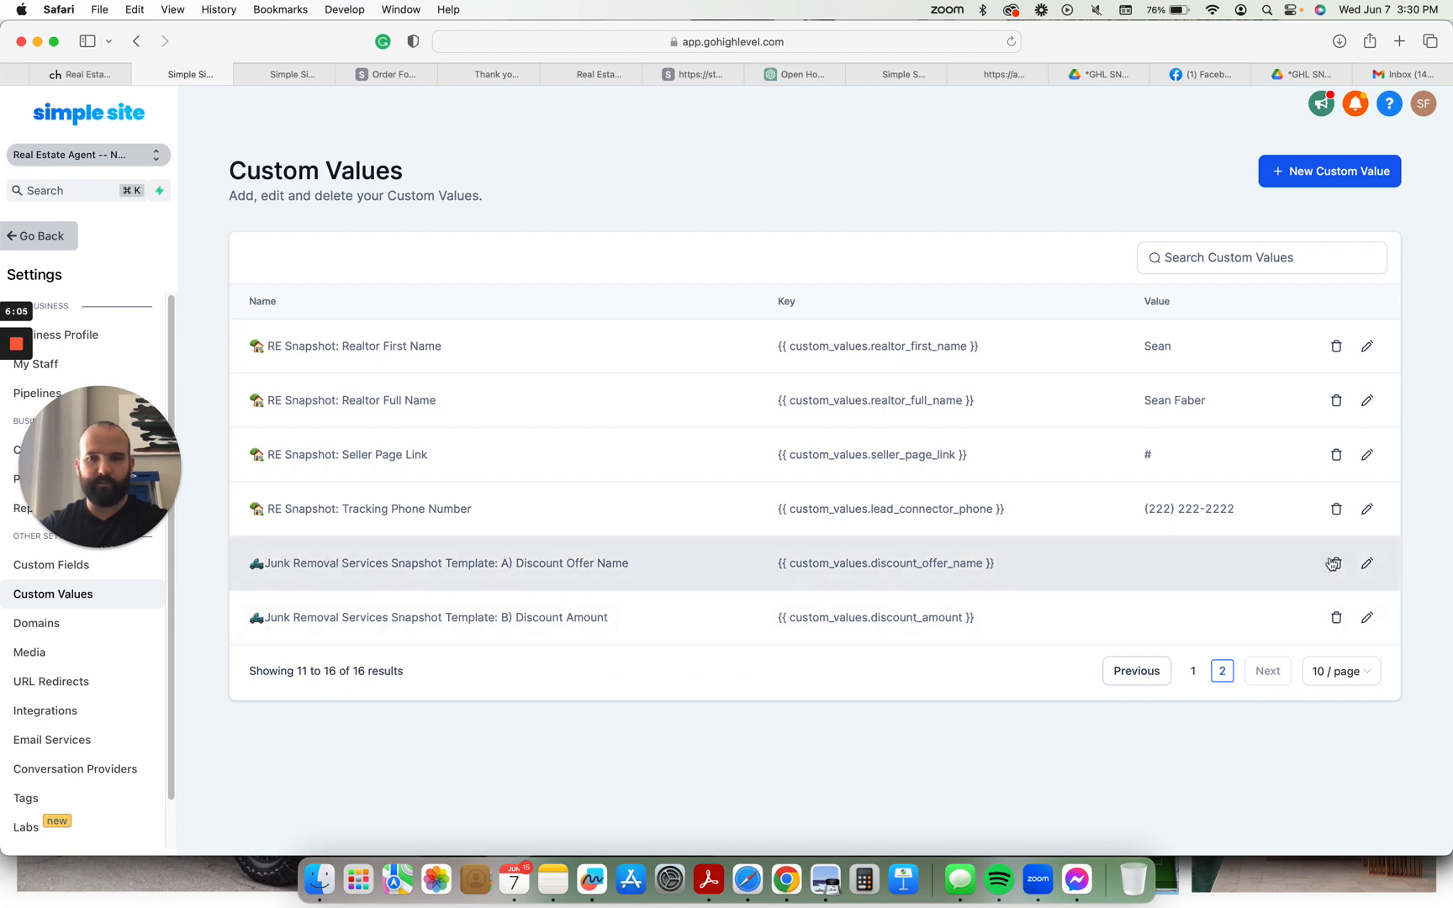
- Delete the Junk Removal Services Discount Offer Name custom value and confirm
click(1336, 563)
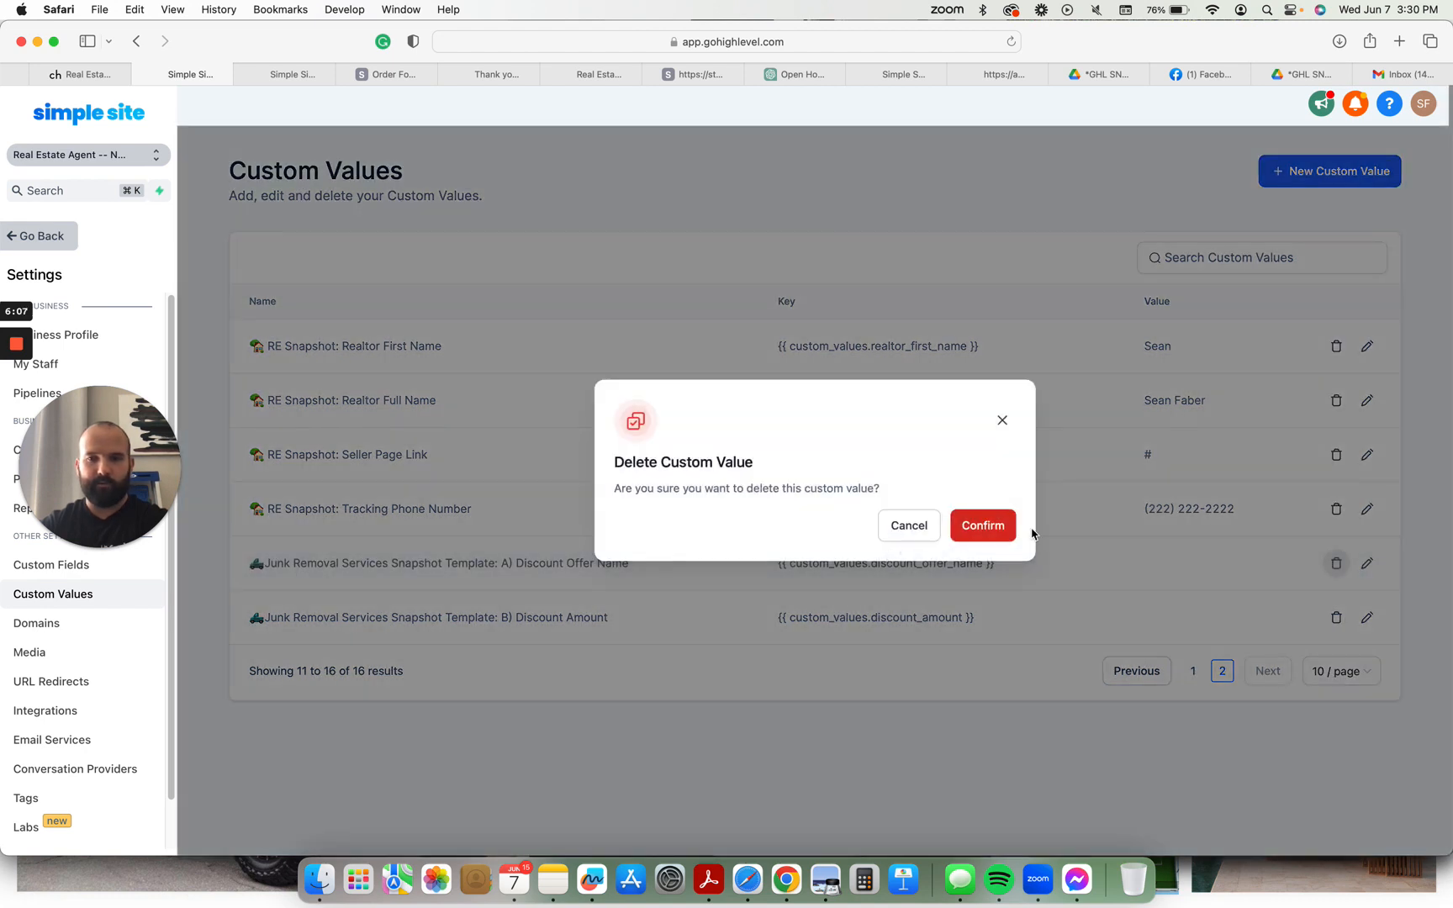
click(981, 526)
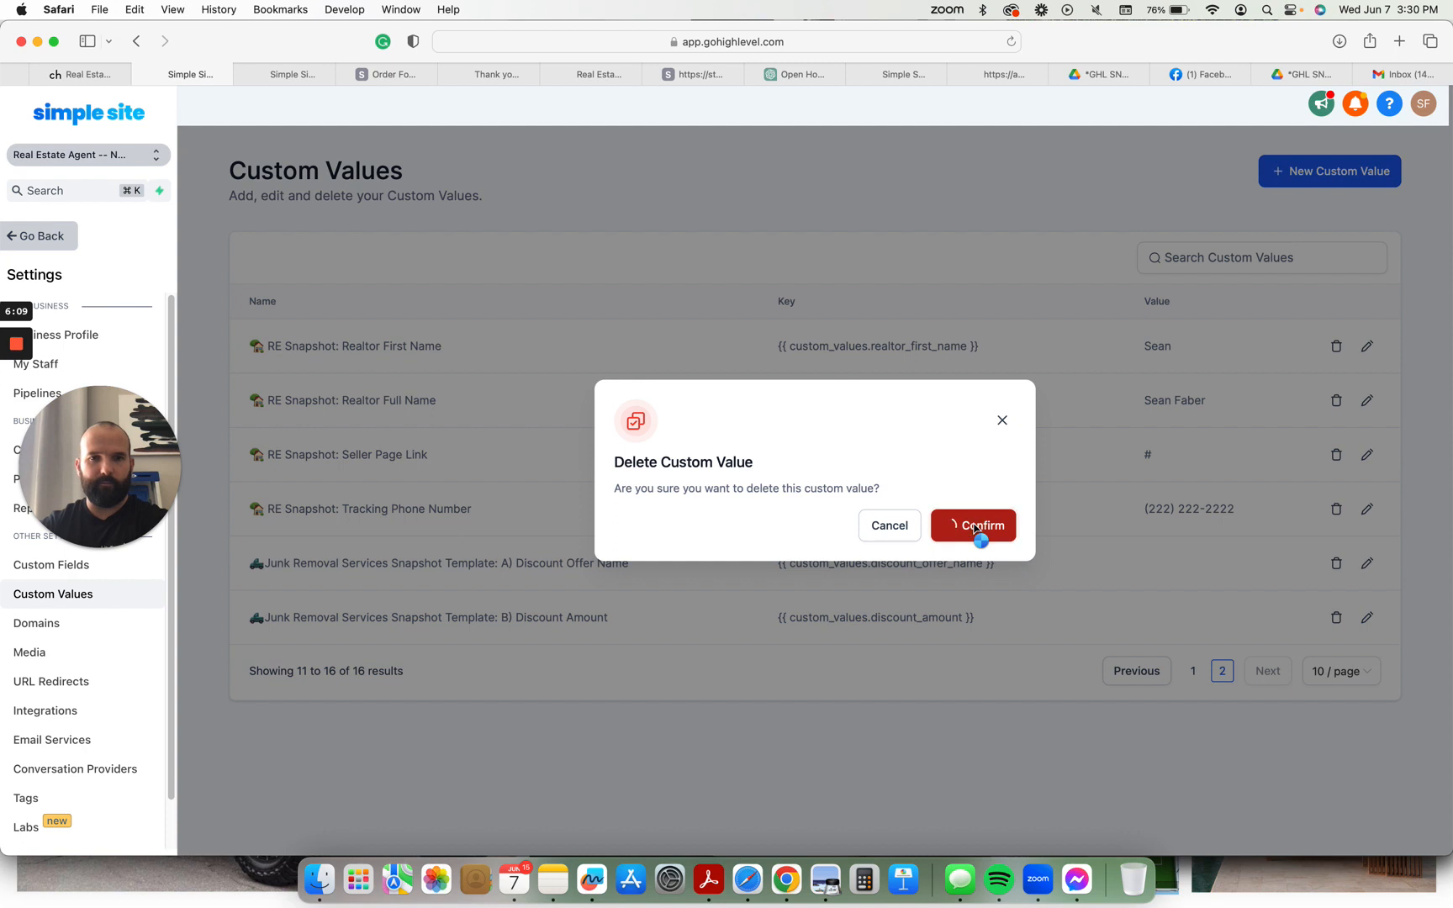
click(973, 526)
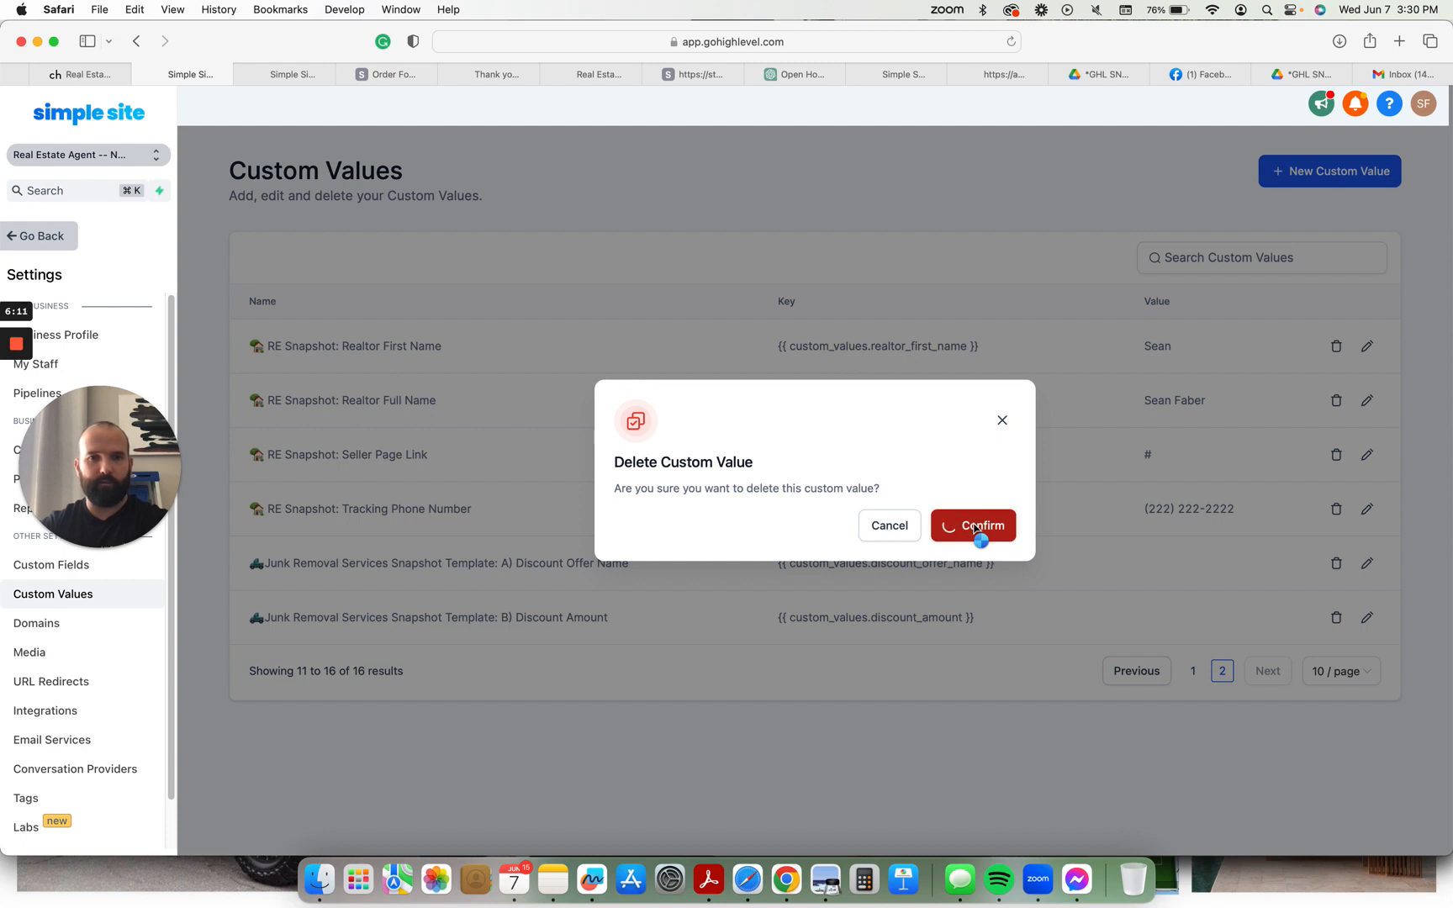
click(973, 526)
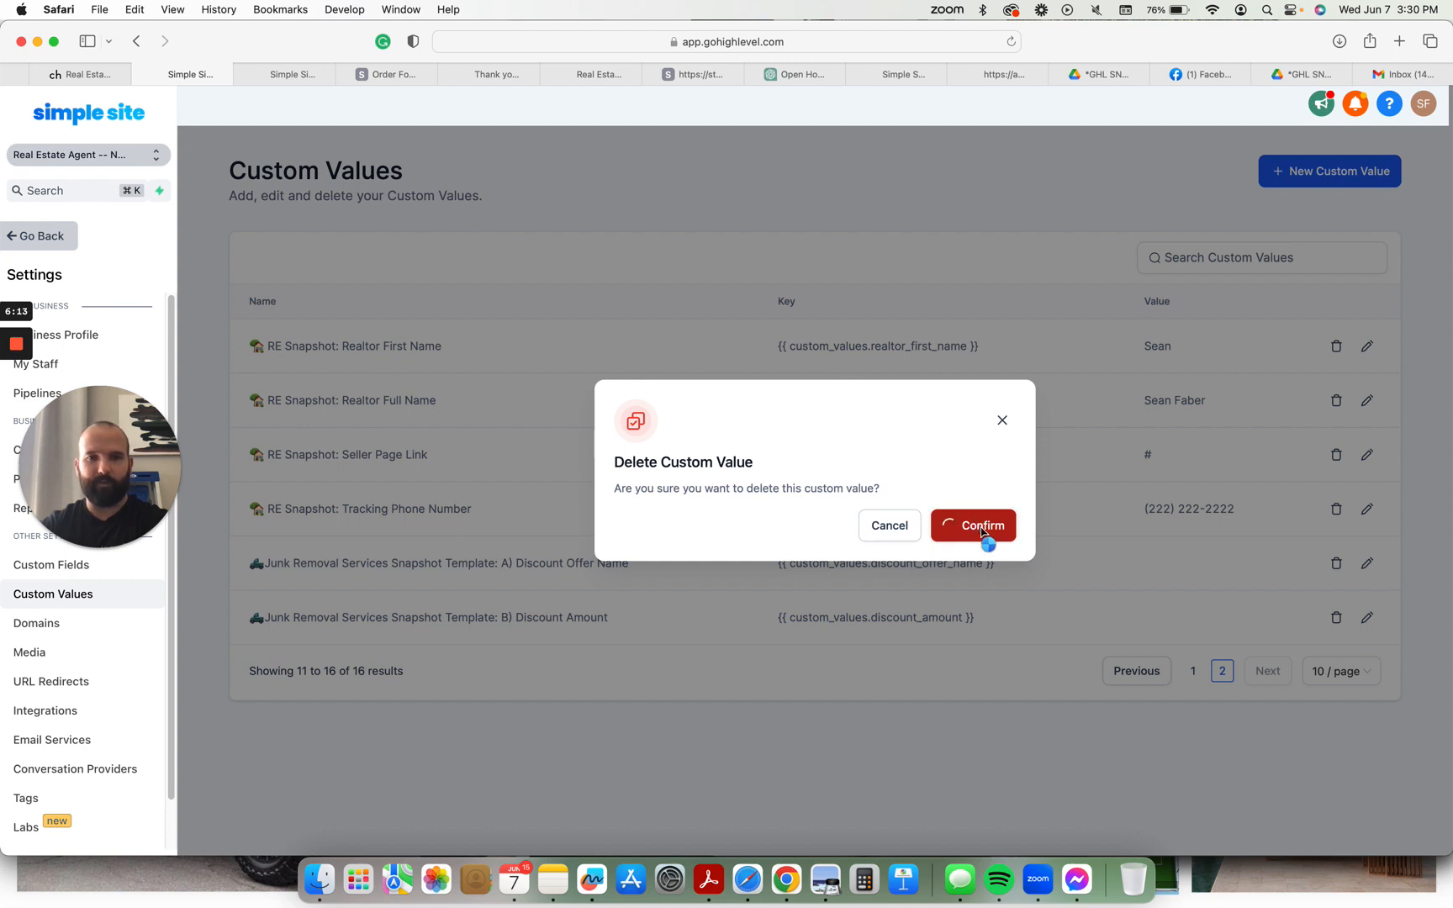
click(973, 526)
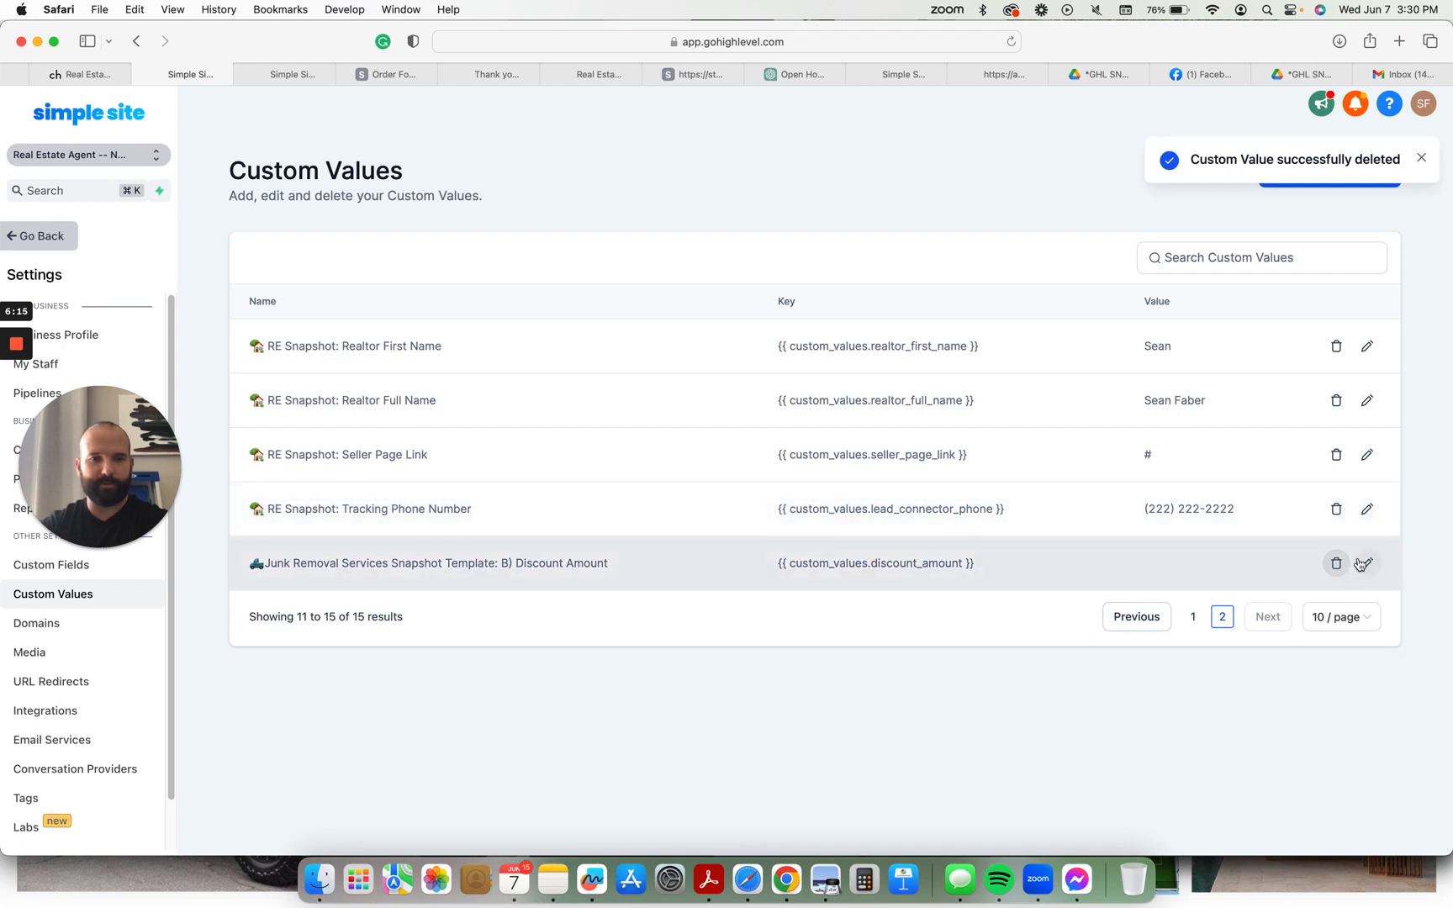
- Delete the Junk Removal Services Discount Amount custom value and confirm
click(1336, 562)
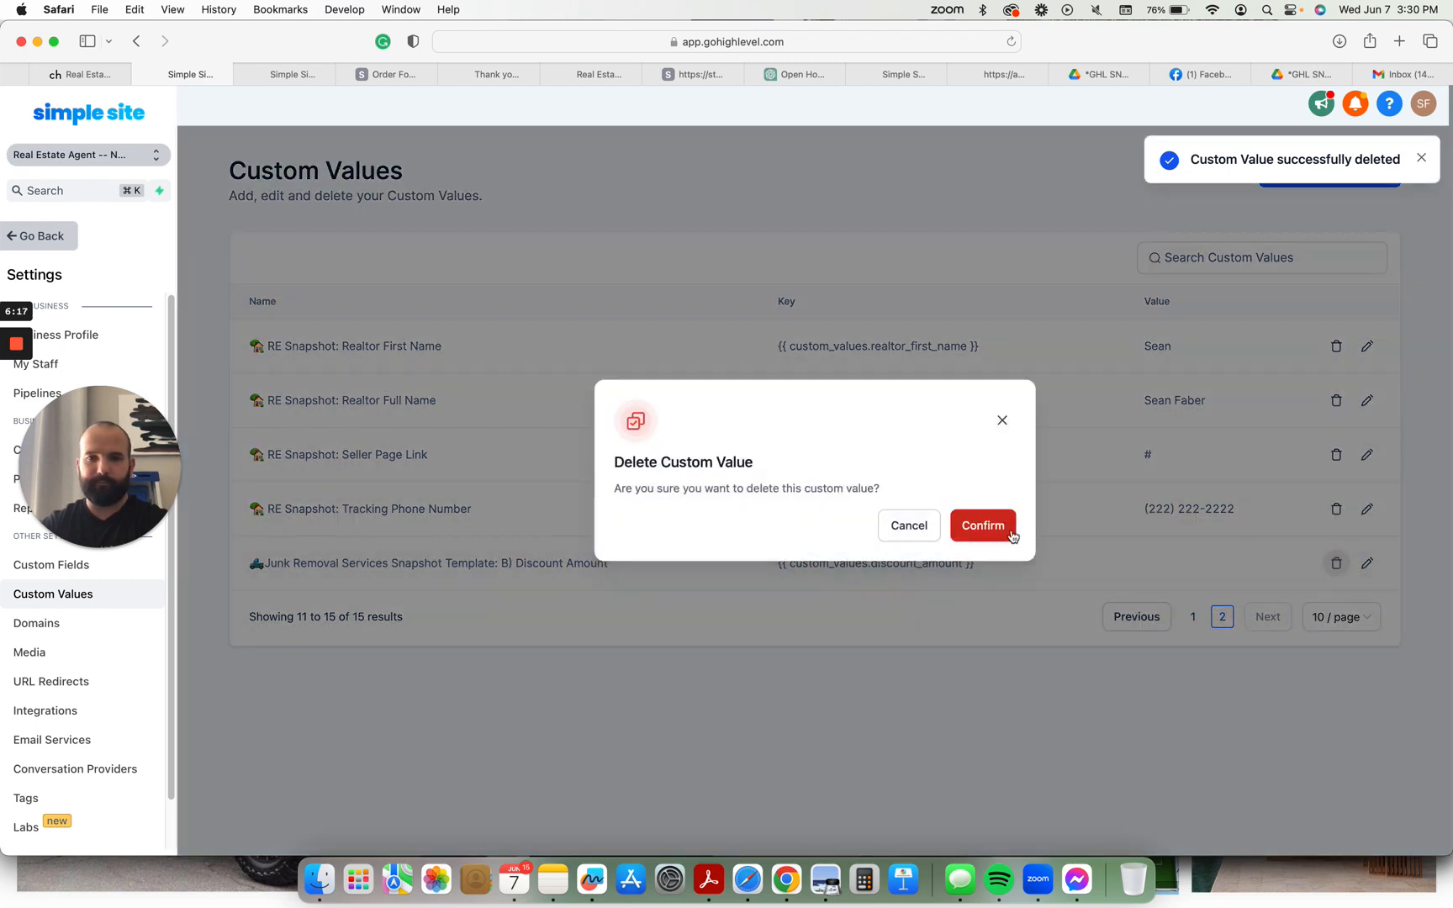
click(982, 525)
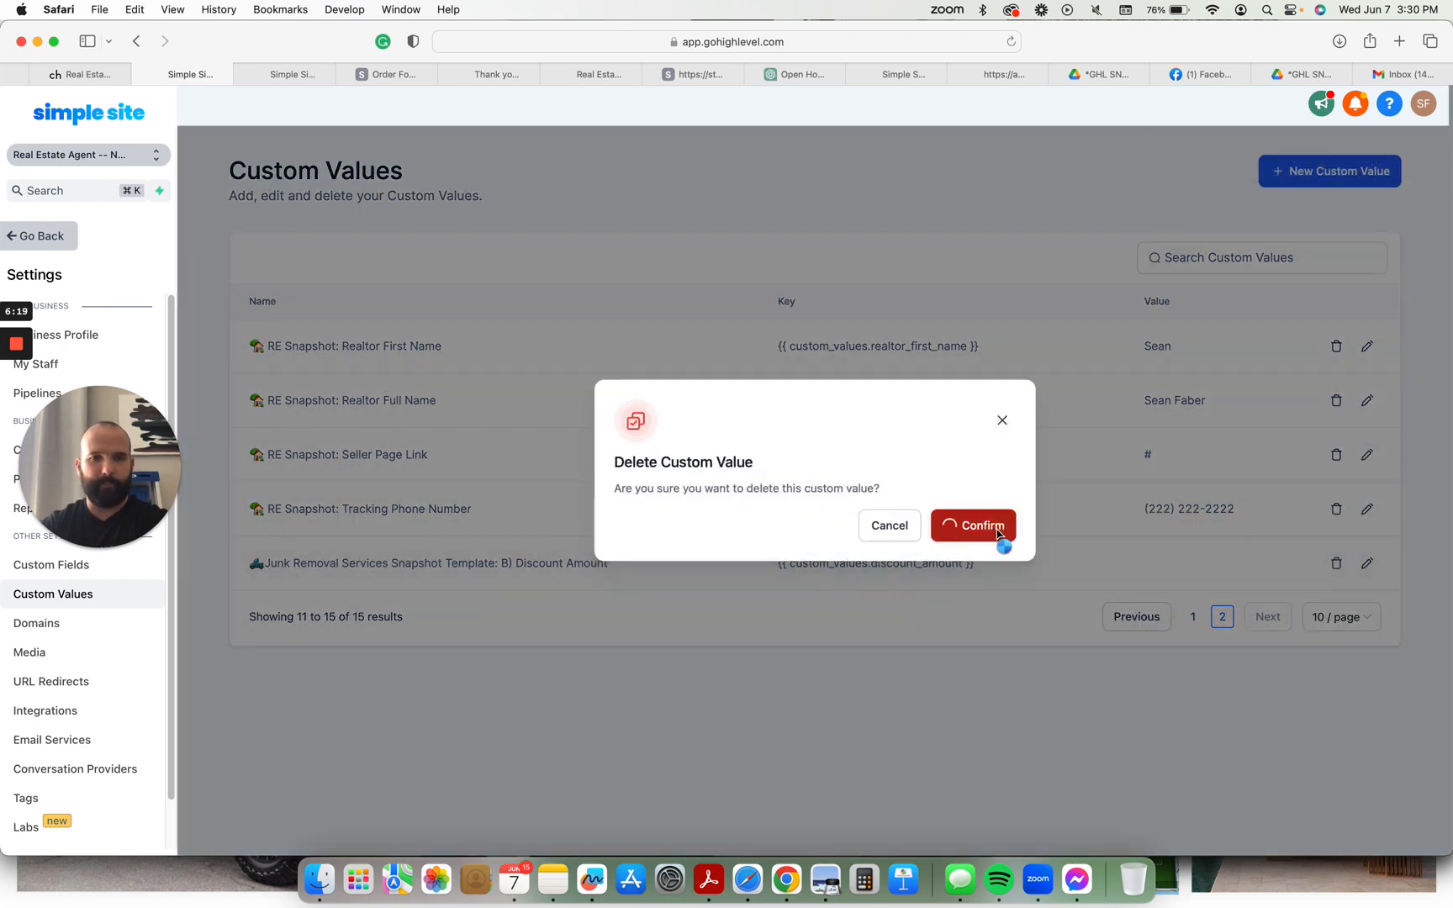
click(973, 525)
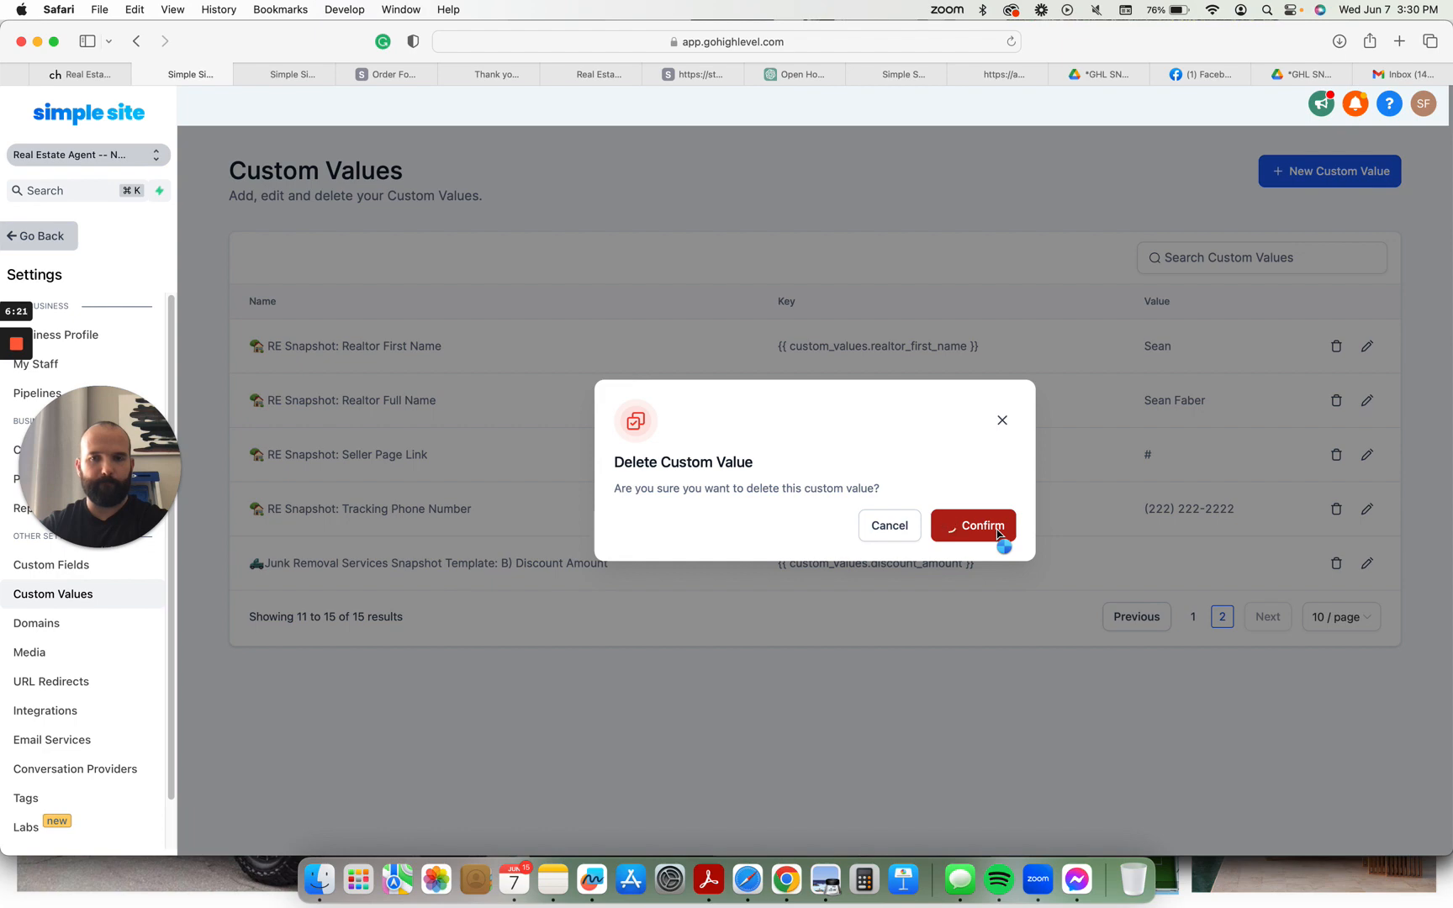
click(973, 526)
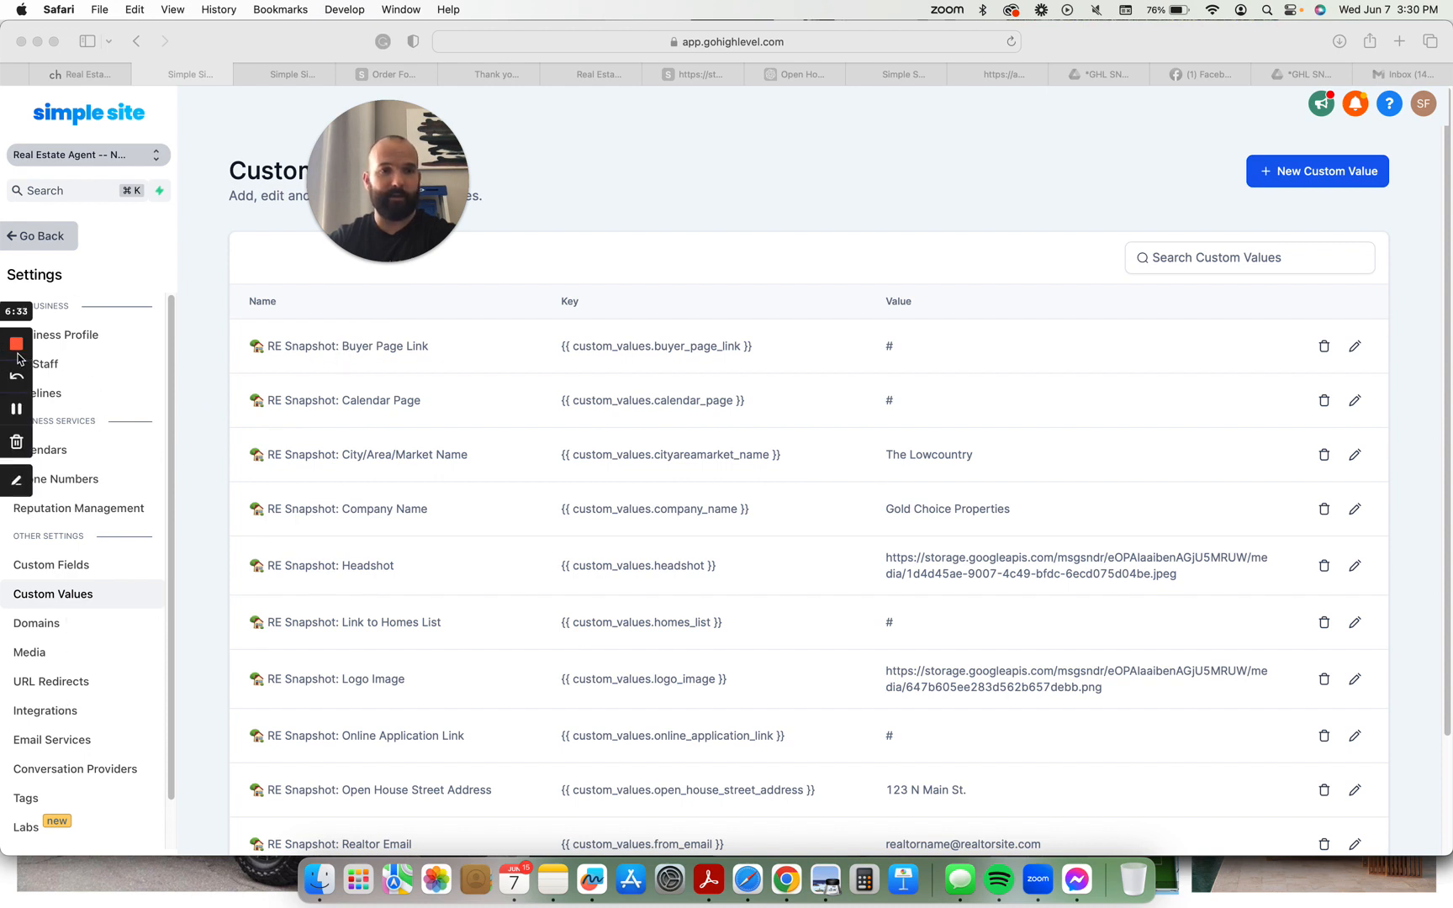
mouse_move(16, 344)
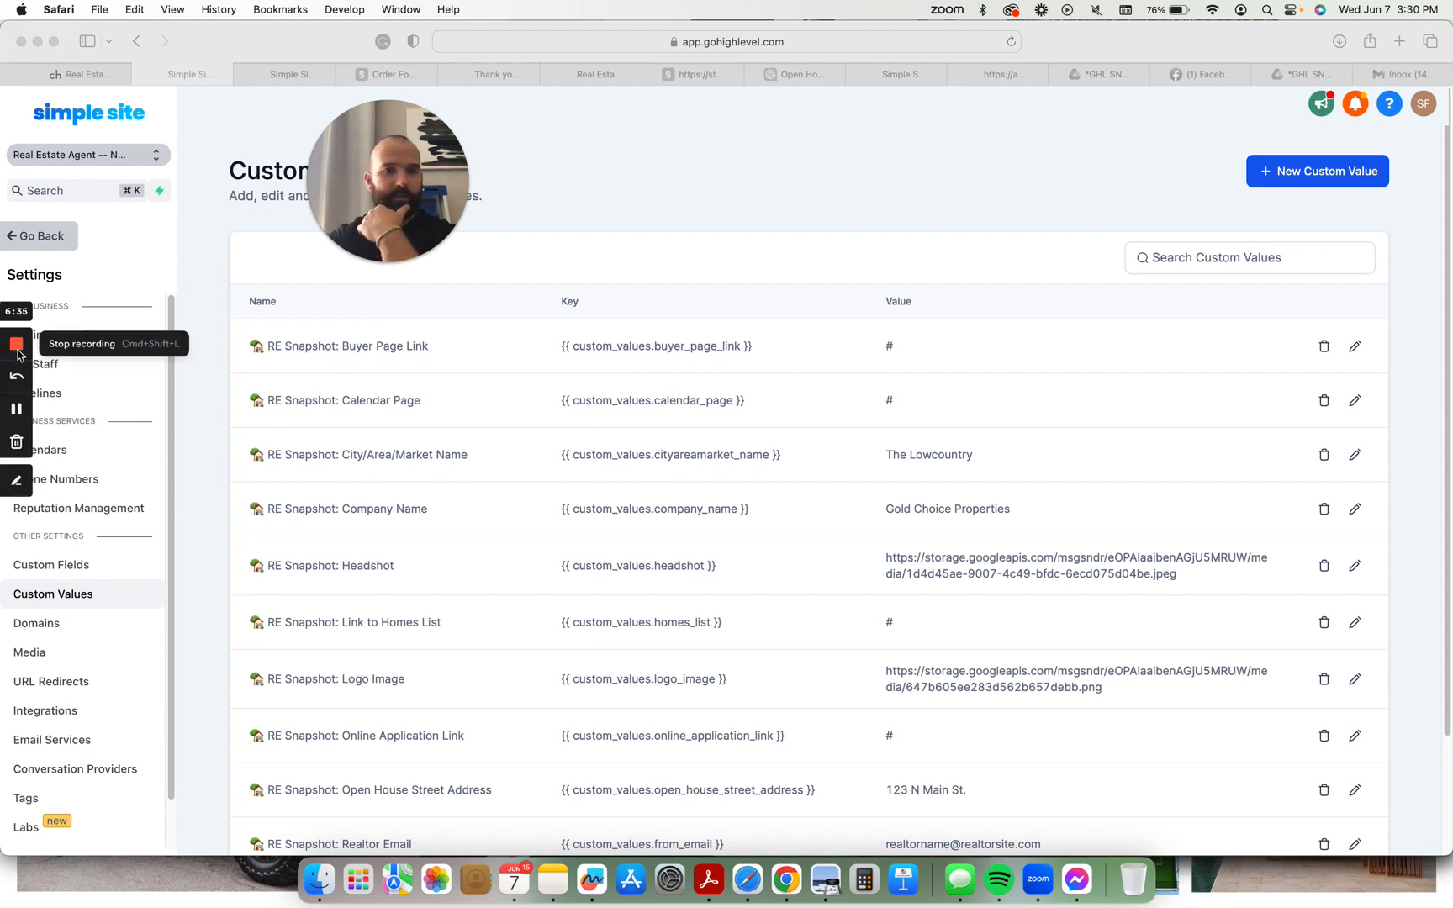